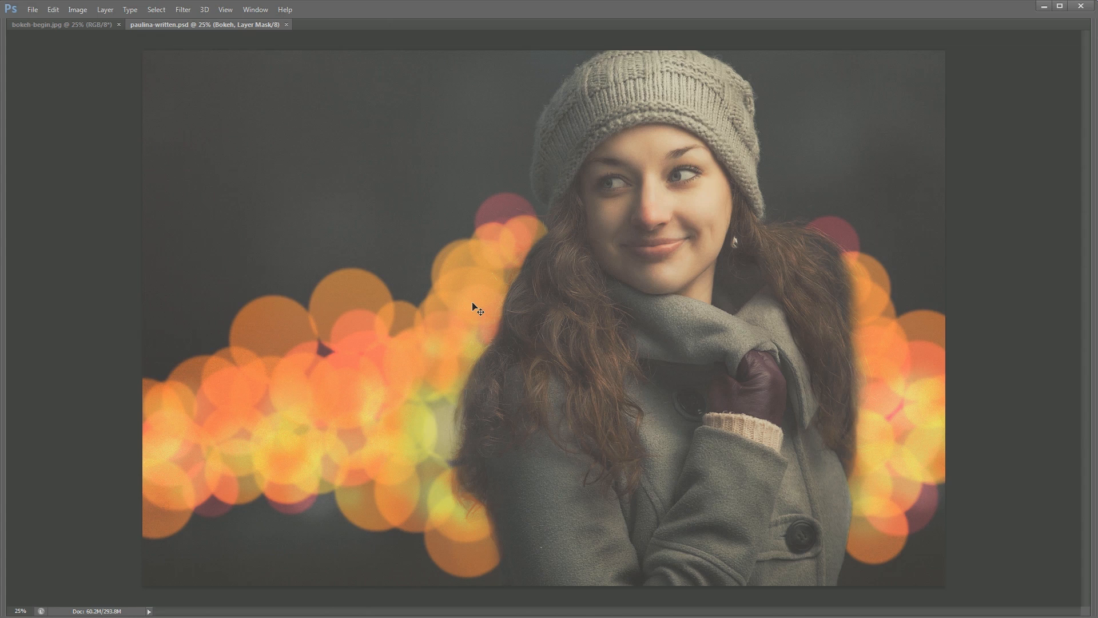
mouse_move(423, 406)
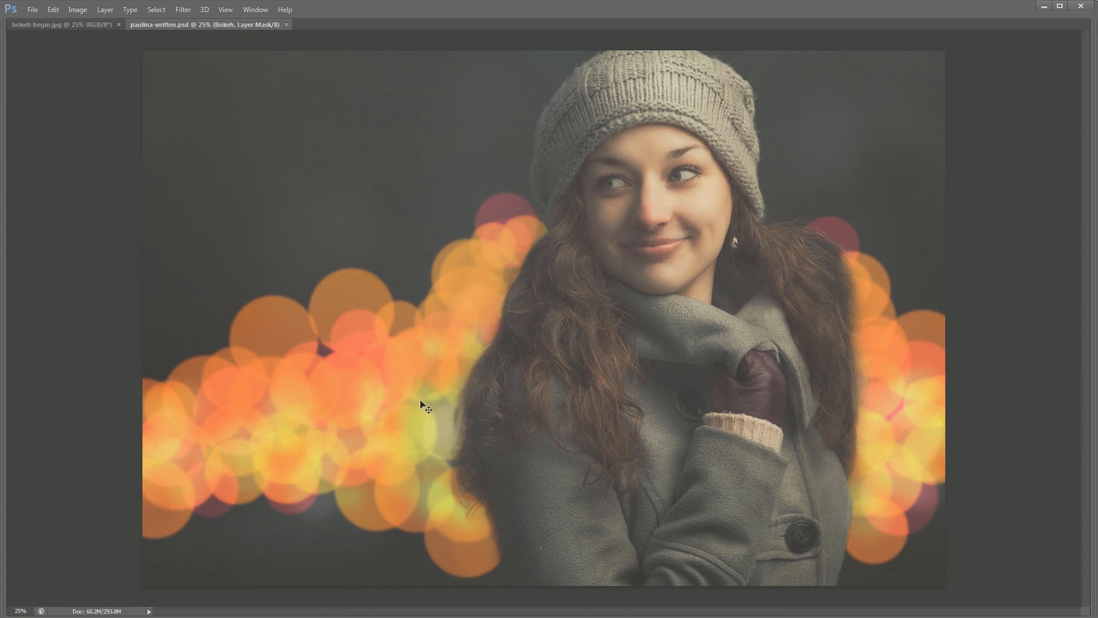
mouse_move(156, 422)
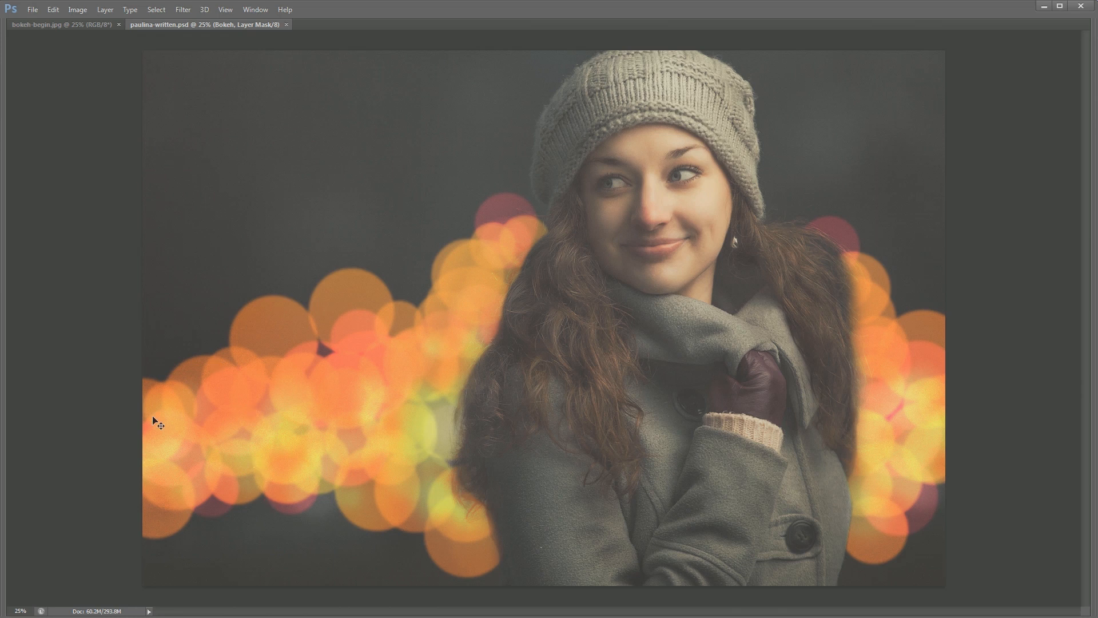
mouse_move(398, 420)
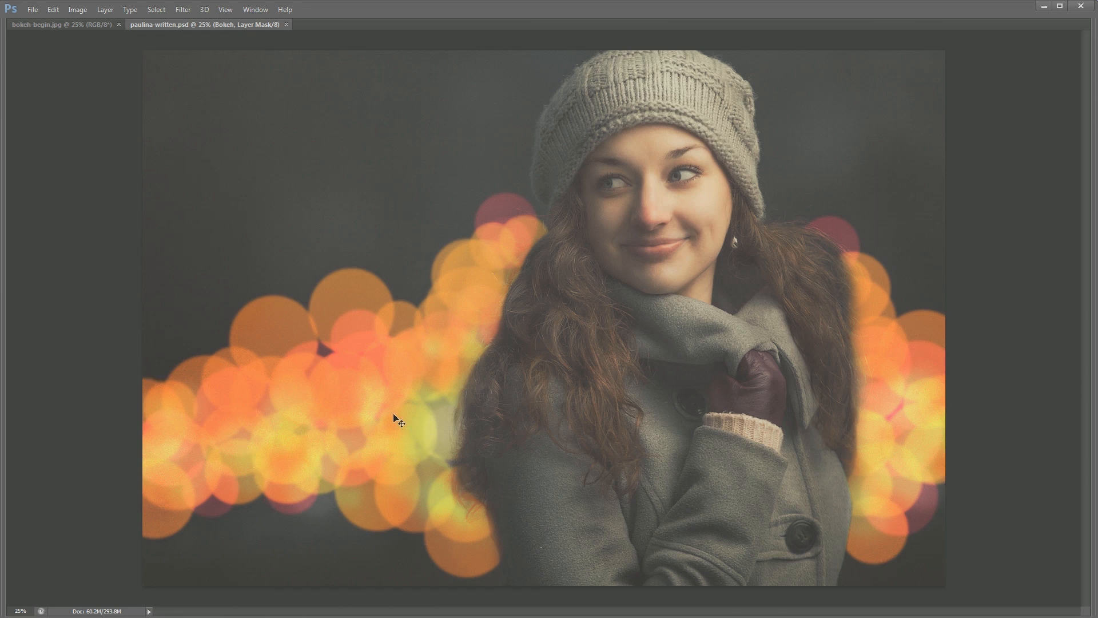
mouse_move(899, 287)
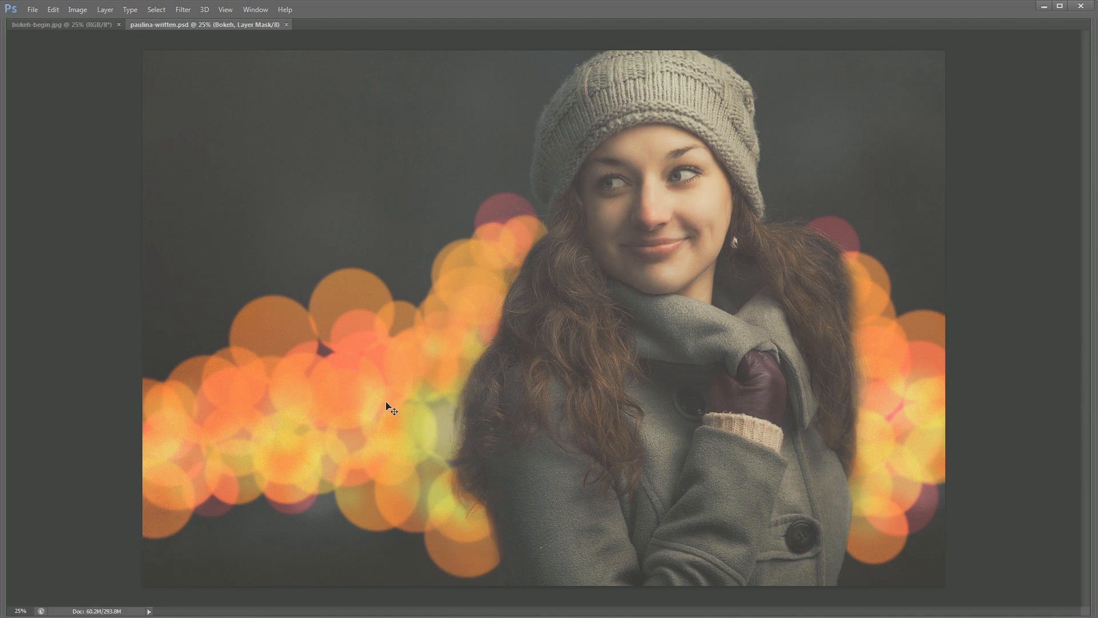
mouse_move(491, 261)
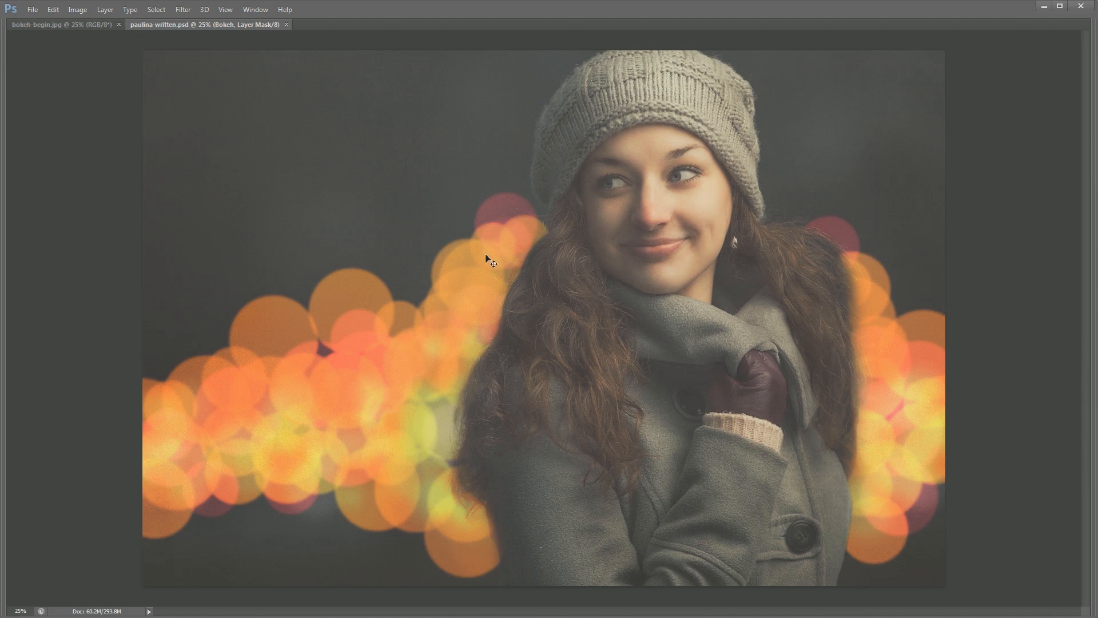
mouse_move(363, 369)
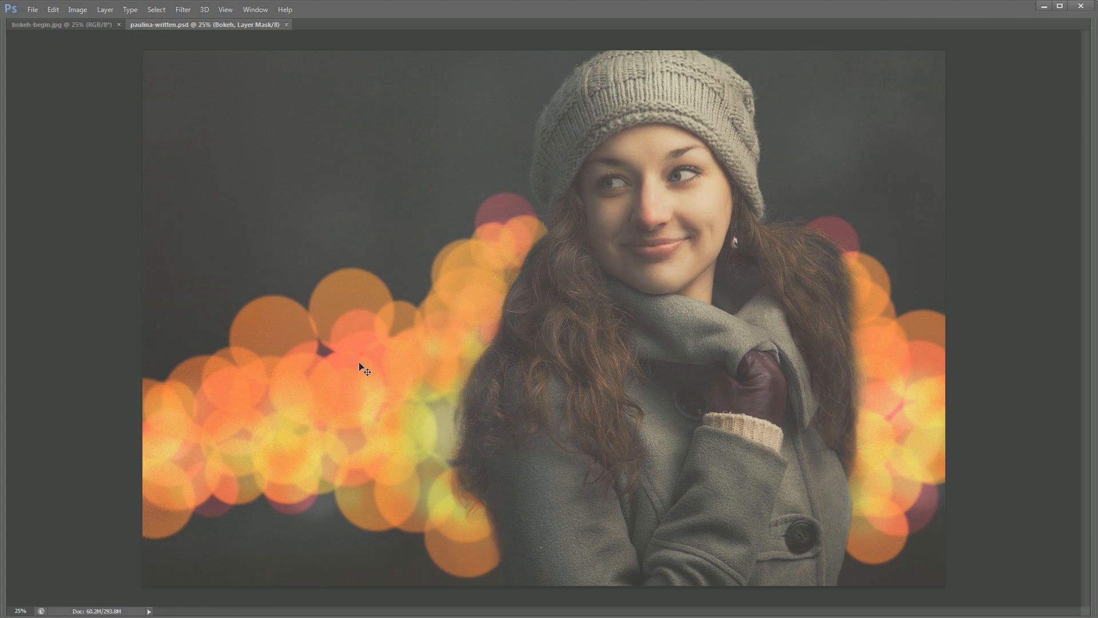
mouse_move(373, 400)
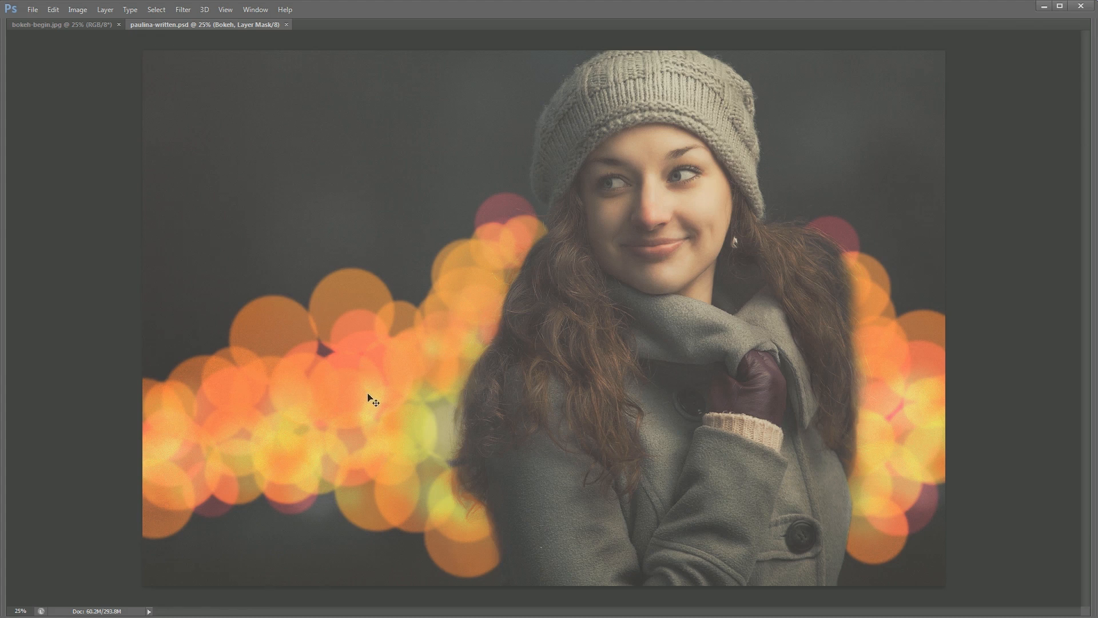
Switch to bokeh-begin.jpg and close paulina-written.psd so only the original portrait stays open
left_click(273, 6)
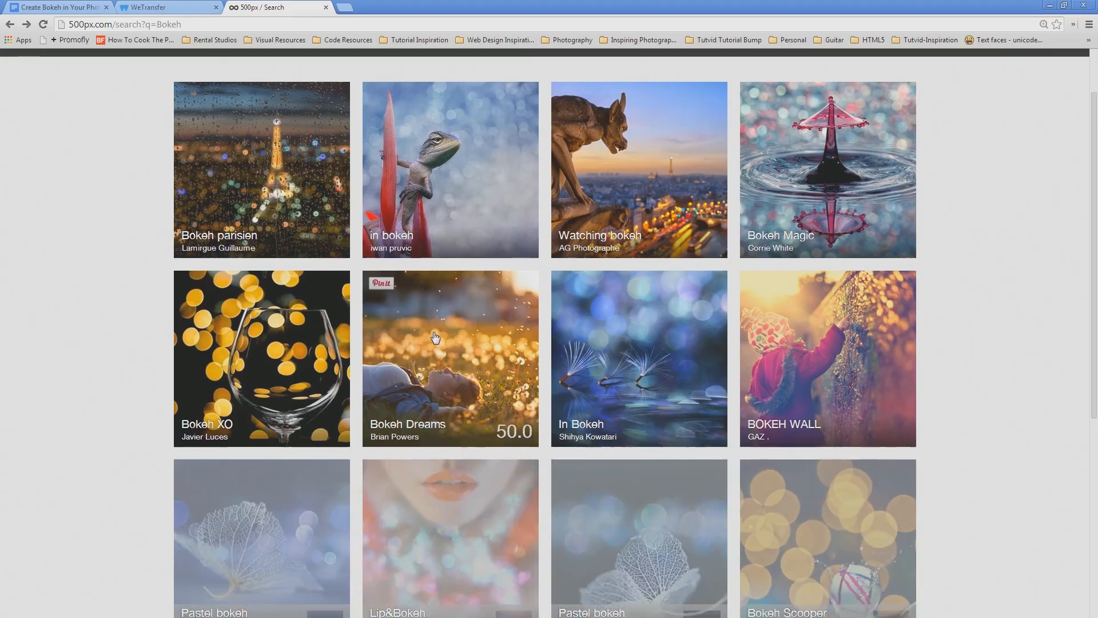
scroll("down", 3)
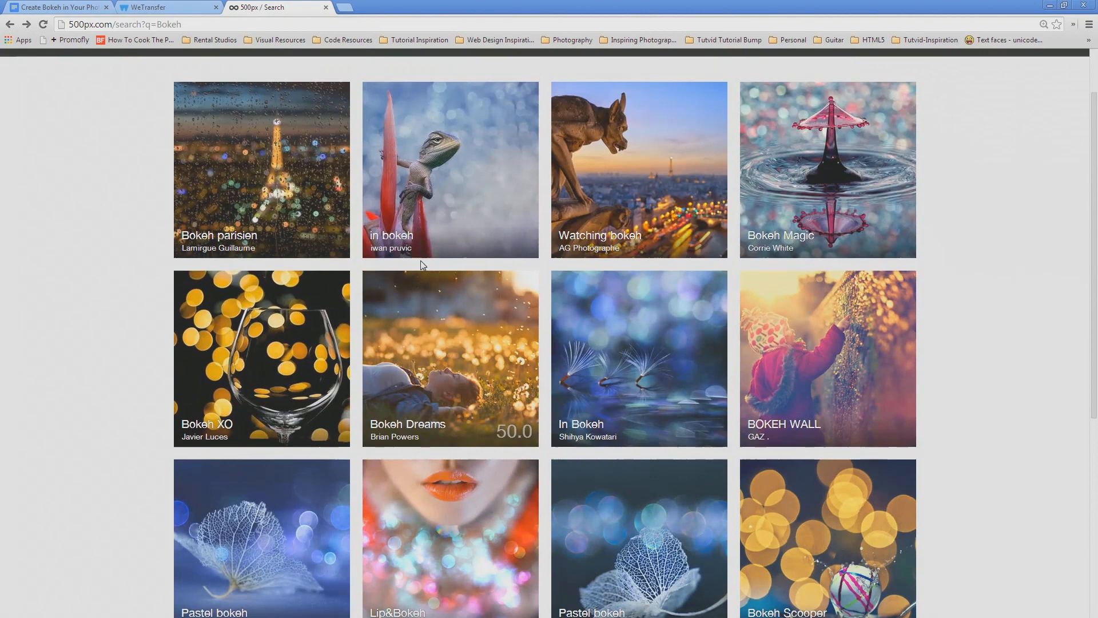
scroll("down", 3)
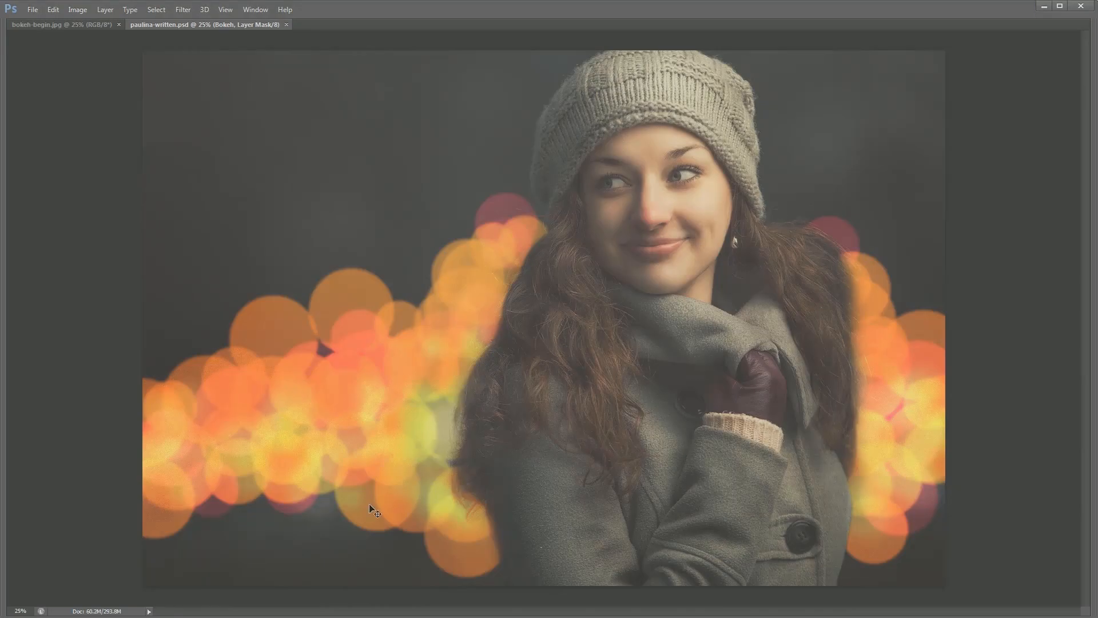
left_click(60, 24)
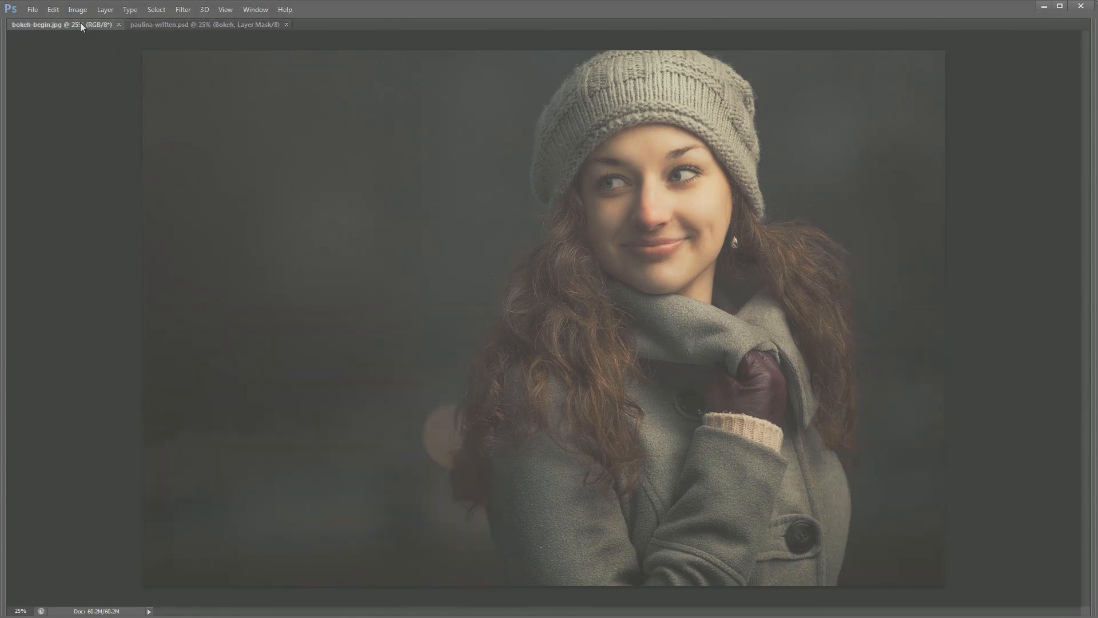
mouse_move(697, 473)
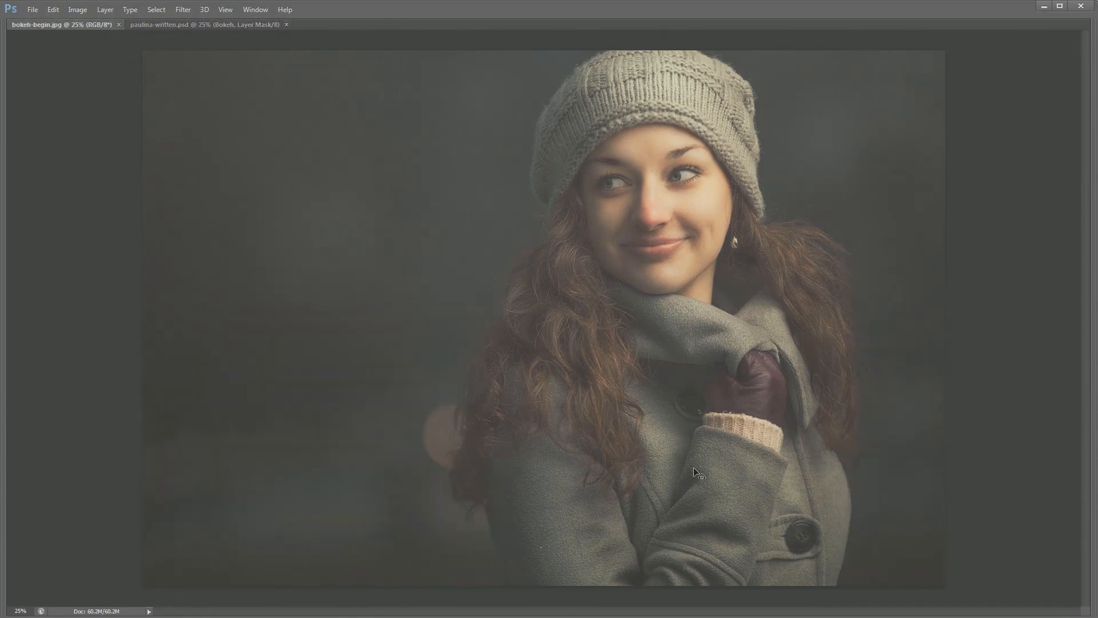
mouse_move(544, 254)
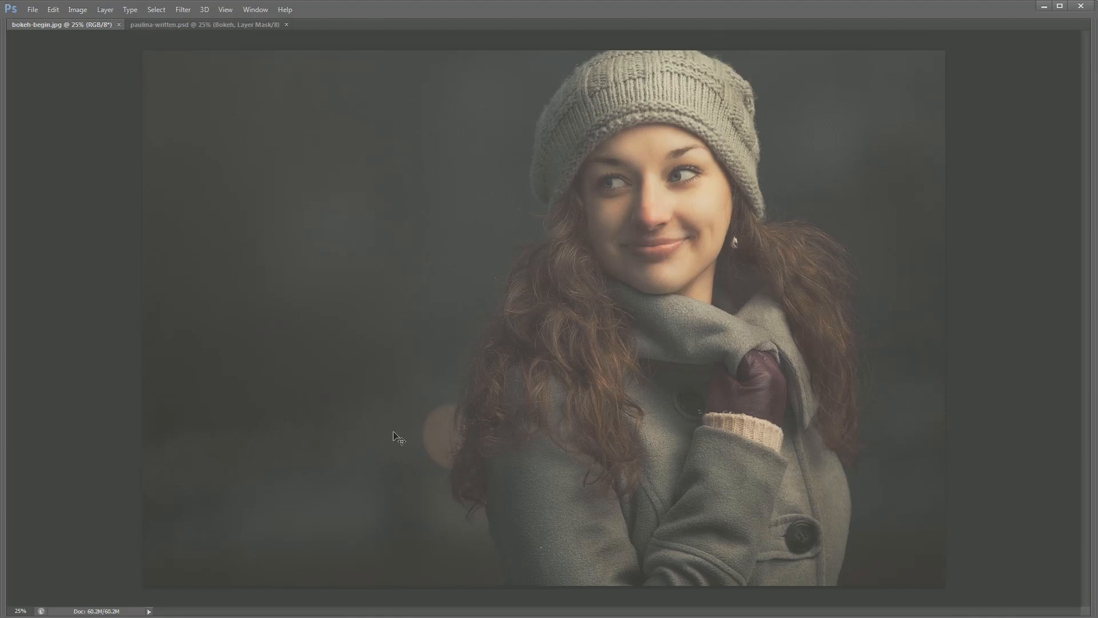
mouse_move(585, 119)
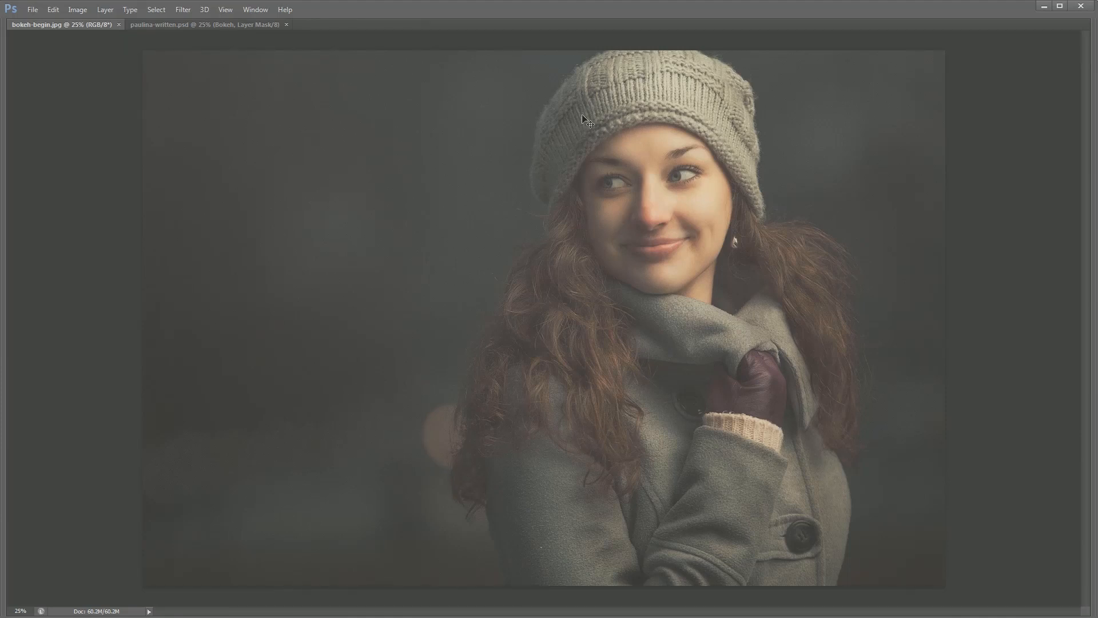
mouse_move(719, 144)
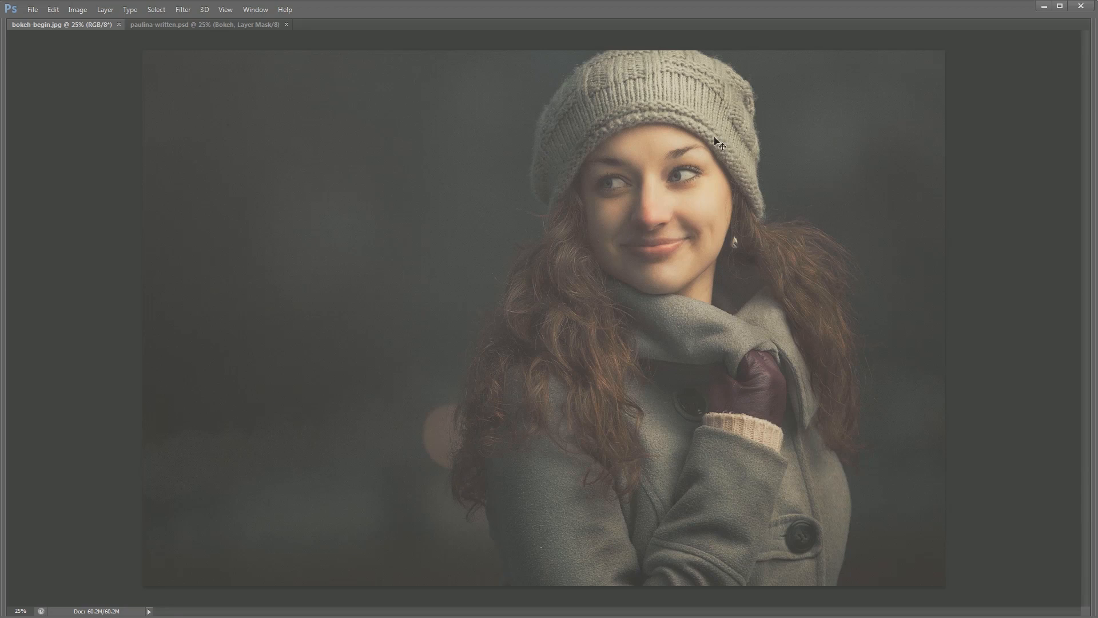
mouse_move(261, 463)
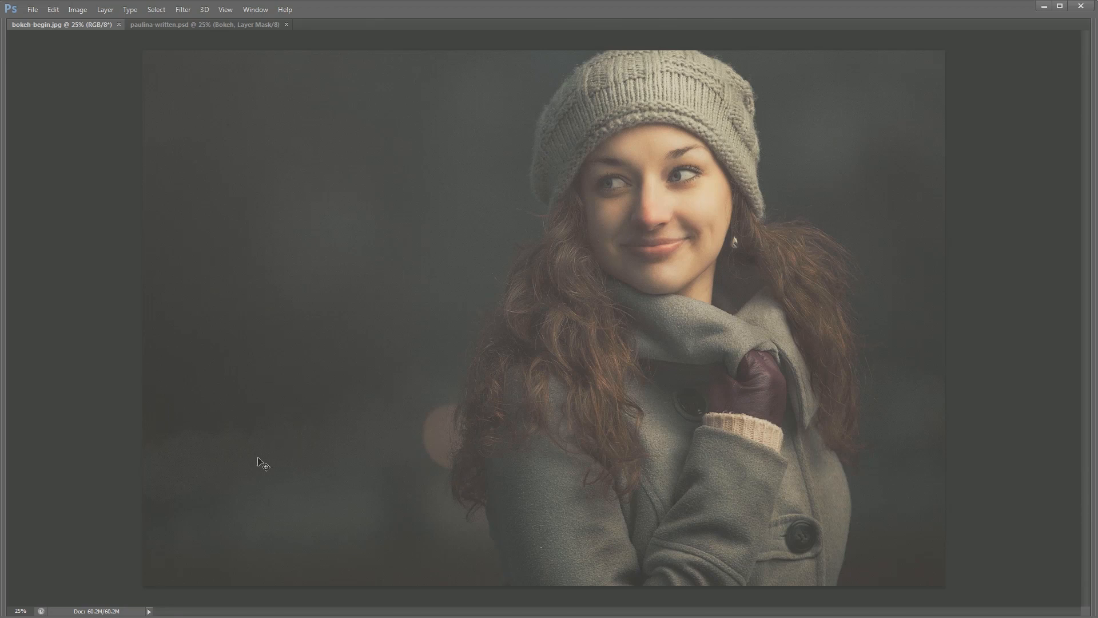
mouse_move(694, 429)
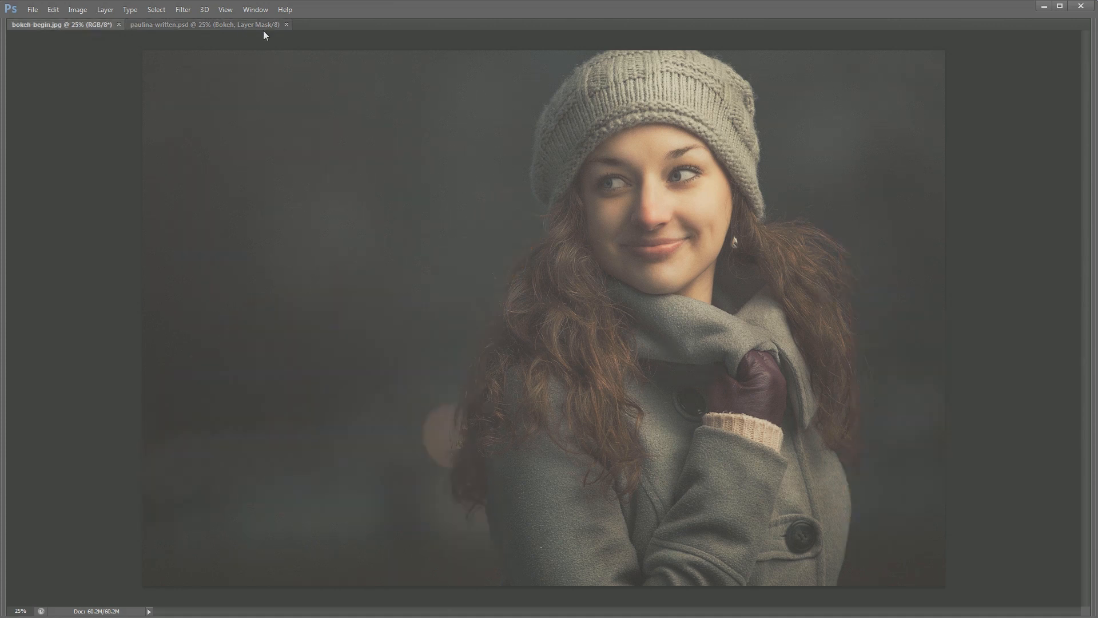
left_click(286, 24)
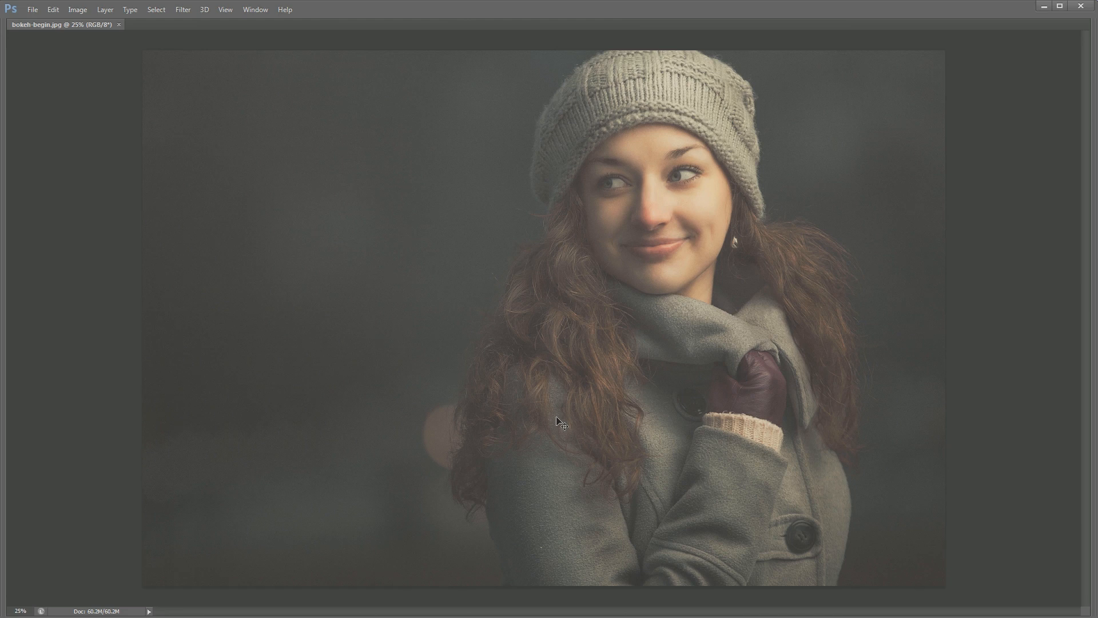
mouse_move(552, 316)
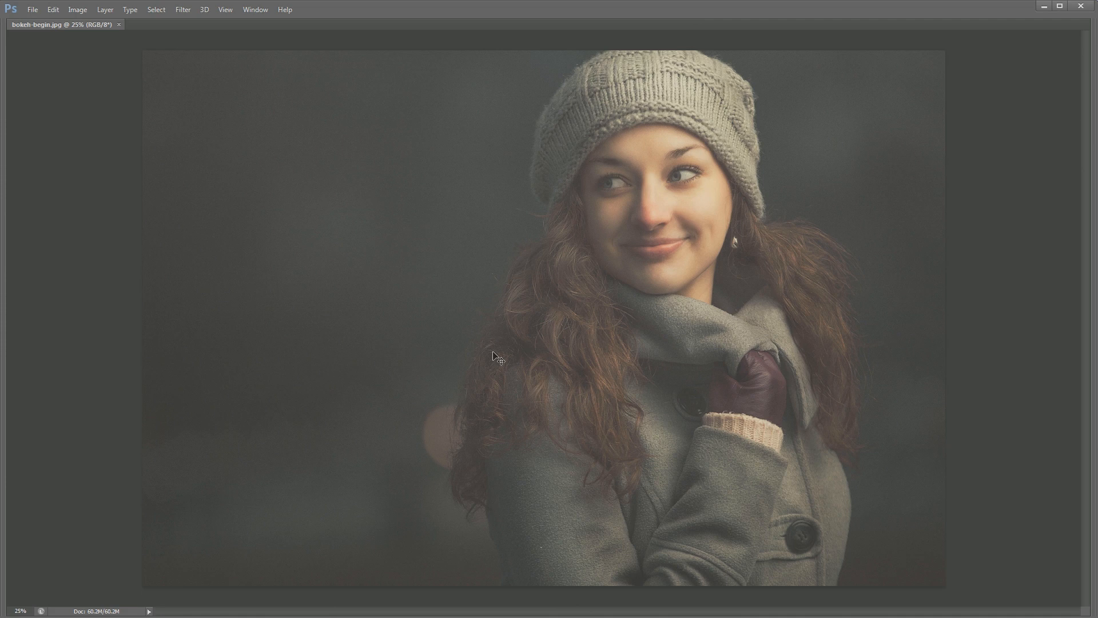
mouse_move(407, 360)
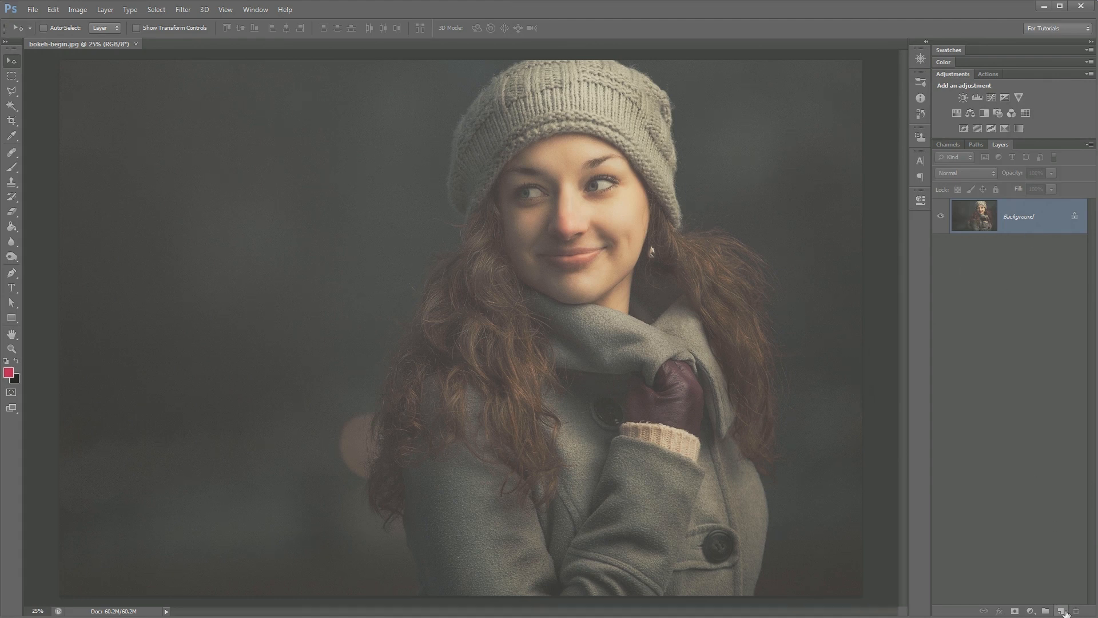
Create an empty layer named Base-Light and select the Brush tool with white foreground
left_click(1046, 611)
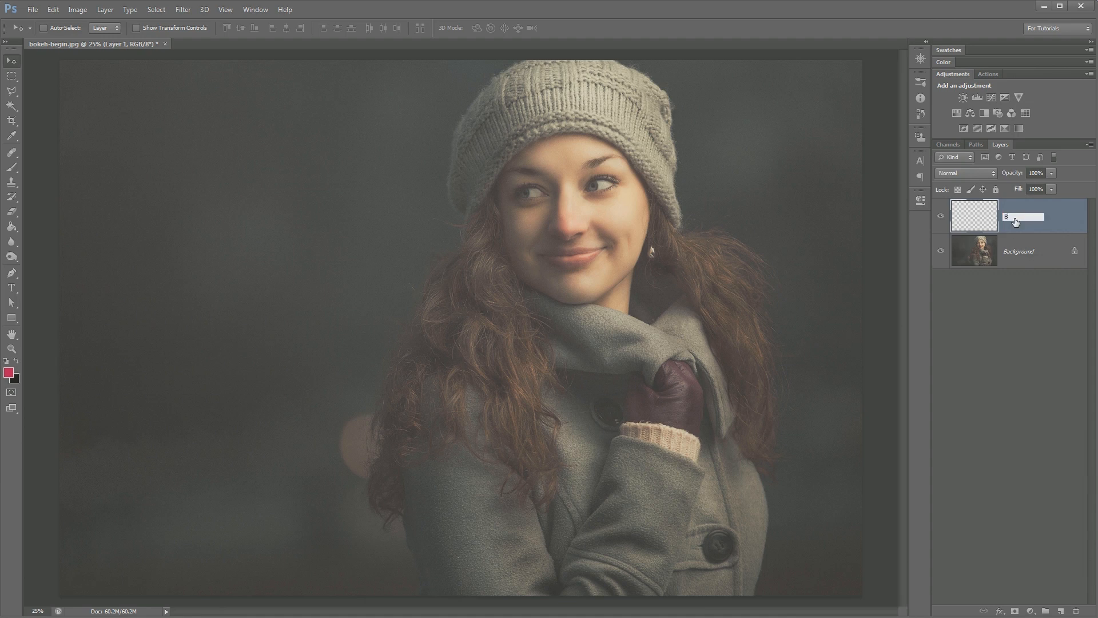
type("Base-Light")
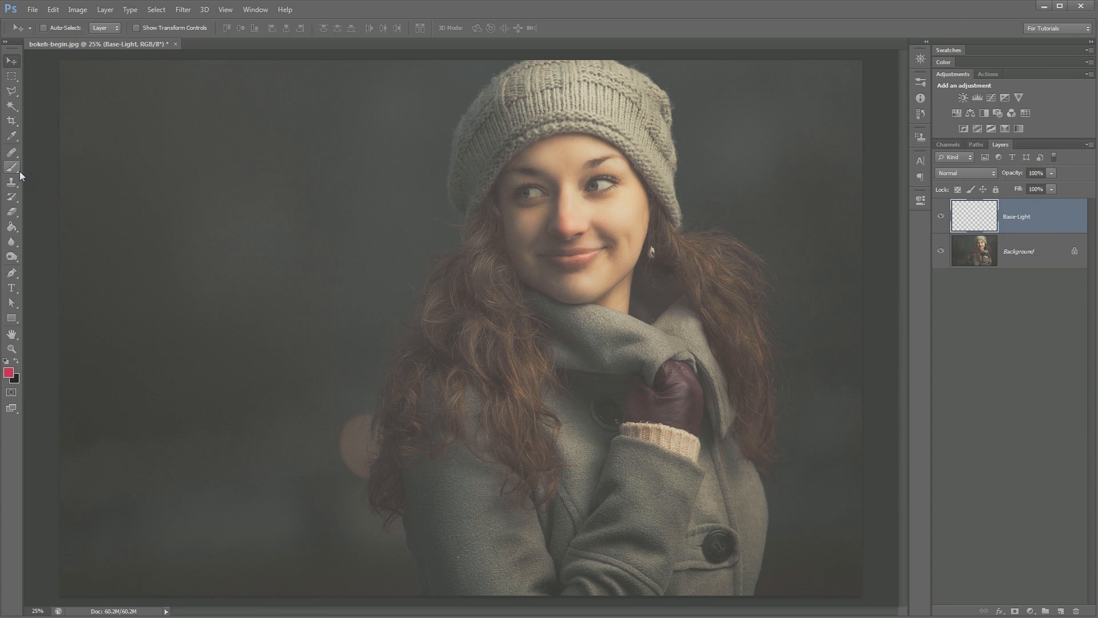
left_click(11, 167)
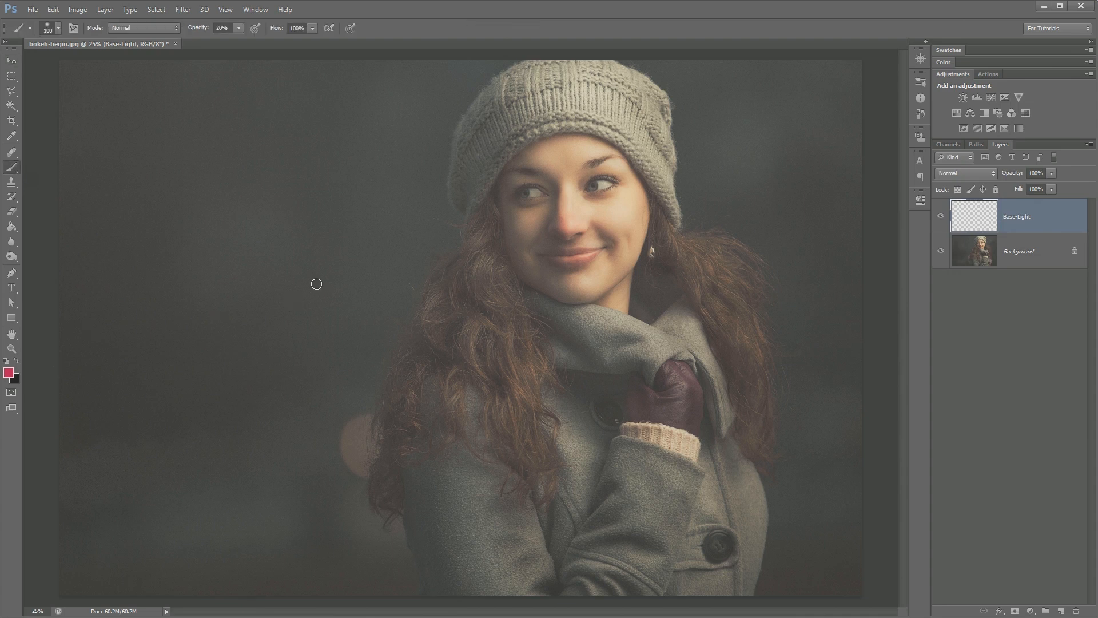
left_click(10, 379)
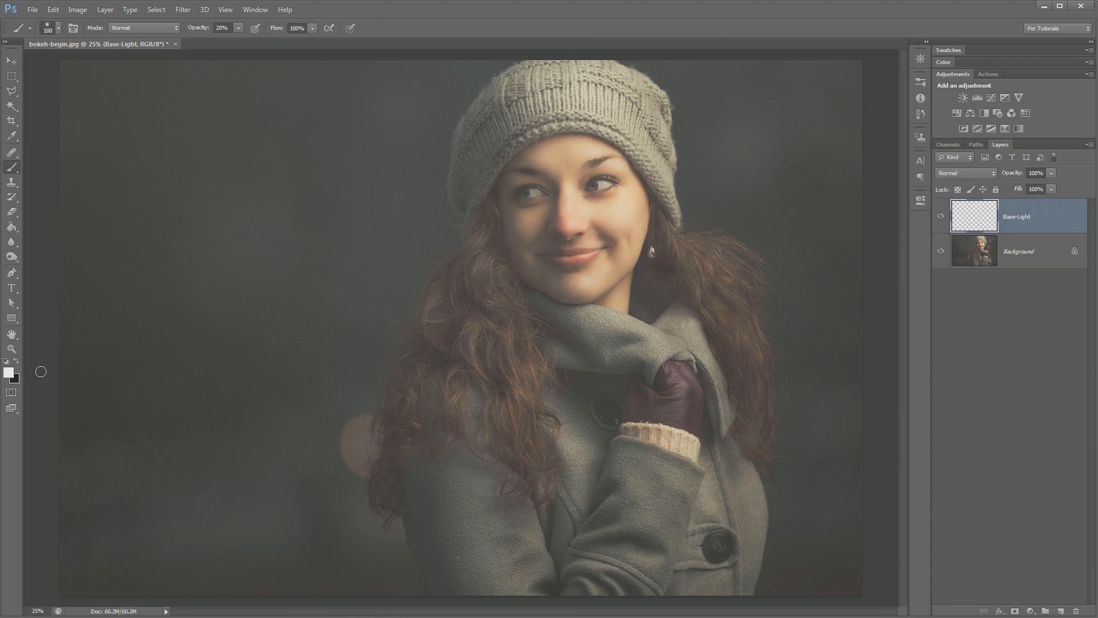
mouse_move(297, 258)
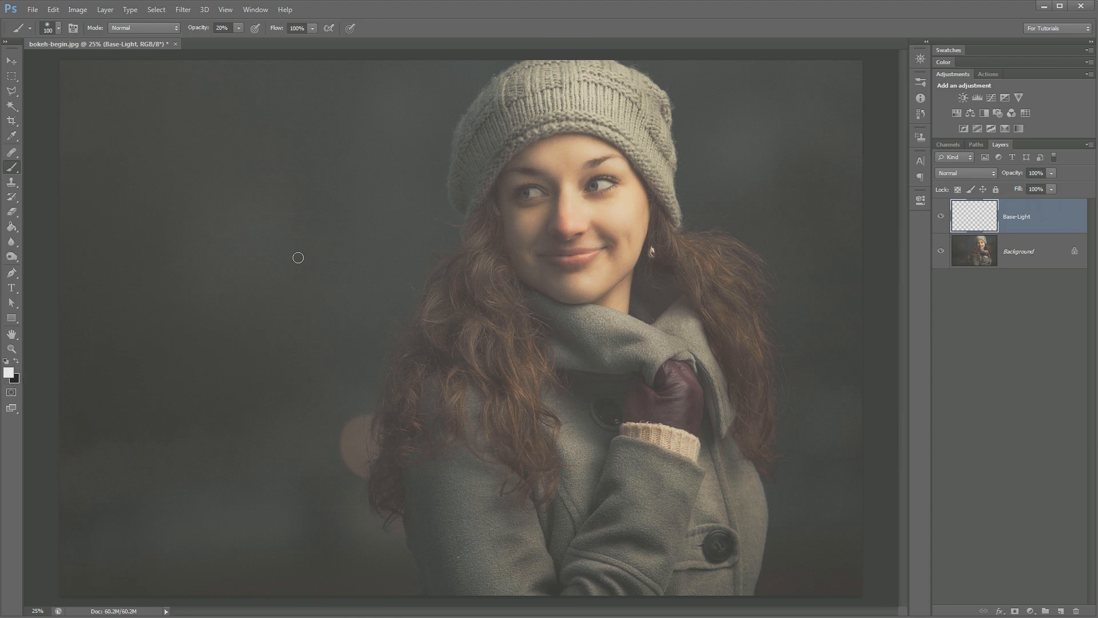
mouse_move(322, 276)
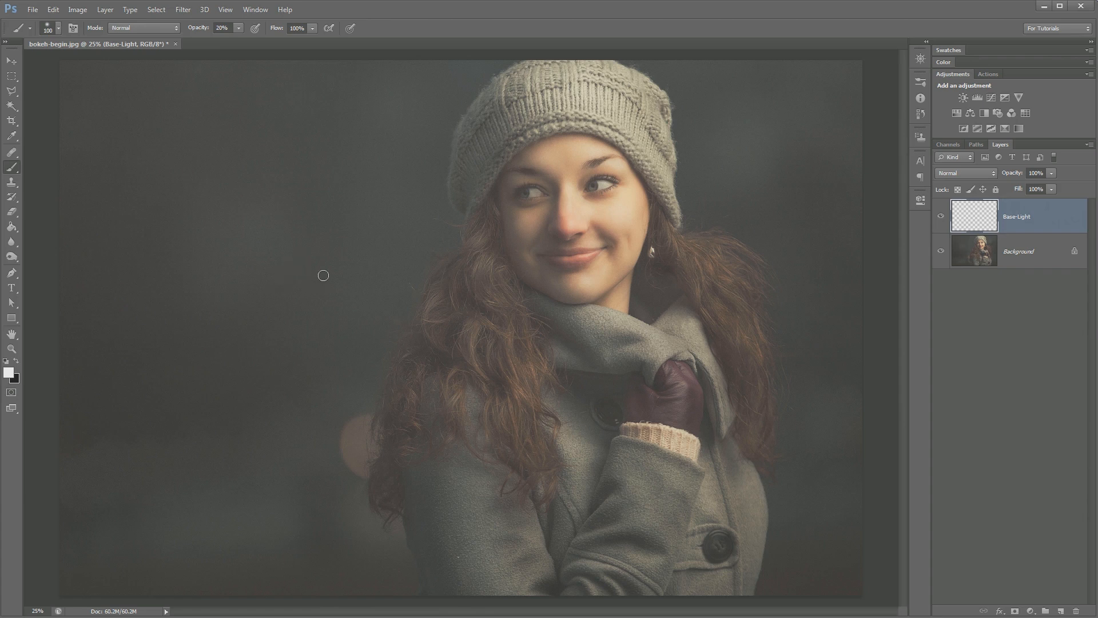
Choose a 500 px soft round tip with pressure-driven Shape Dynamics and 40% brush opacity
left_click(255, 9)
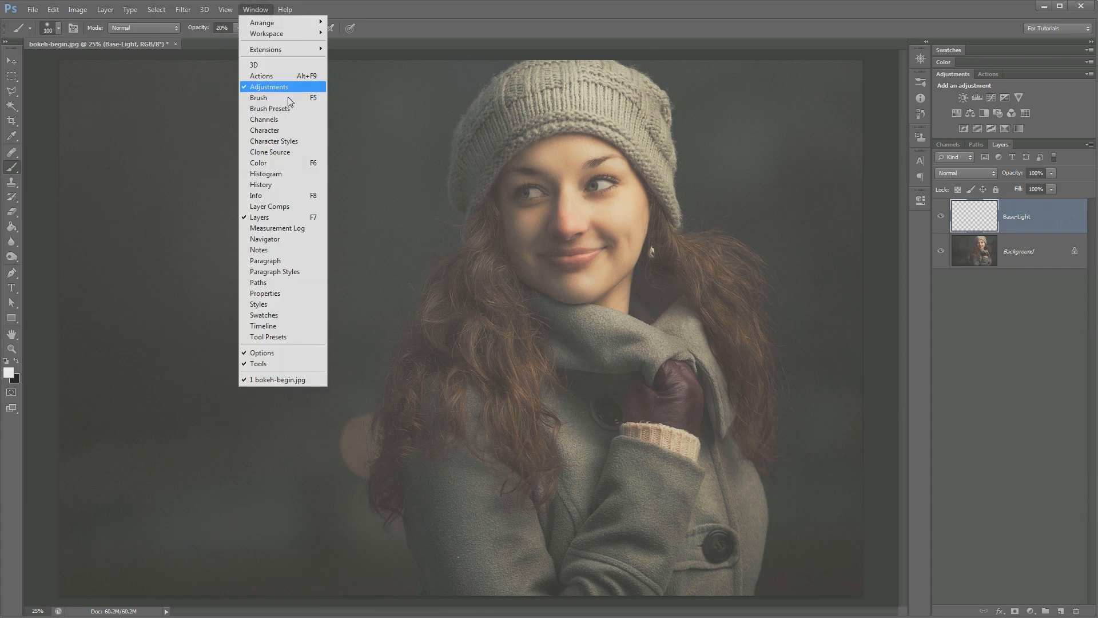
left_click(258, 98)
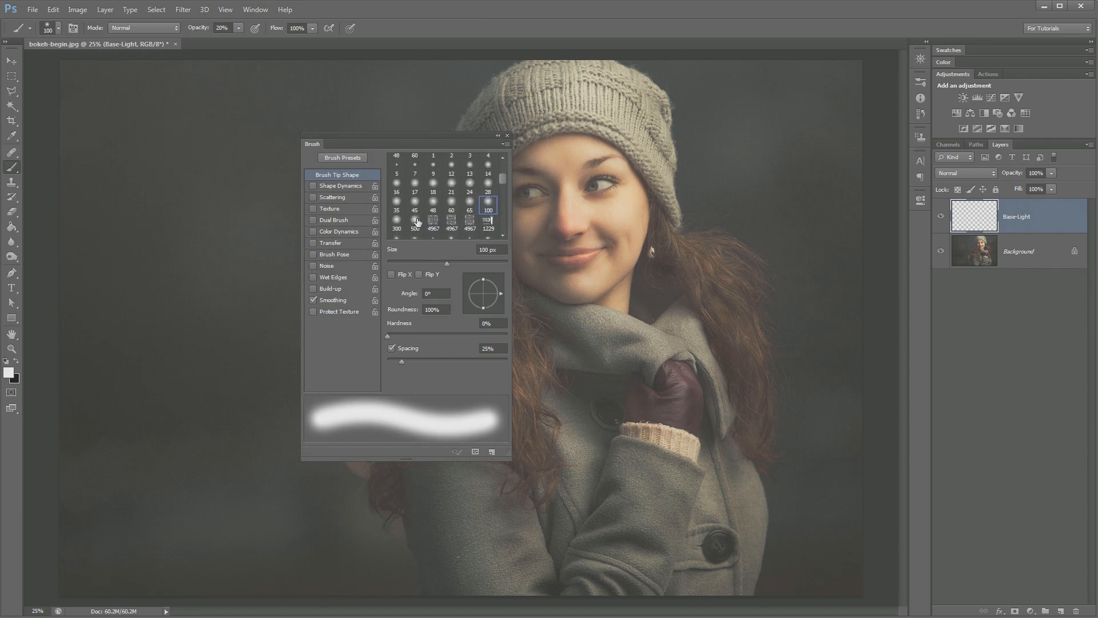
left_click(414, 220)
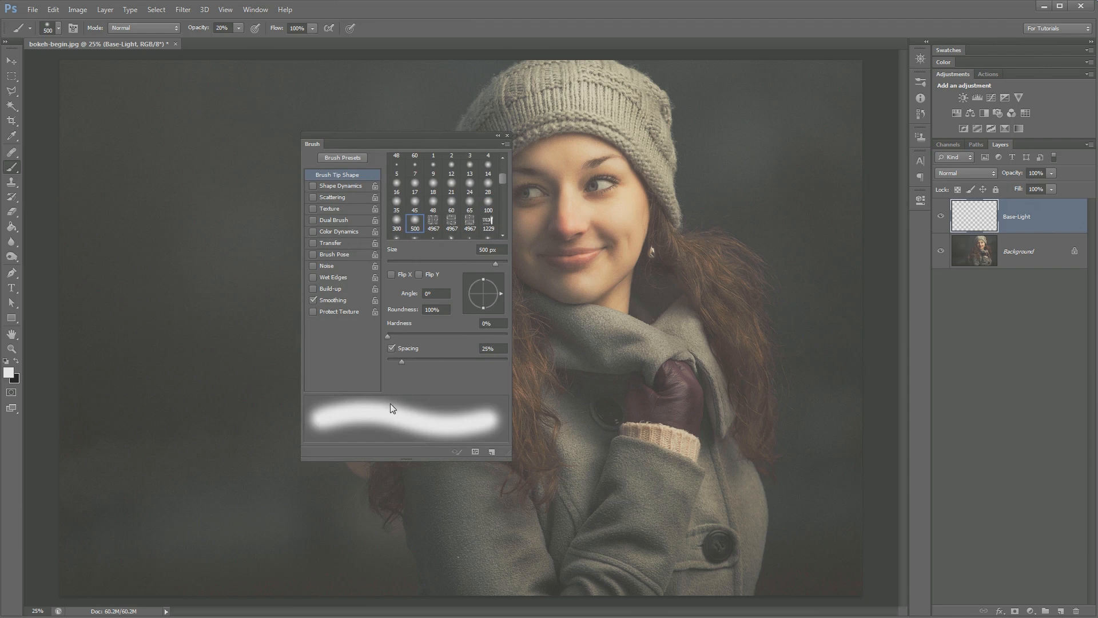
mouse_move(351, 484)
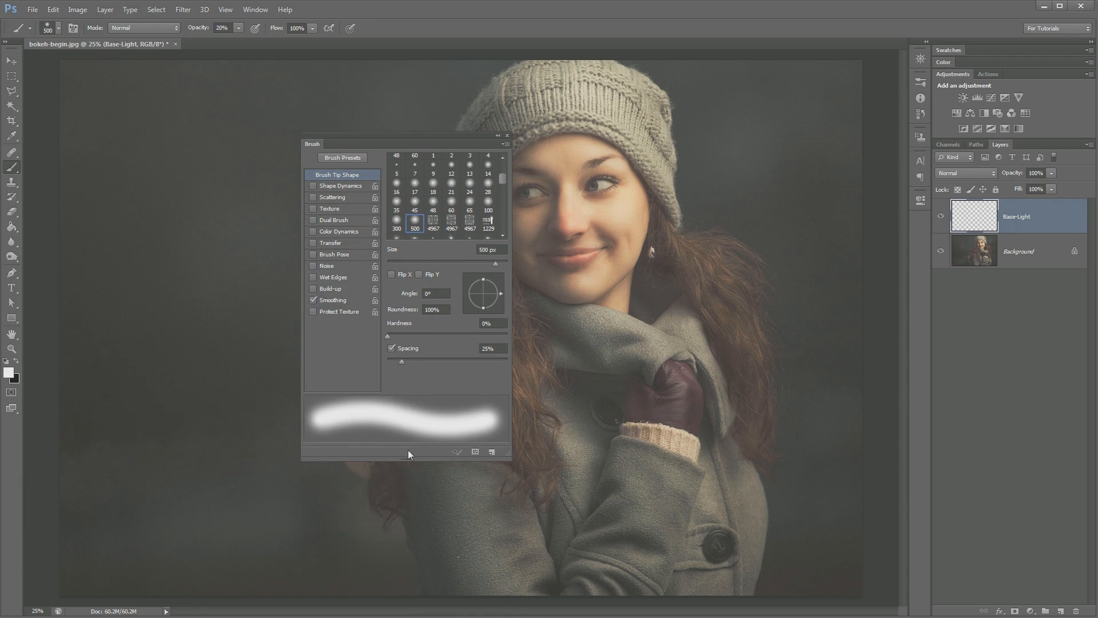
mouse_move(521, 541)
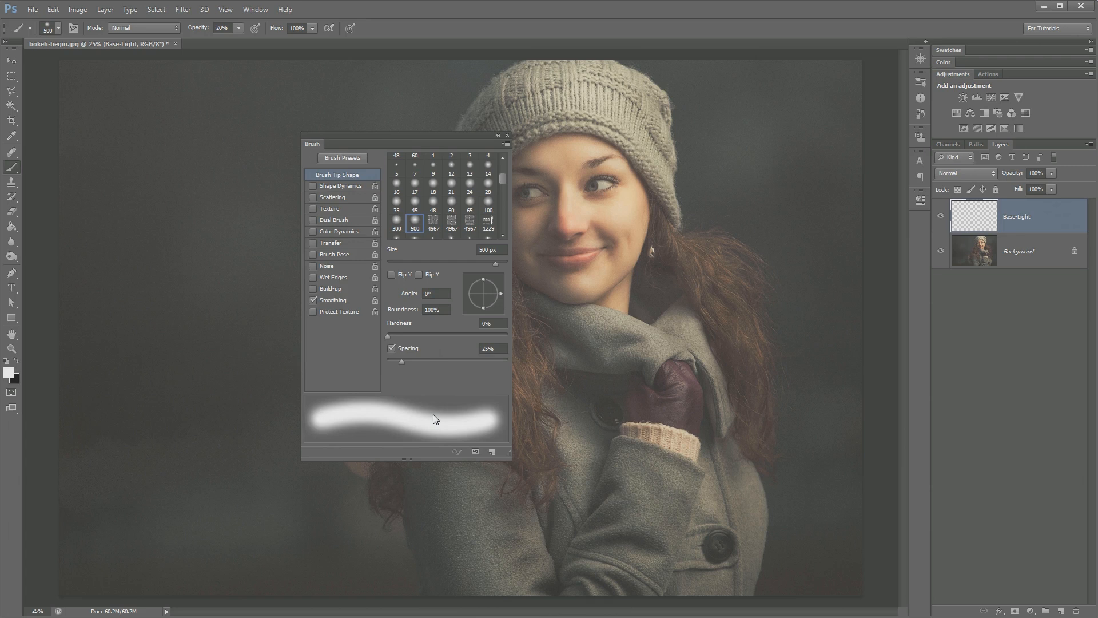
mouse_move(436, 421)
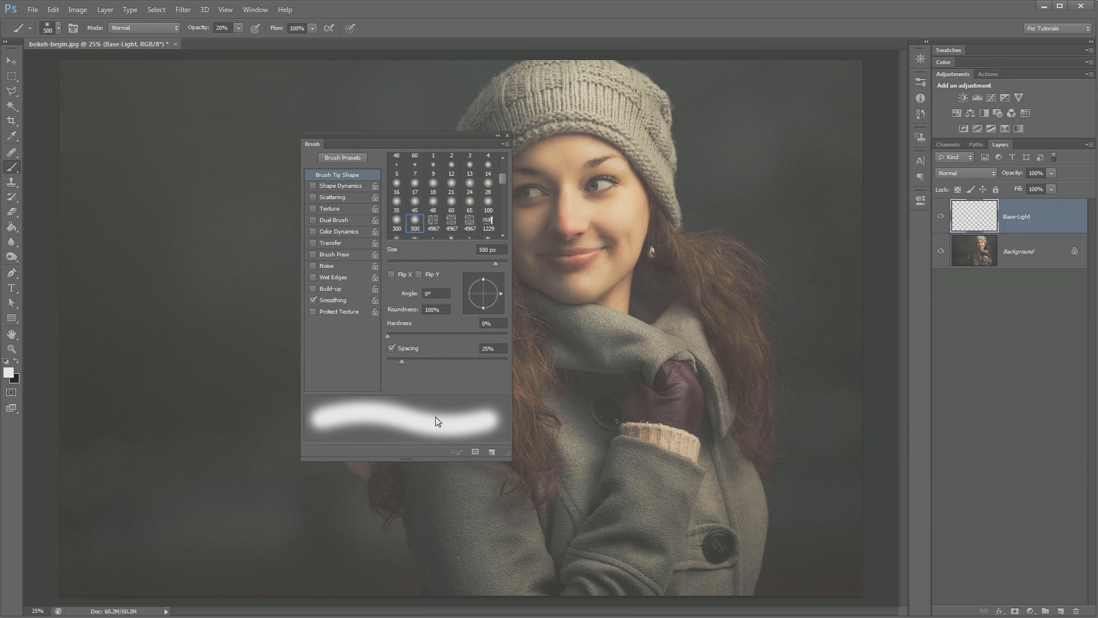
mouse_move(449, 414)
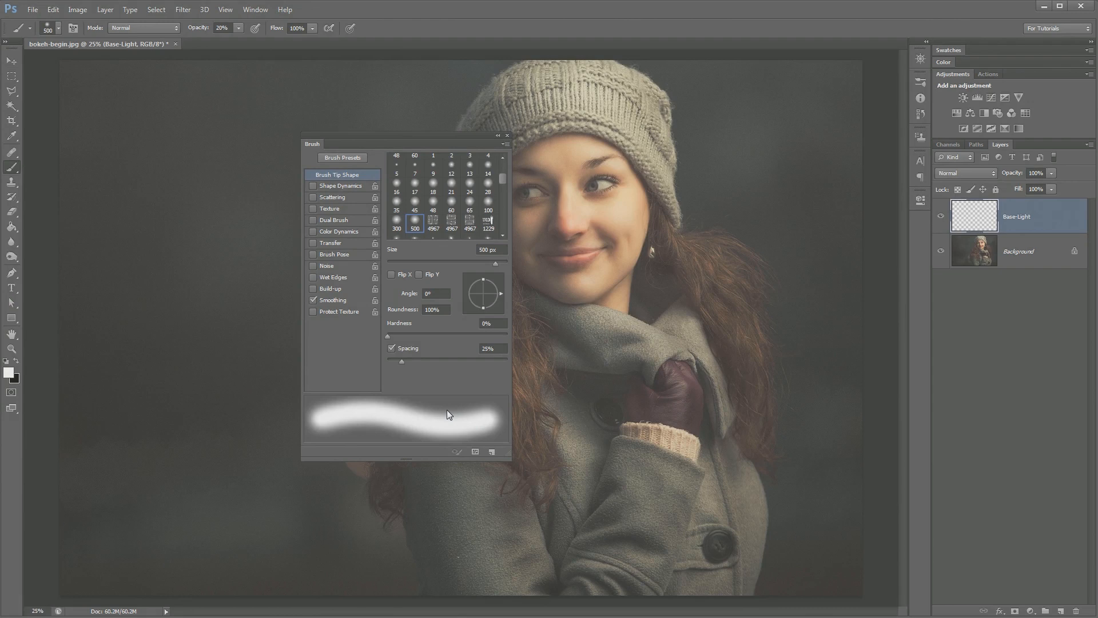
mouse_move(344, 189)
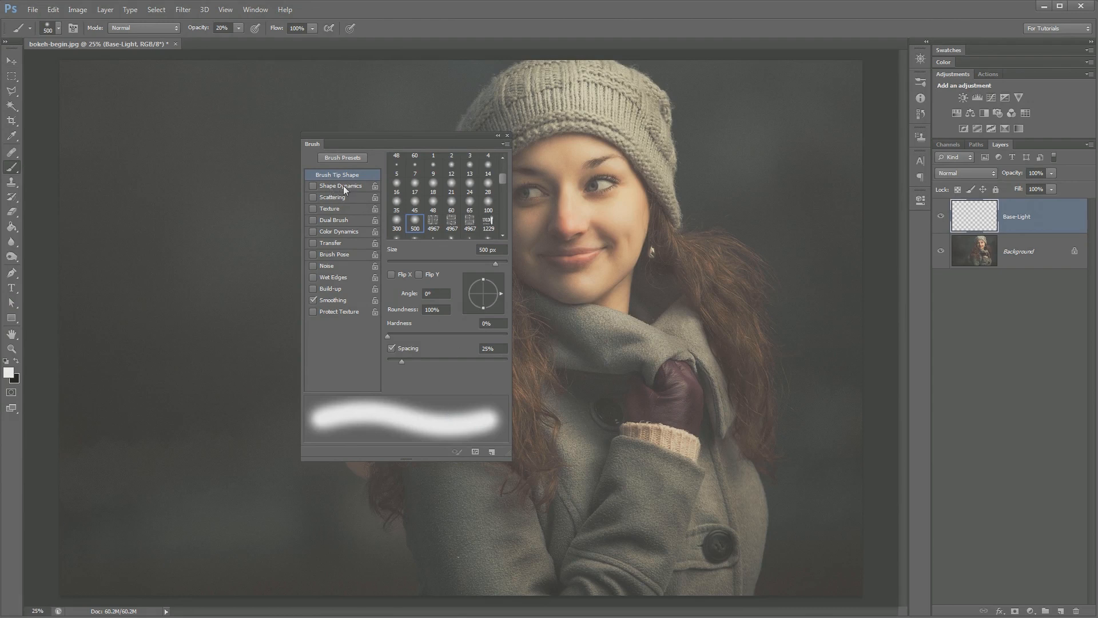
left_click(314, 185)
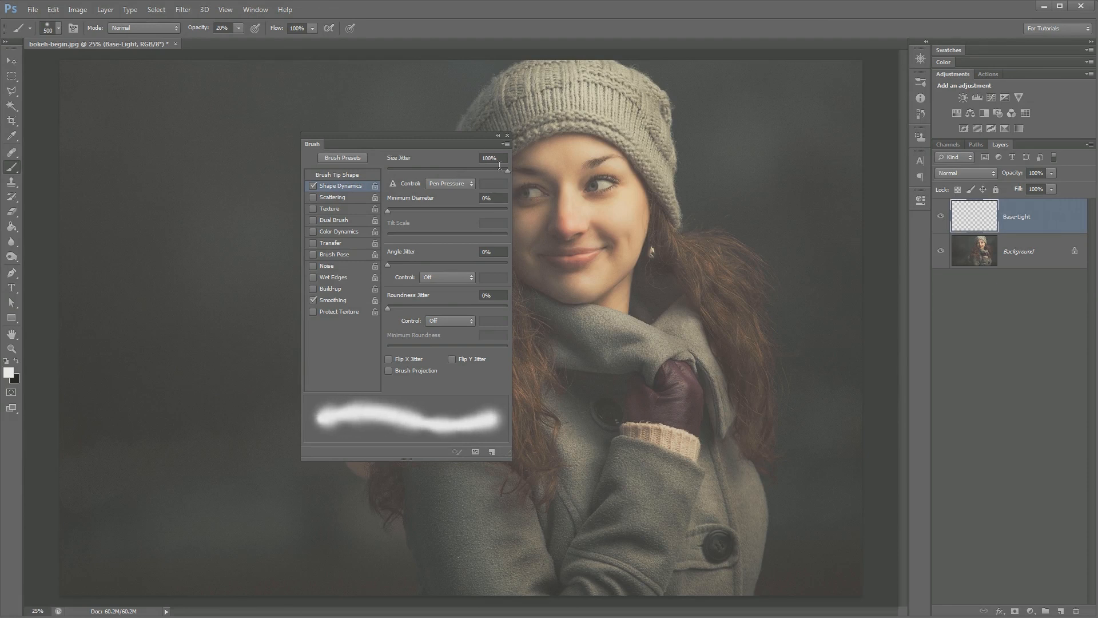
mouse_move(343, 298)
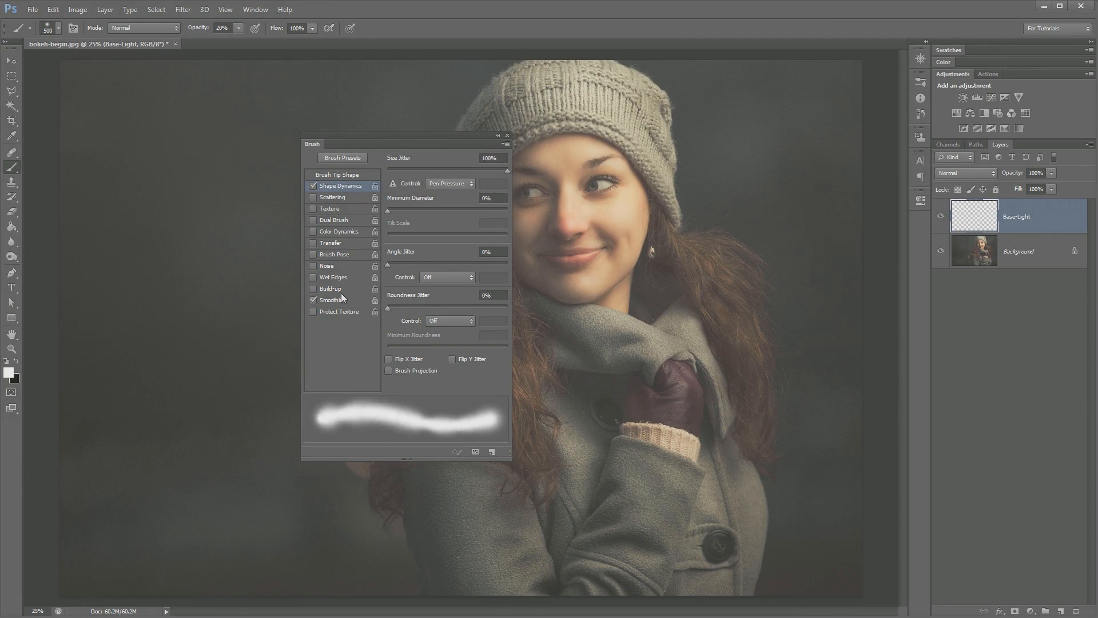
mouse_move(391, 421)
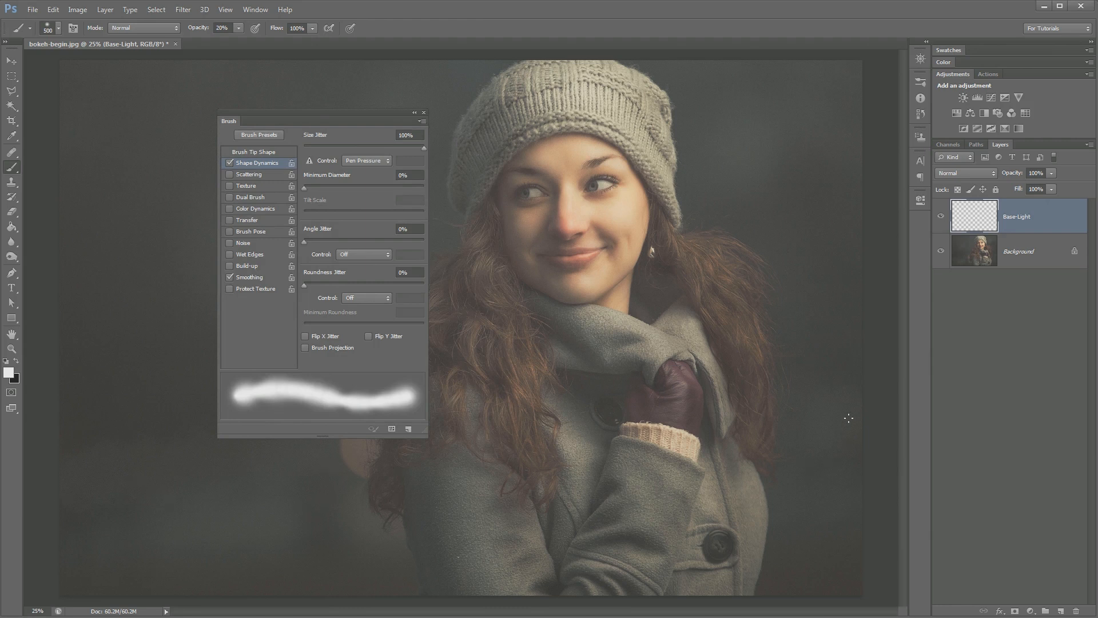
mouse_move(769, 499)
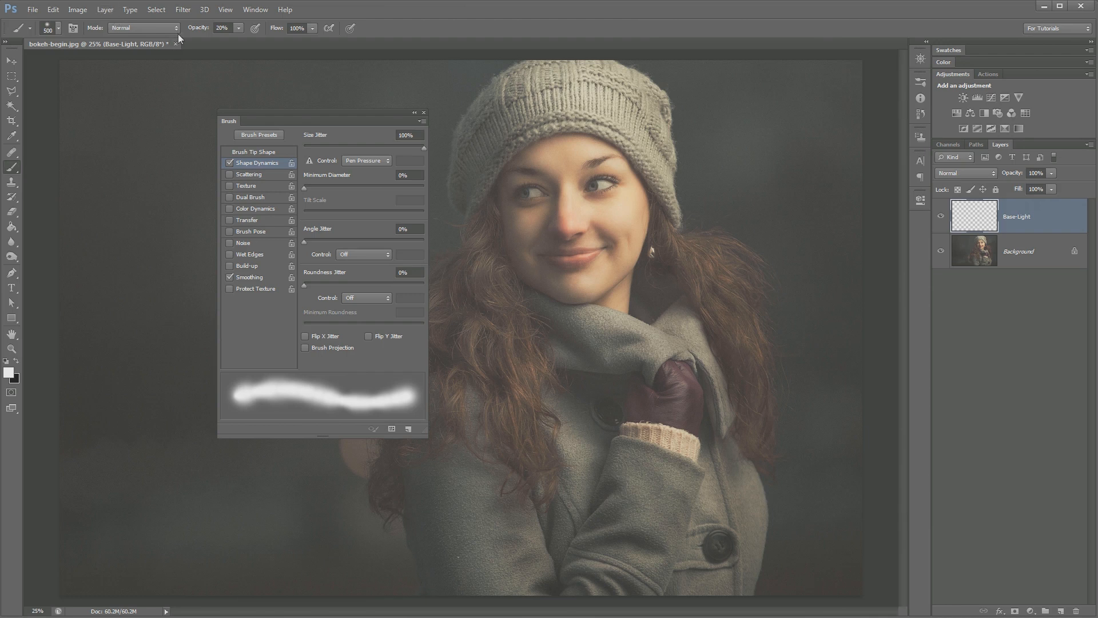
left_click(223, 28)
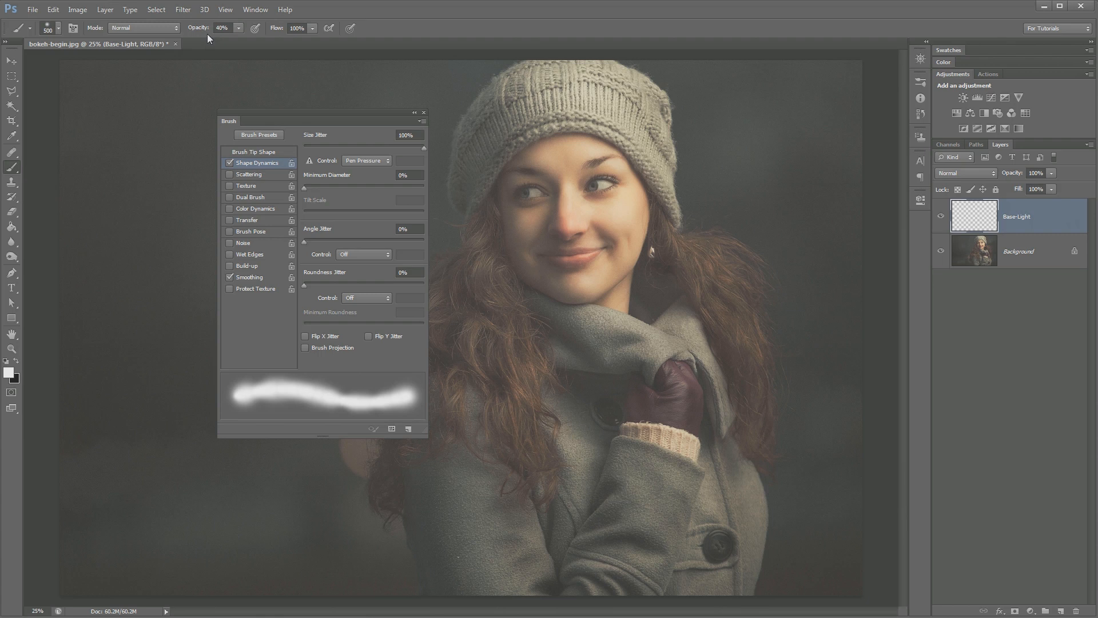
mouse_move(226, 41)
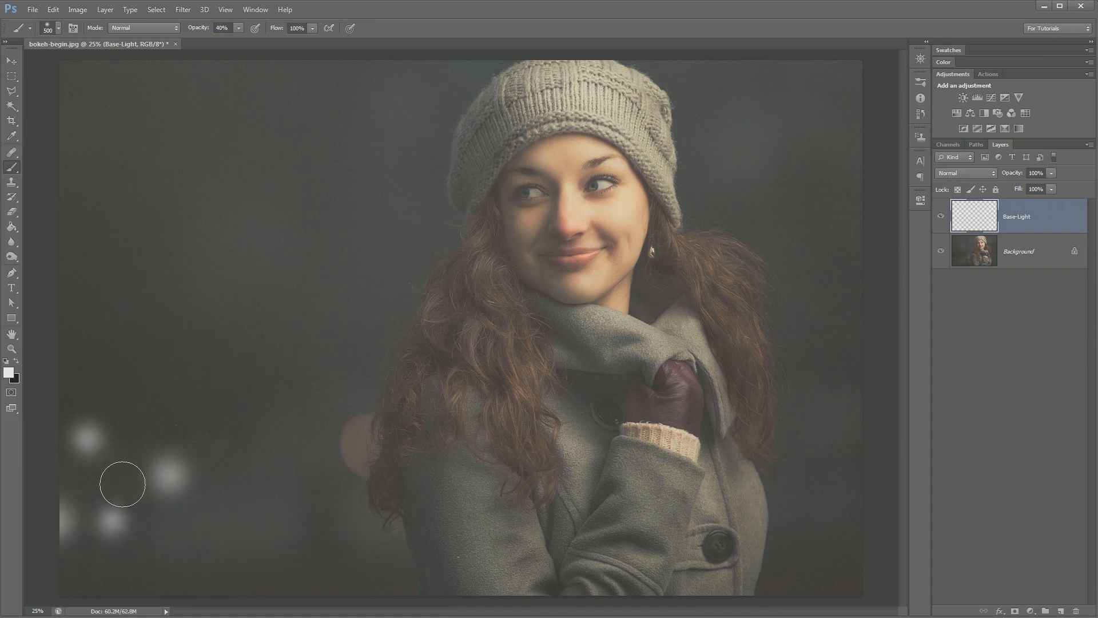
Paint soft white light spots in the lower-left, beside her shoulder and on the right background
left_click_drag(123, 483, 310, 397)
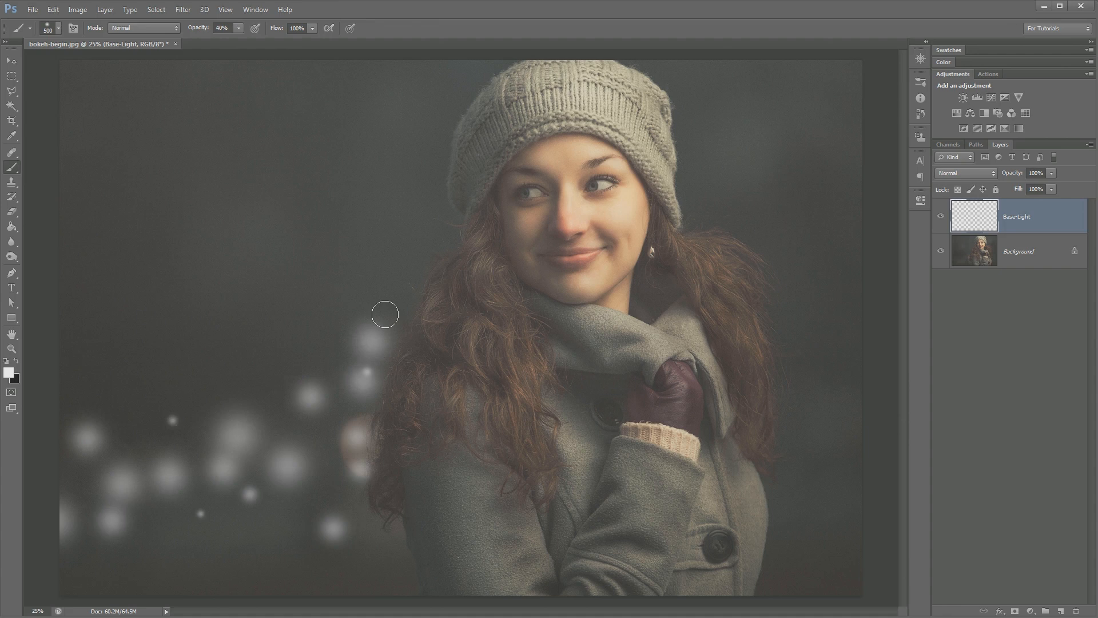
left_click_drag(384, 313, 382, 504)
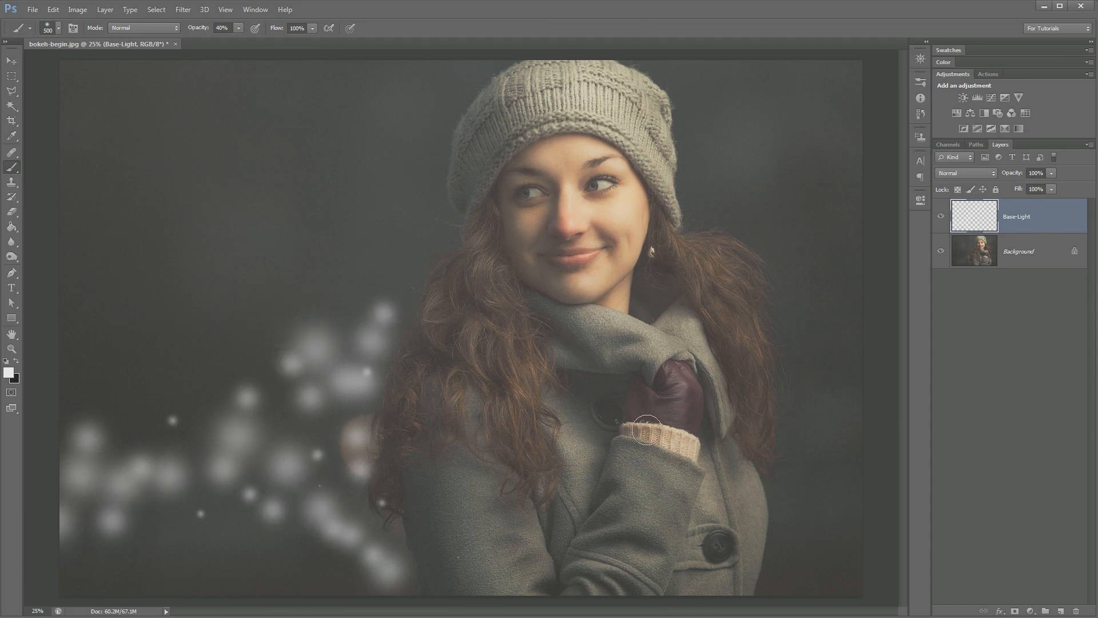
left_click_drag(644, 431, 809, 519)
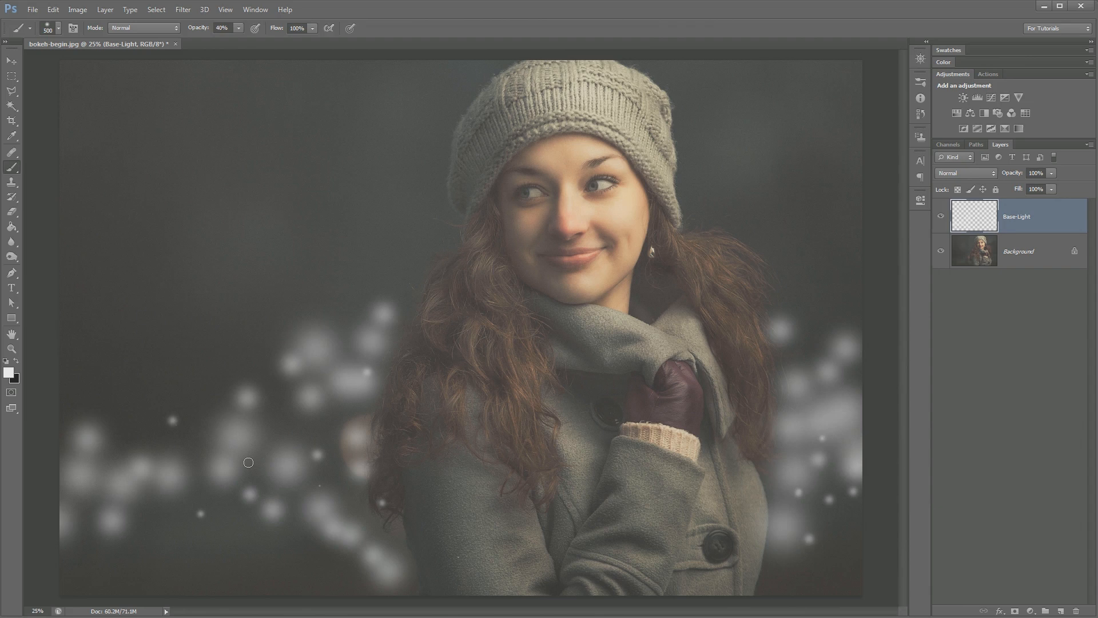
mouse_move(736, 404)
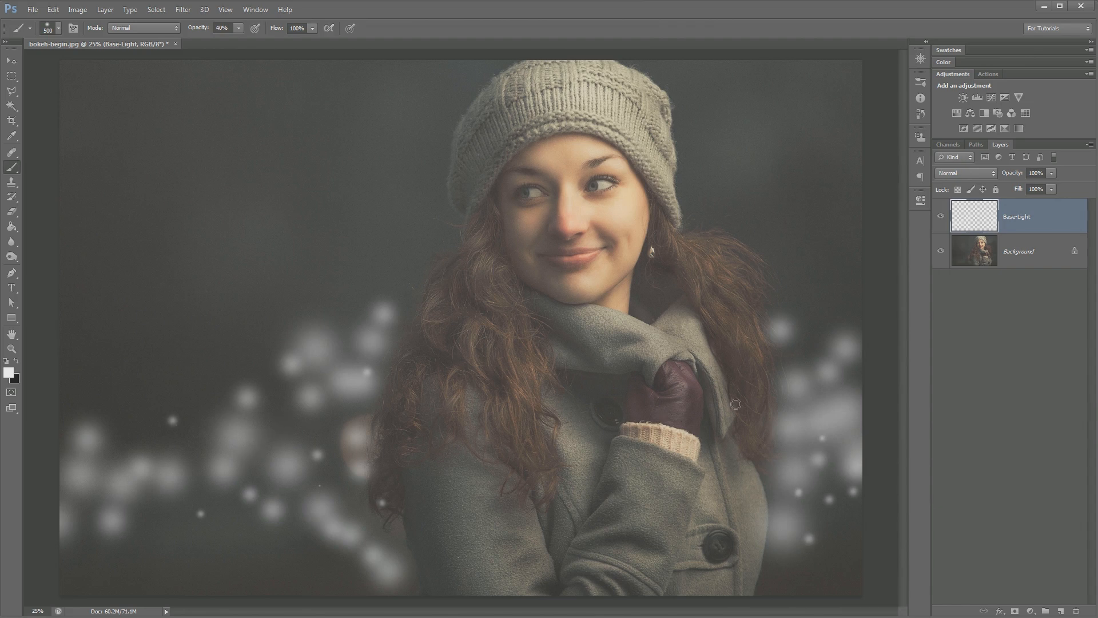
Set Base-Light to Overlay and apply a 40 px Gaussian Blur to its light spots
left_click(965, 172)
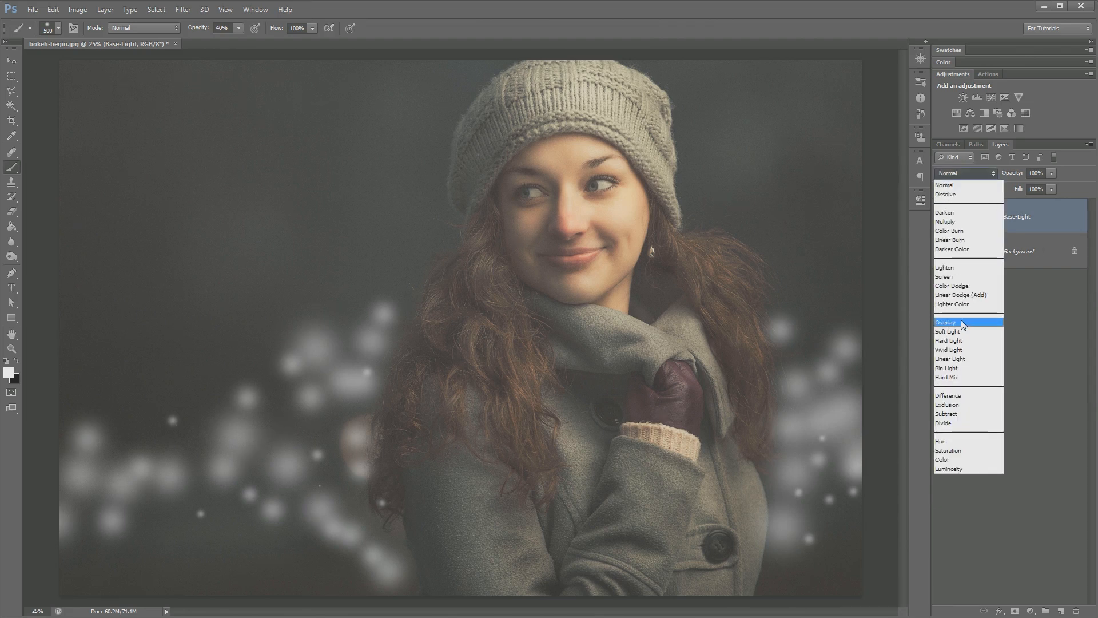
left_click(946, 322)
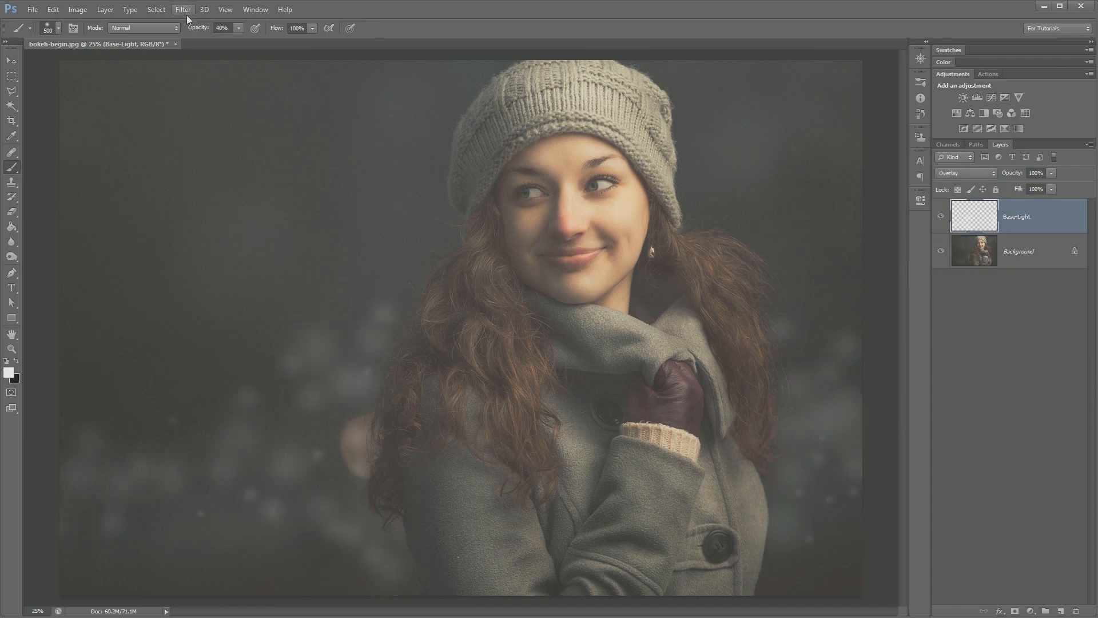
left_click(183, 9)
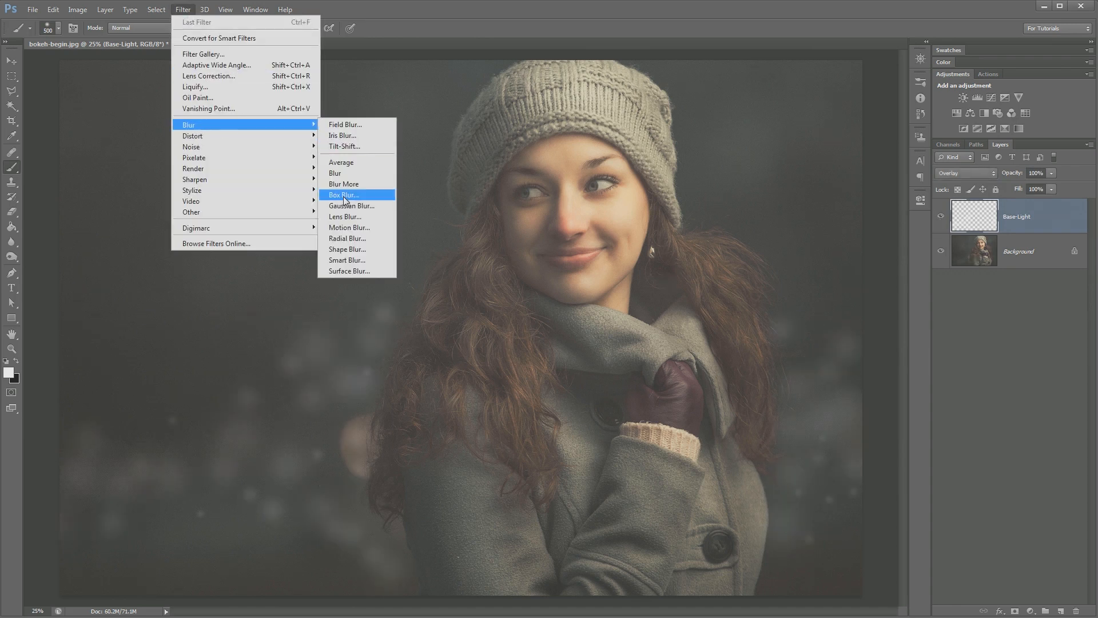
left_click(351, 205)
type("40")
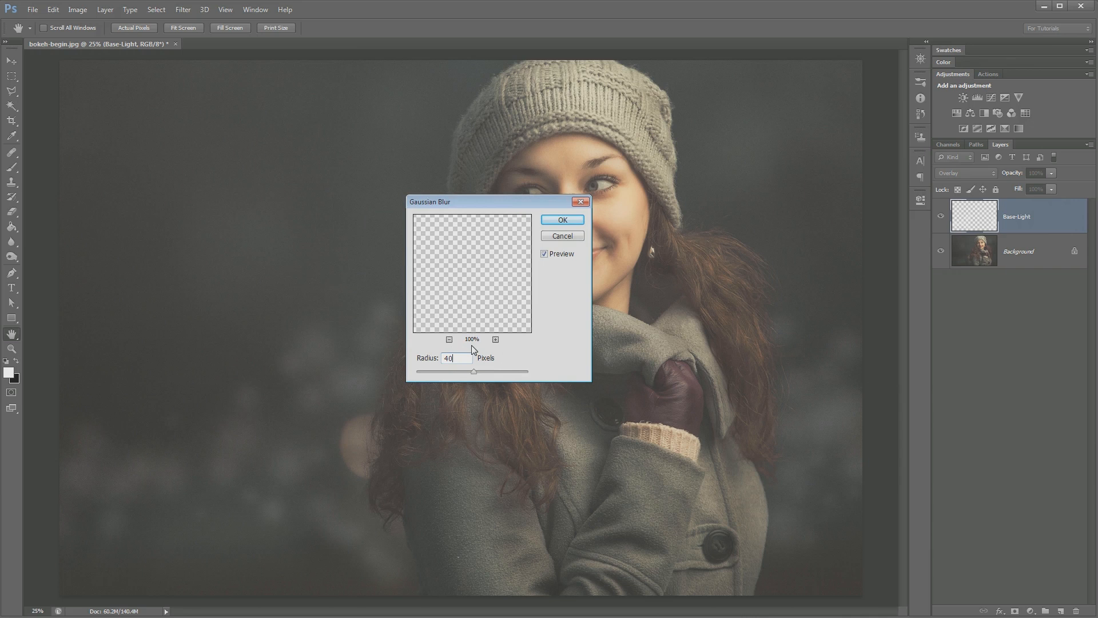
left_click(562, 219)
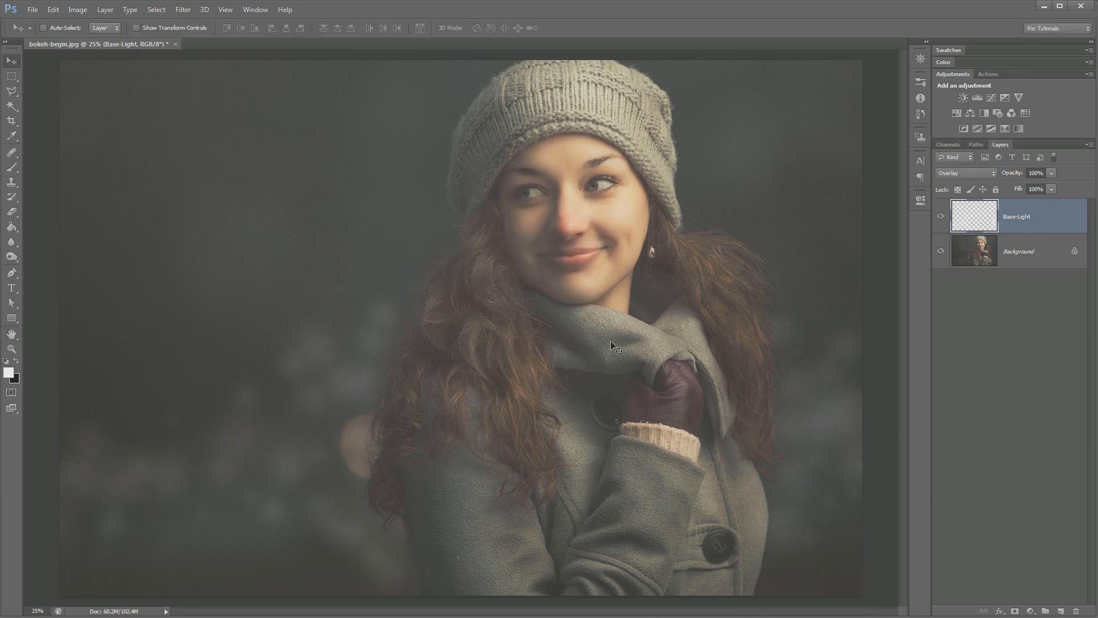
Toggle Base-Light's visibility to compare, then add a white layer mask to it
left_click(942, 217)
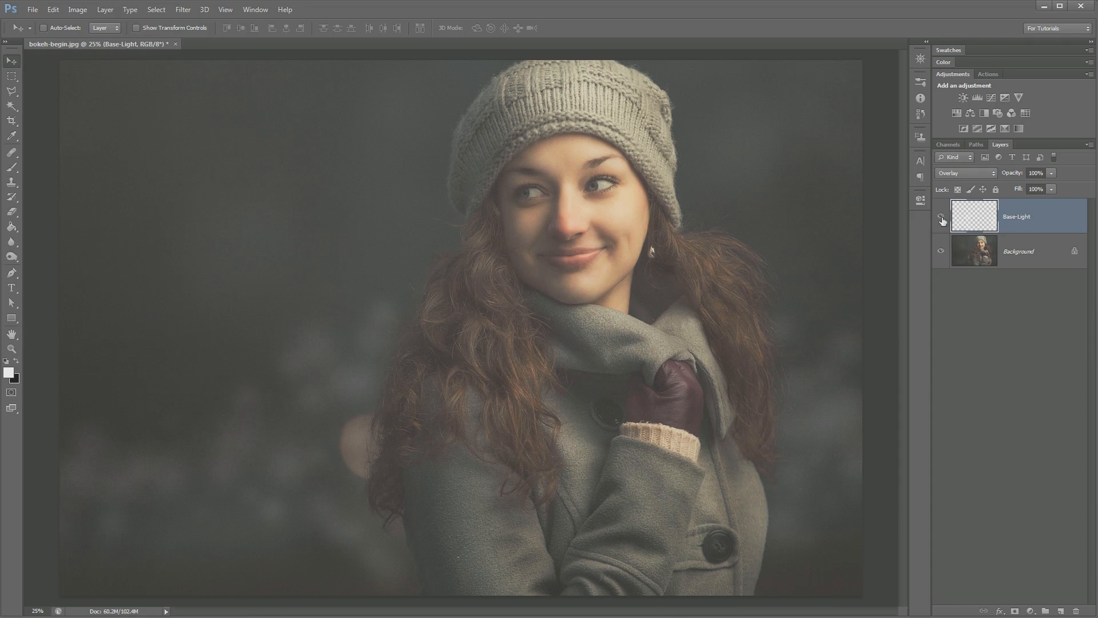
left_click(940, 220)
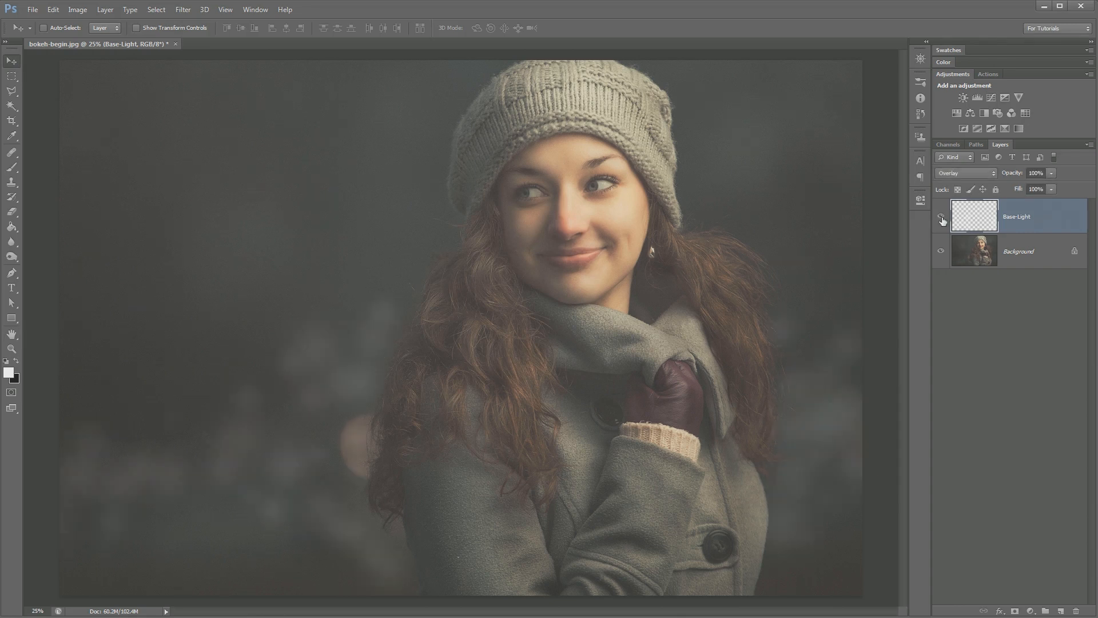
mouse_move(435, 456)
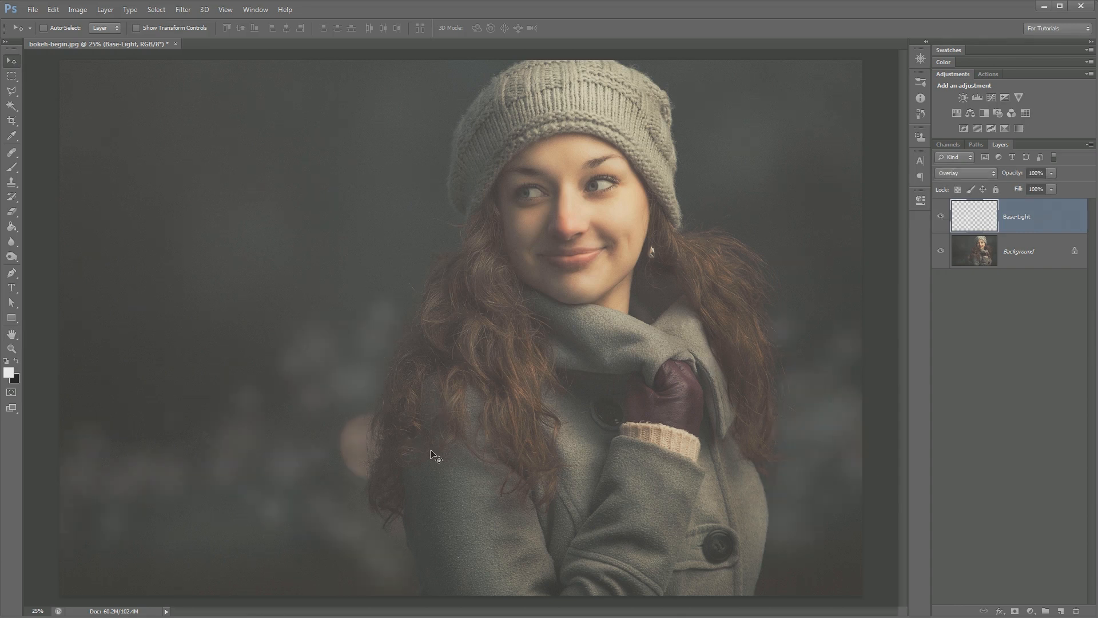
left_click(941, 219)
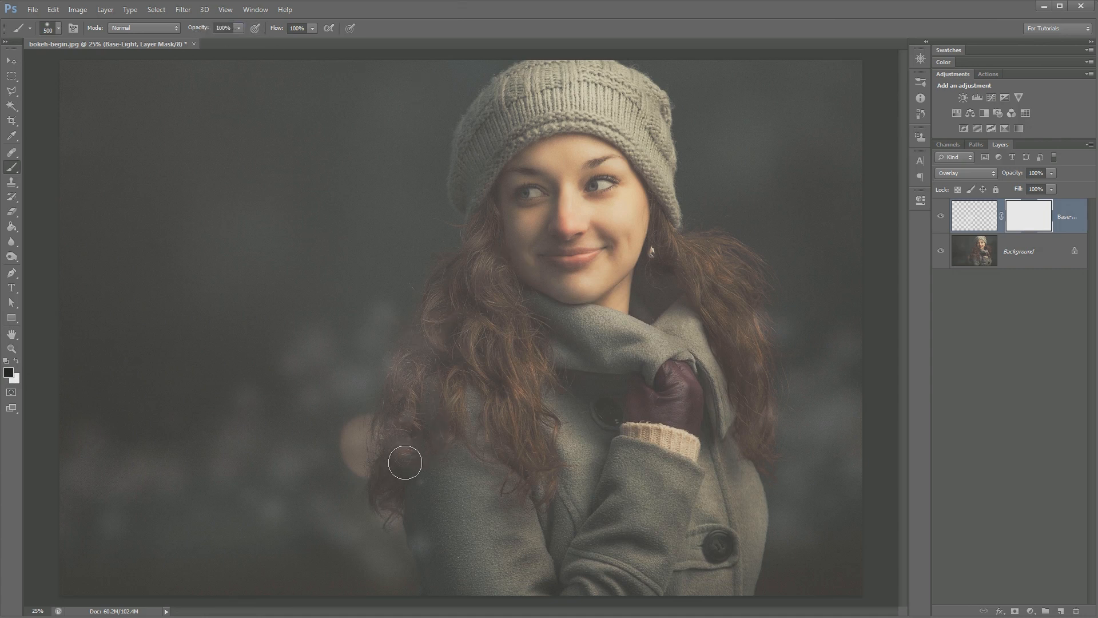
Paint black on the mask over the woman's hair, coat and lower-left area to hide the bokeh
left_click_drag(405, 462, 413, 429)
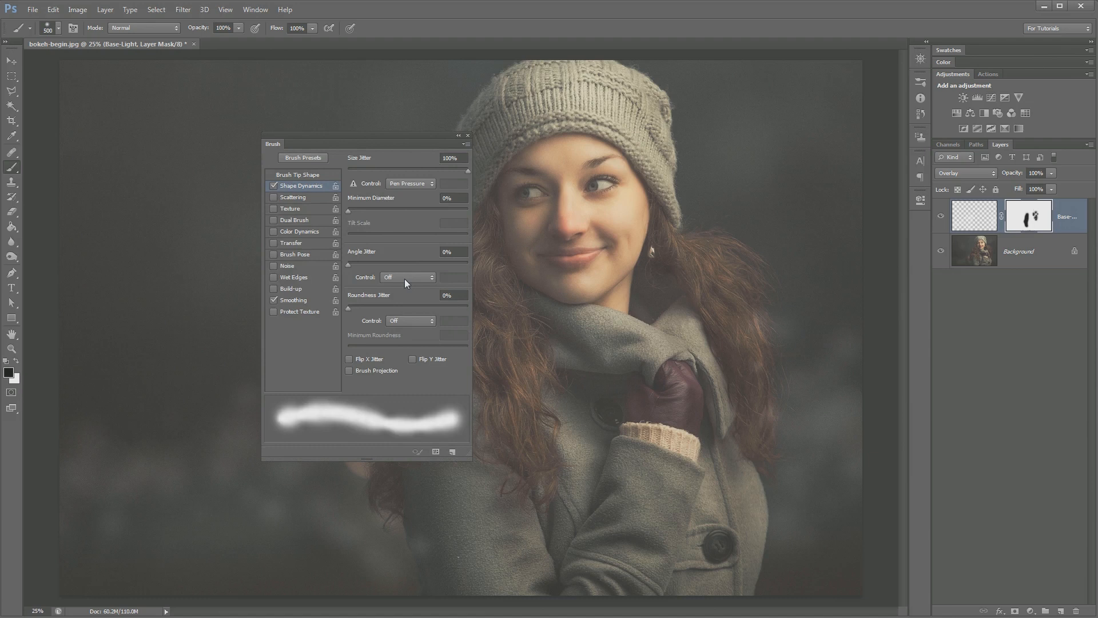
left_click(273, 185)
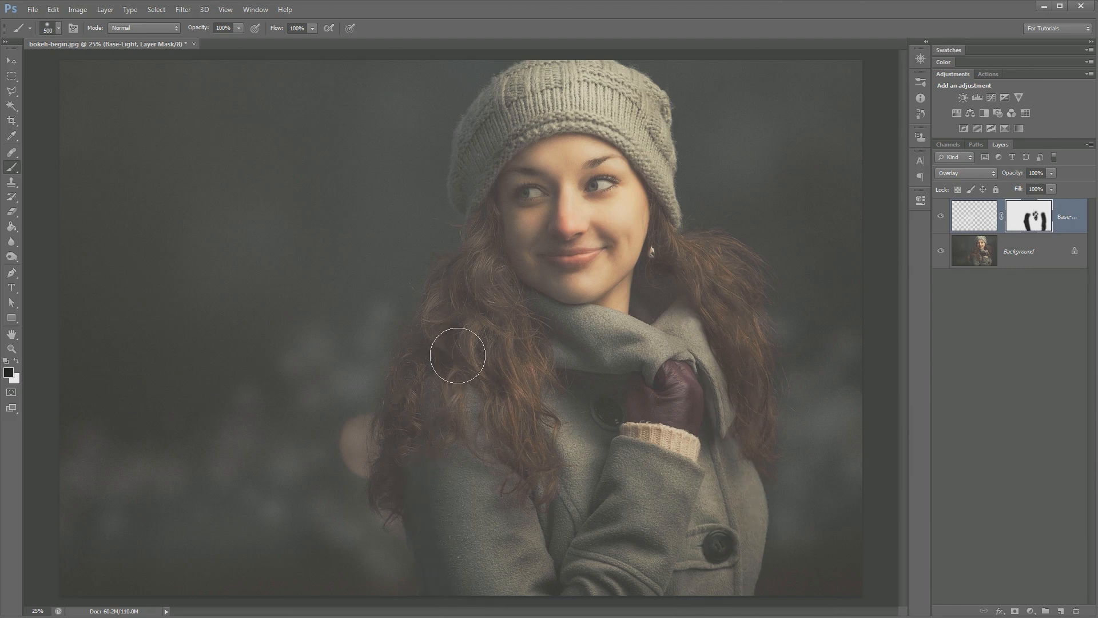
left_click(941, 219)
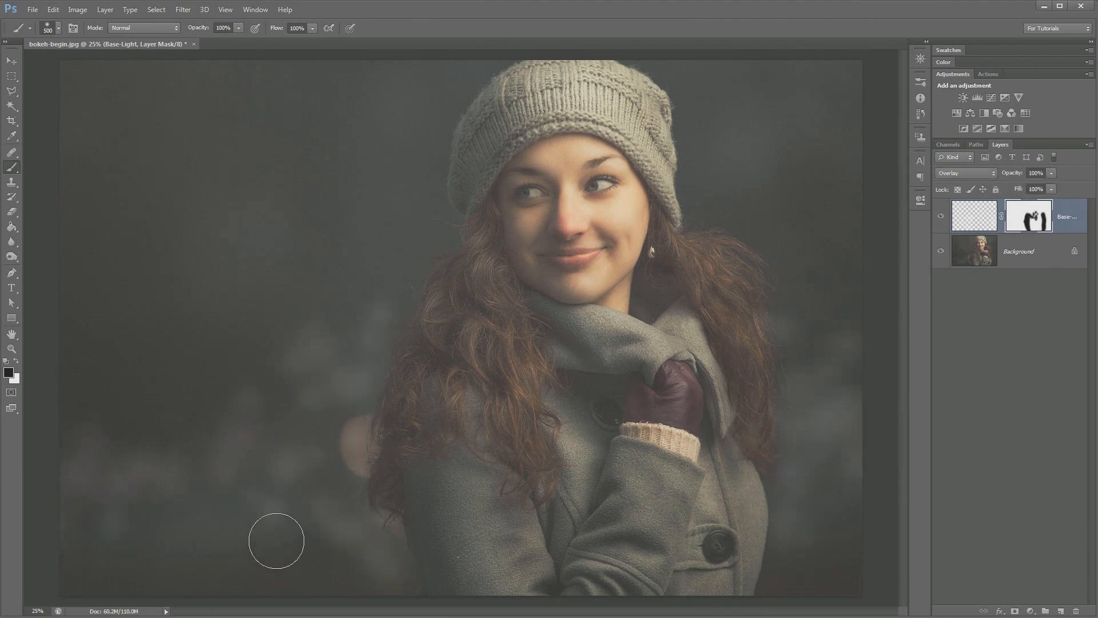
left_click(1029, 215)
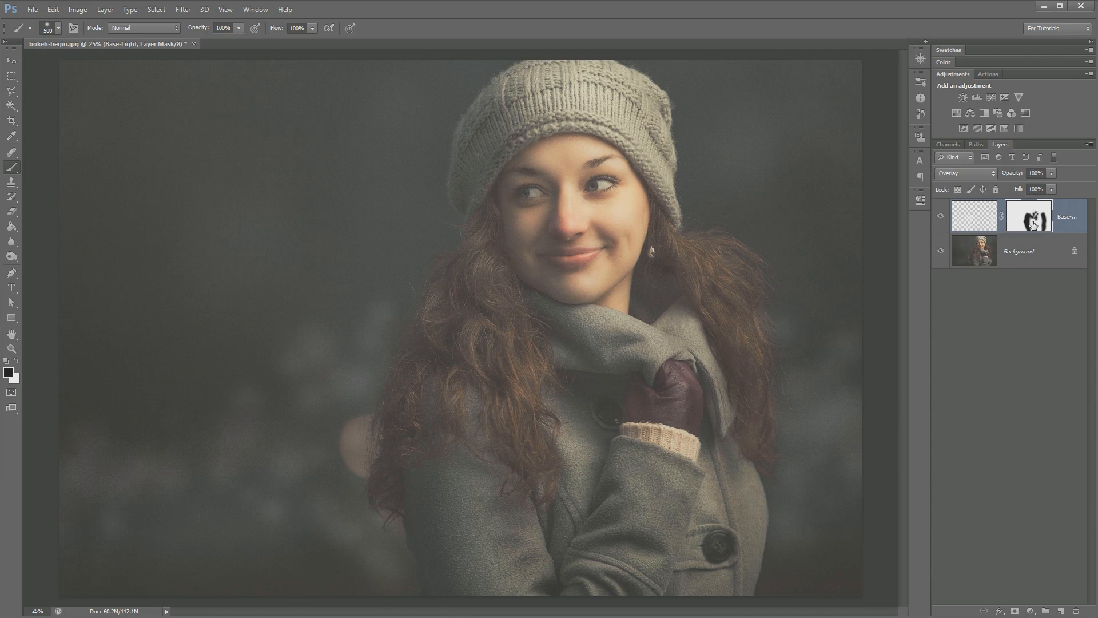
mouse_move(973, 241)
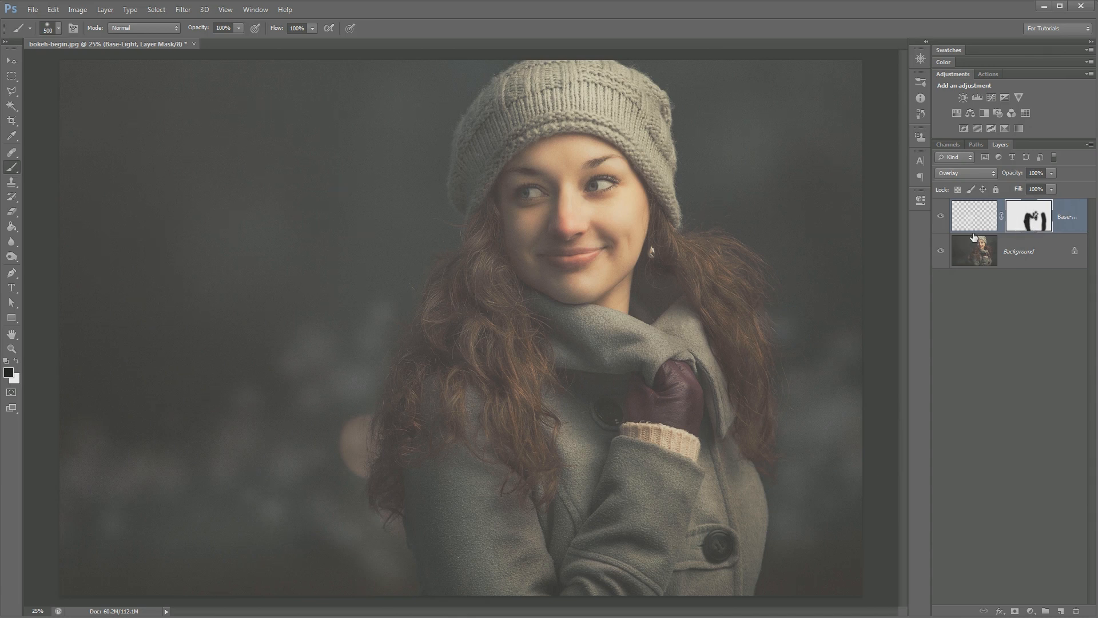
mouse_move(1002, 307)
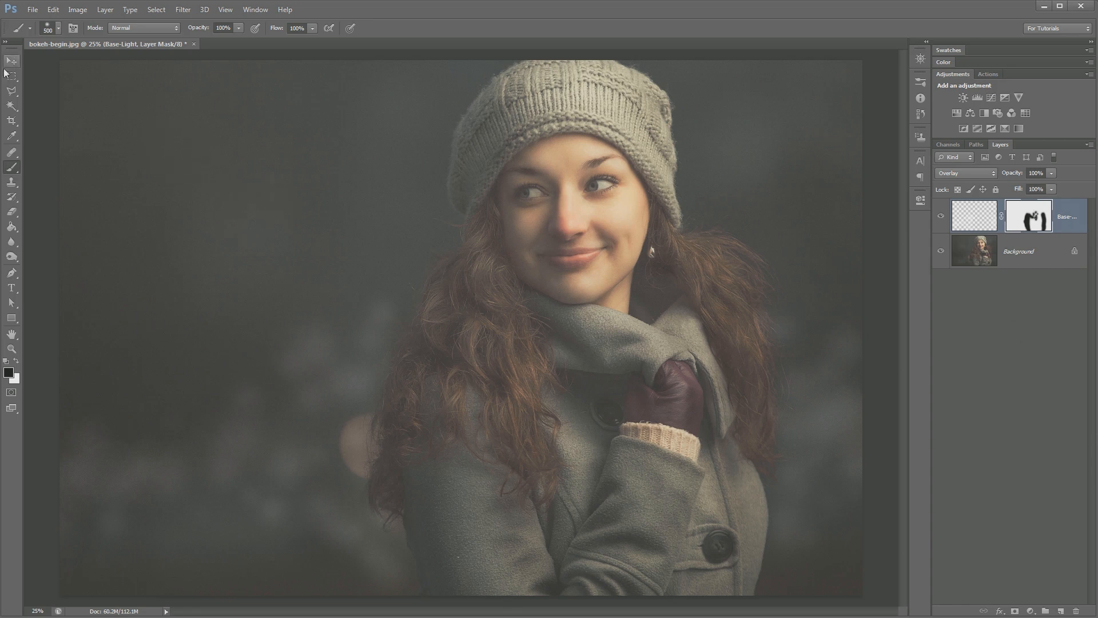
mouse_move(58, 223)
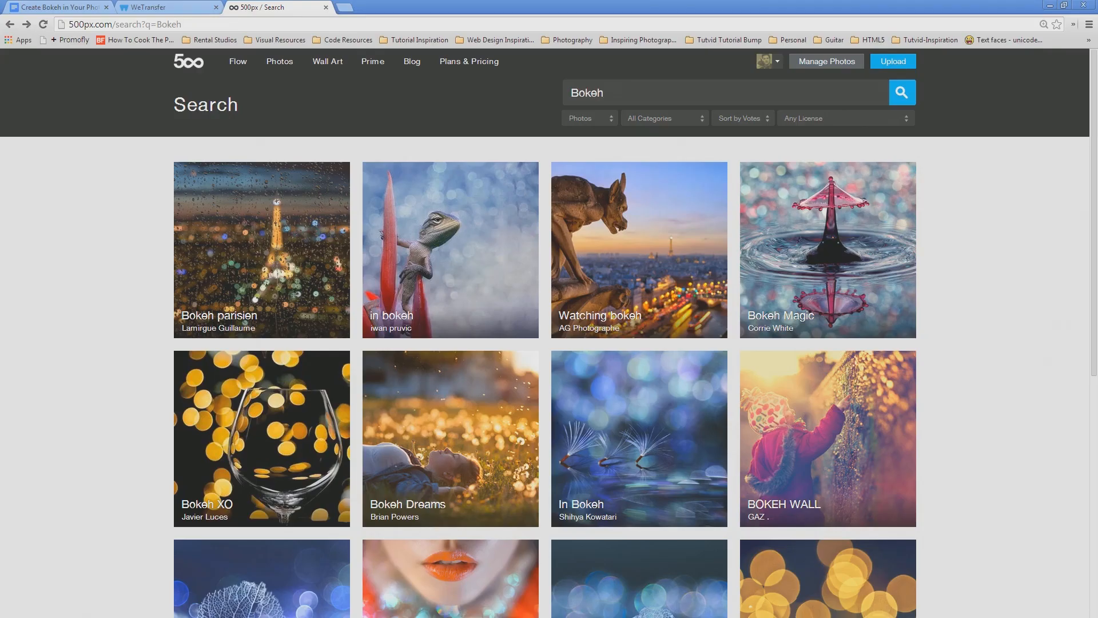
mouse_move(195, 408)
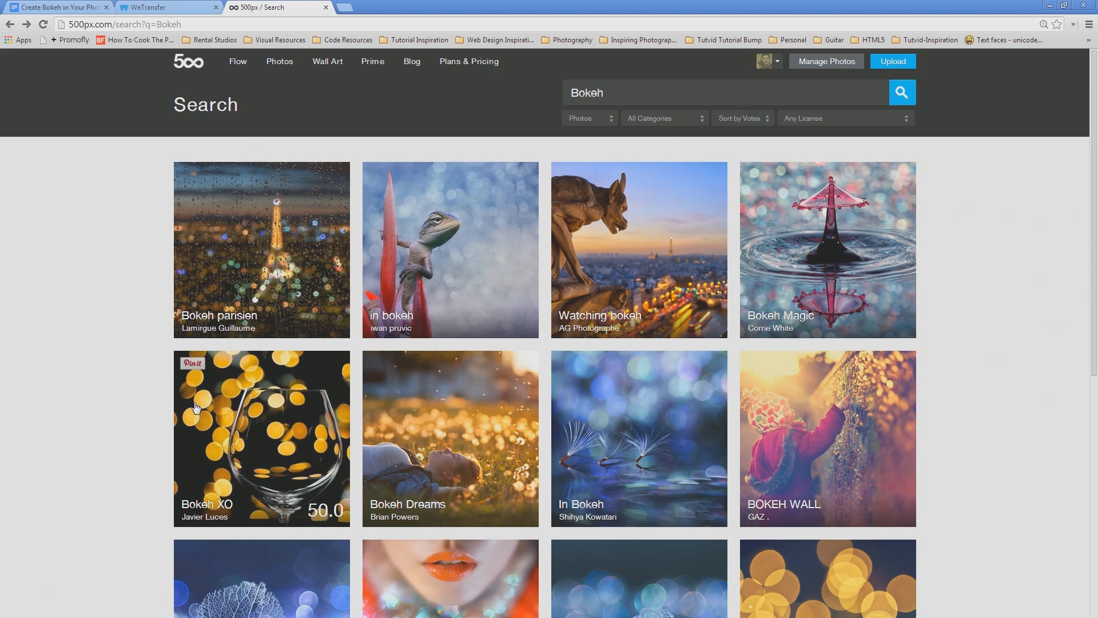
Scroll through the second page of 500px Bokeh search results
scroll("down", 3)
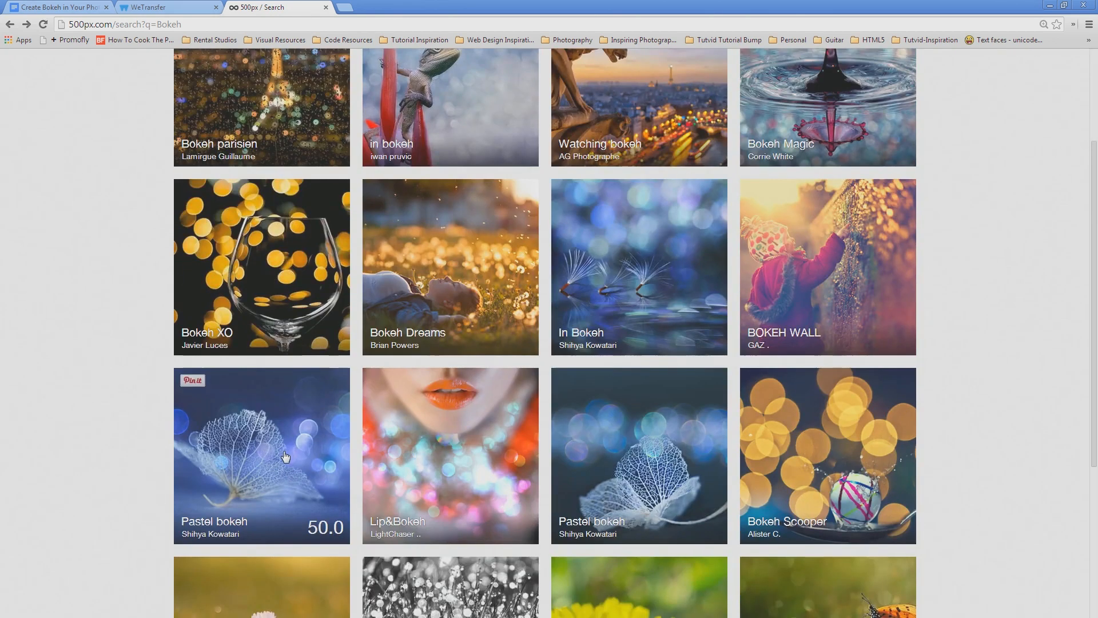
scroll("up", 3)
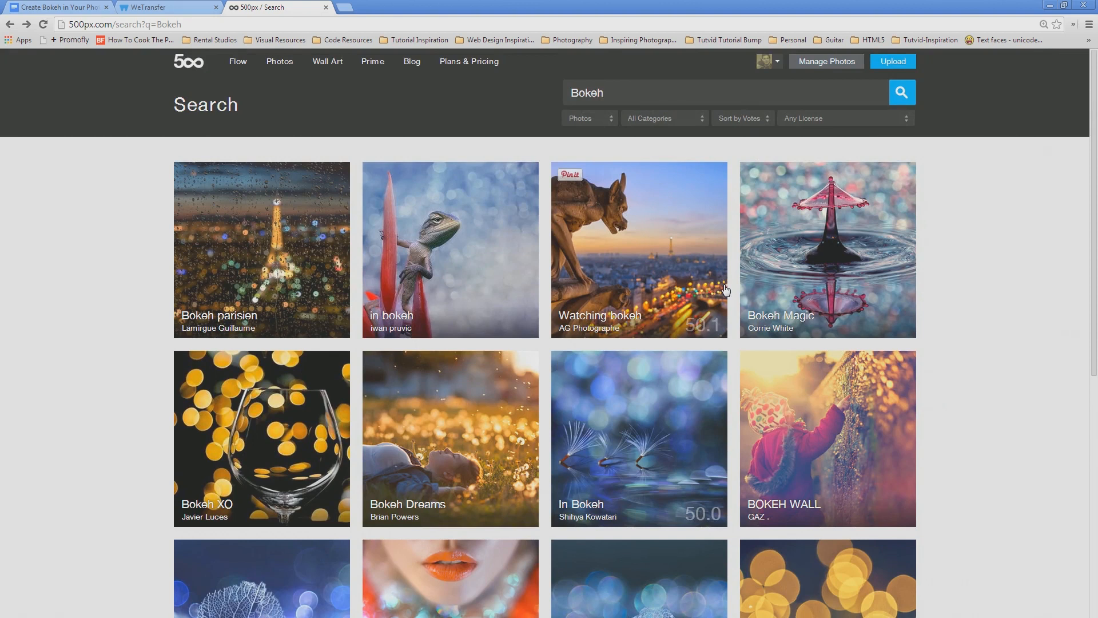
scroll("down", 3)
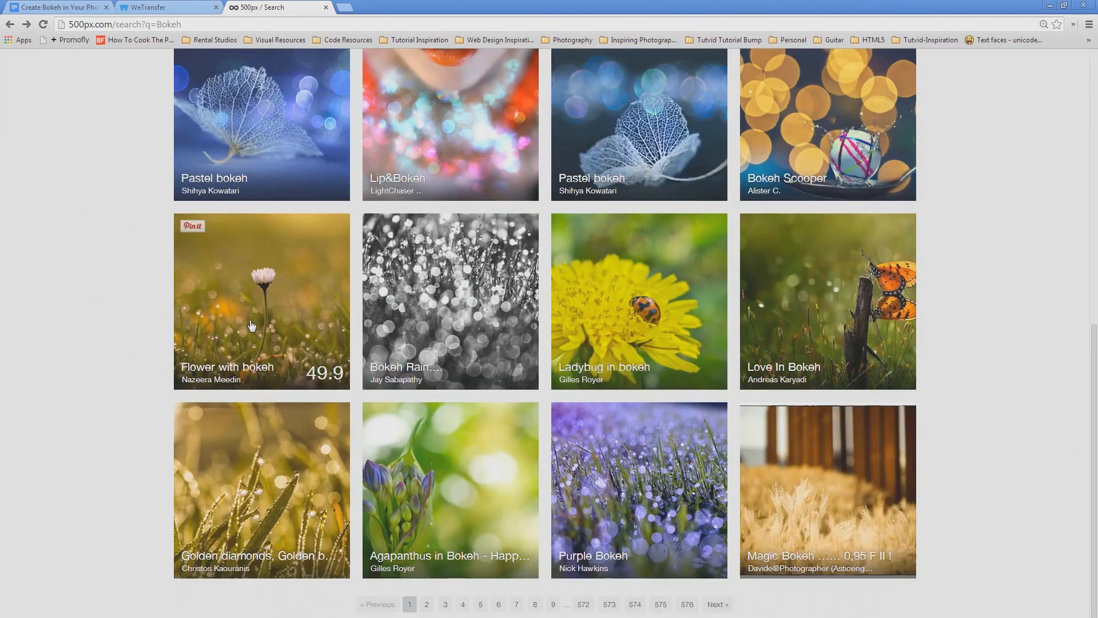
mouse_move(791, 473)
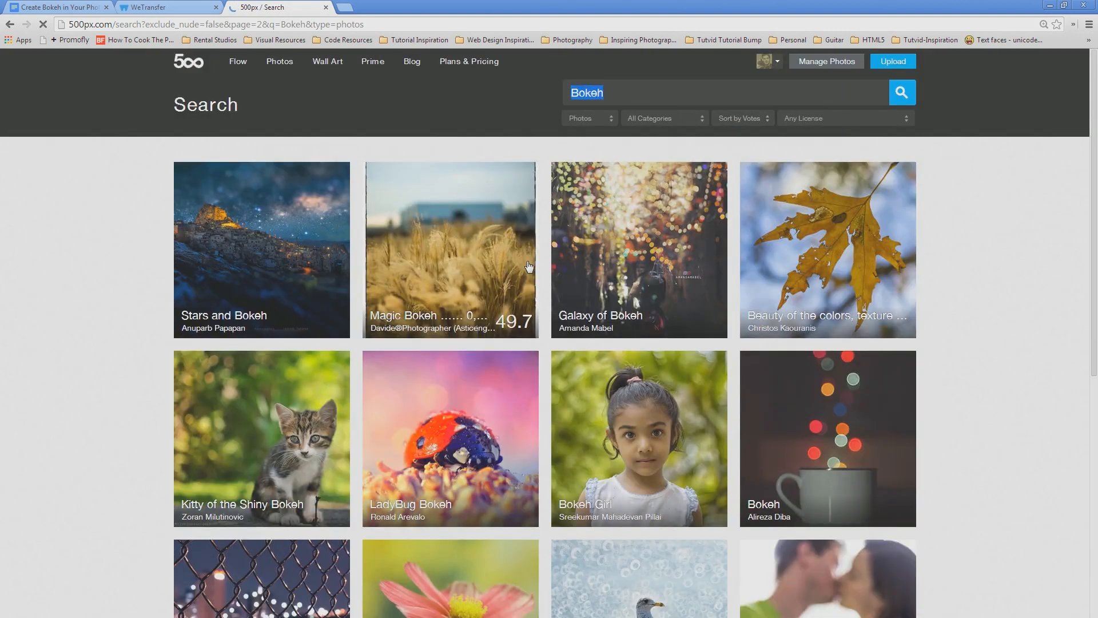
scroll("down", 3)
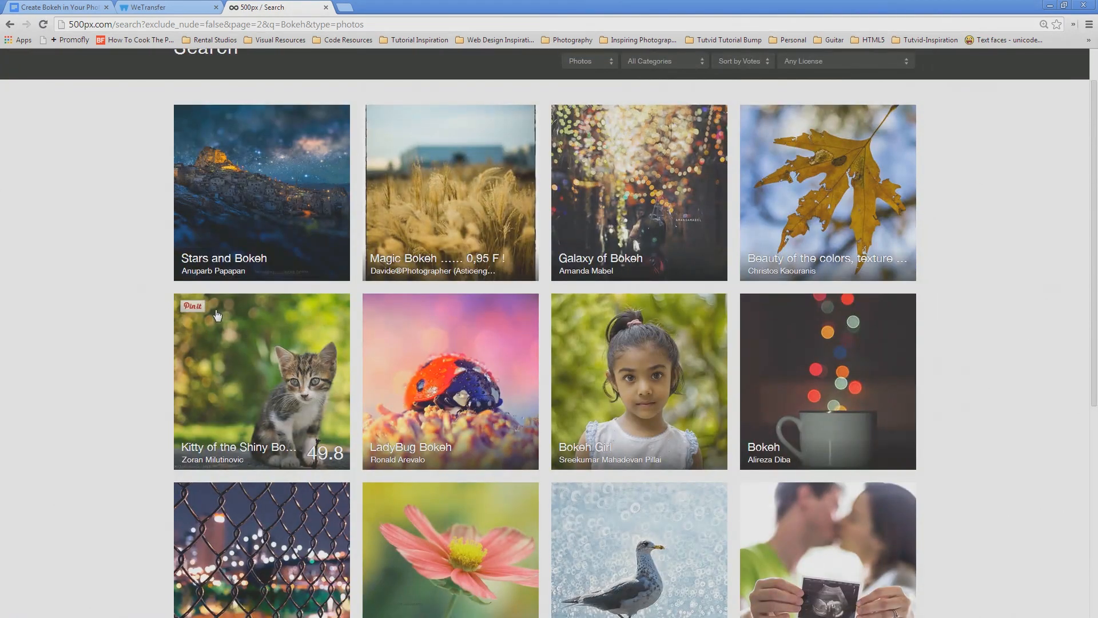
scroll("down", 3)
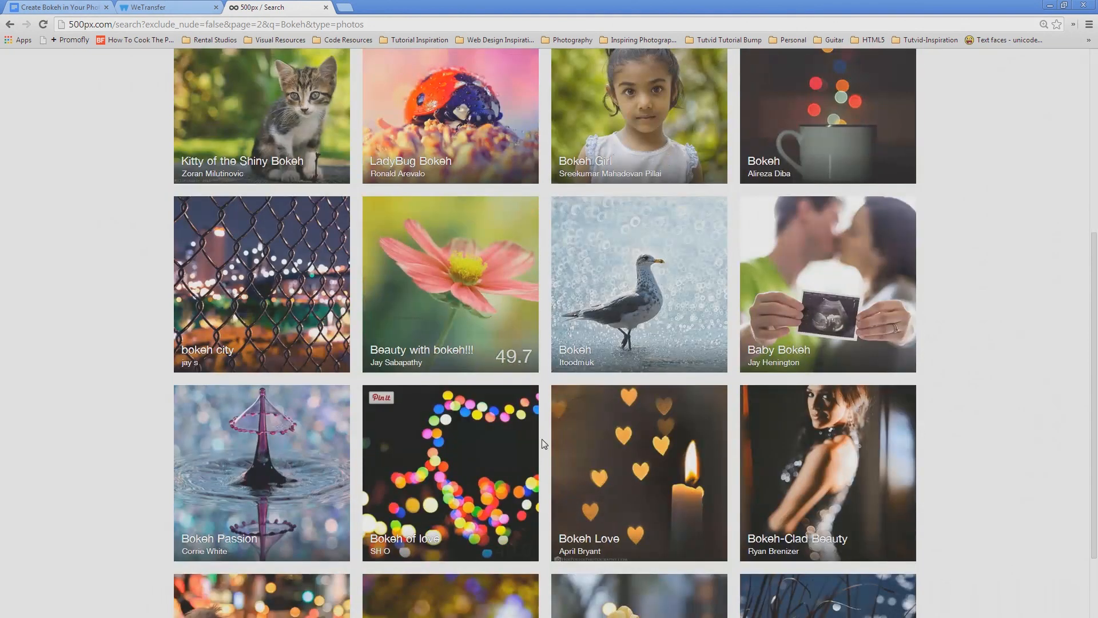
scroll("down", 3)
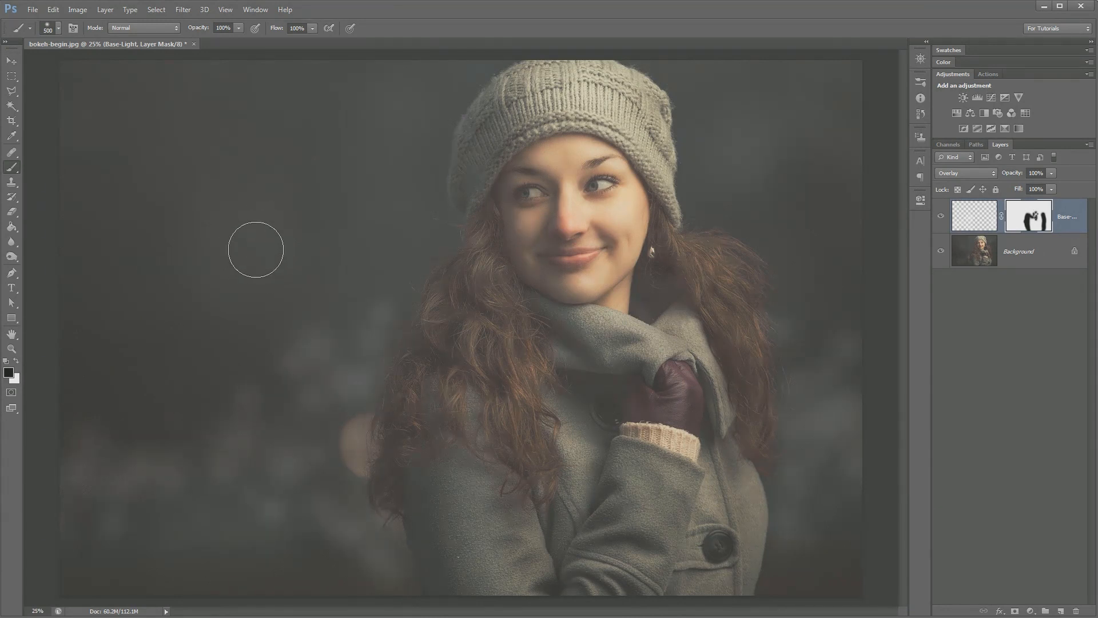
In Brush Tip Shape, pick the hard round 60 px preset instead of the soft 500 px tip
left_click(255, 10)
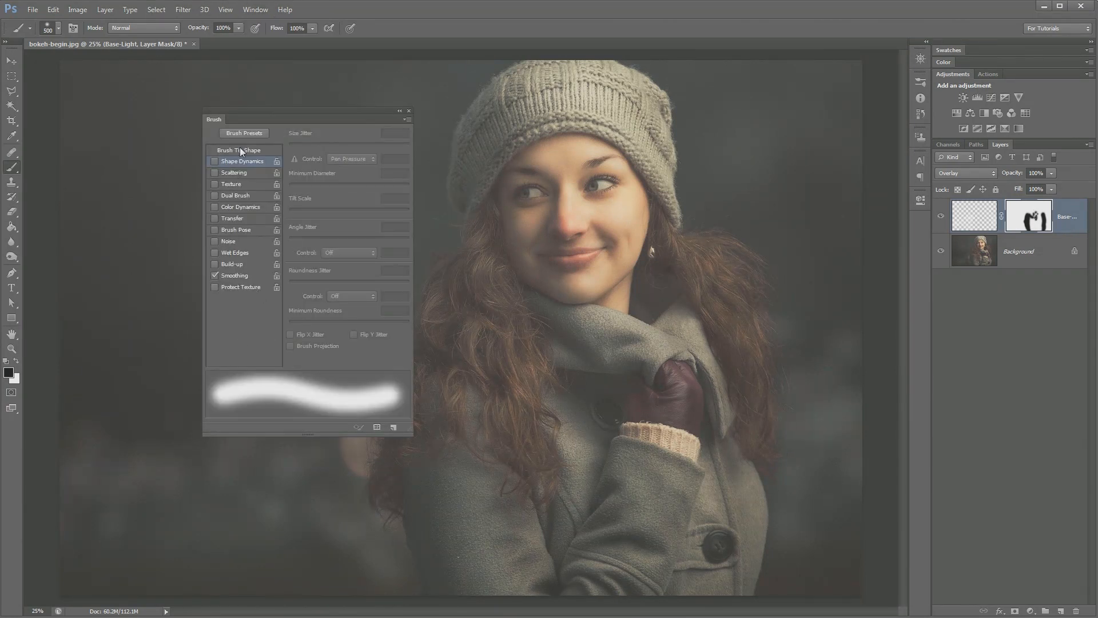
left_click(238, 149)
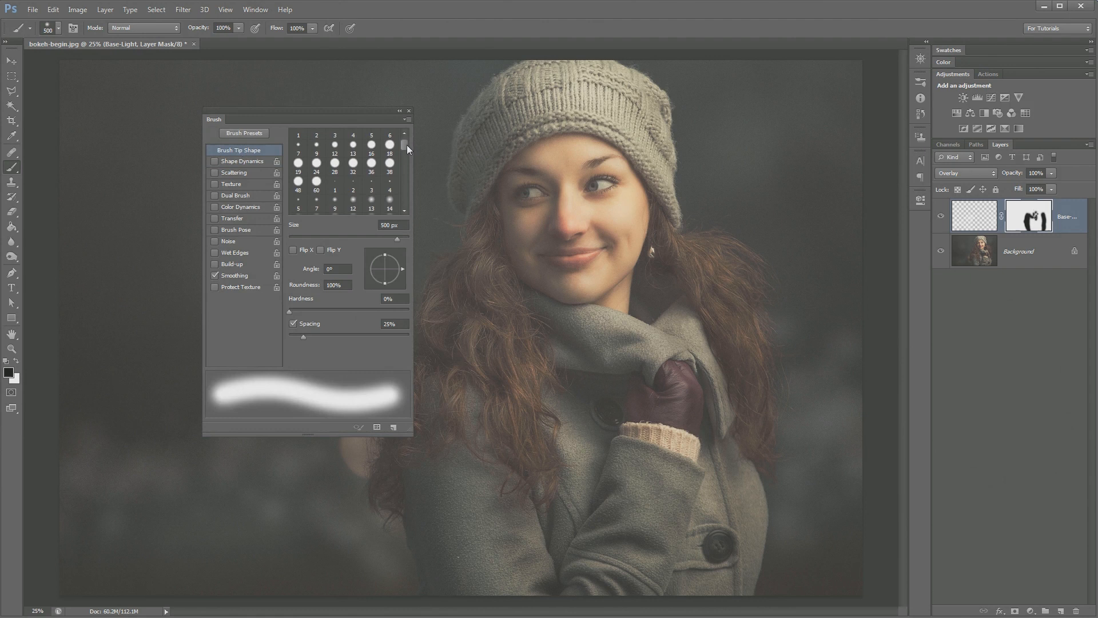
left_click(316, 183)
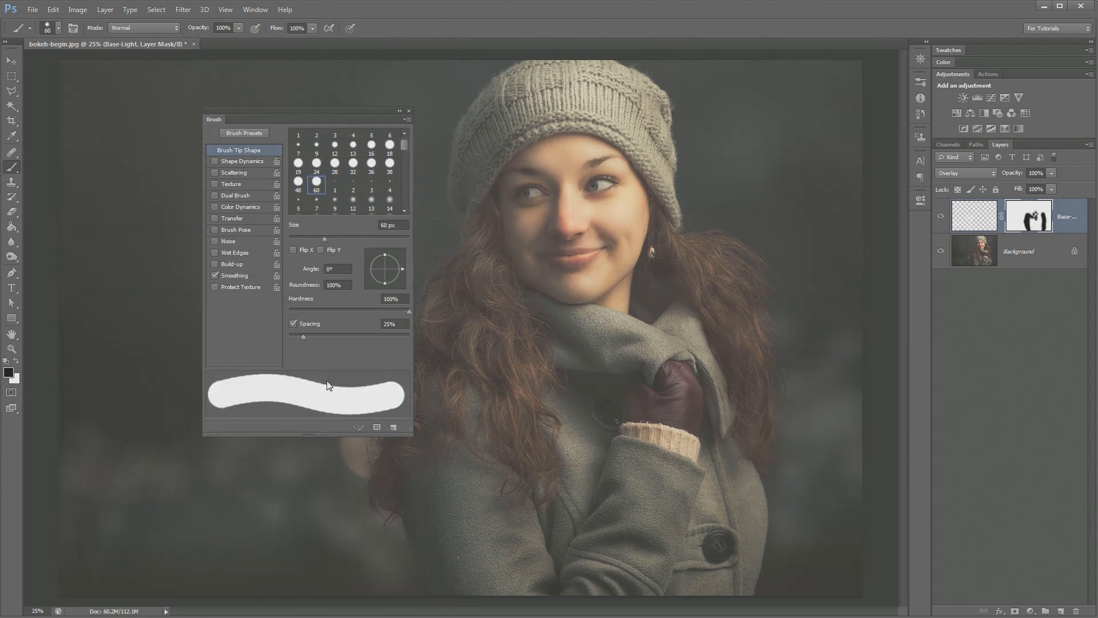
mouse_move(409, 424)
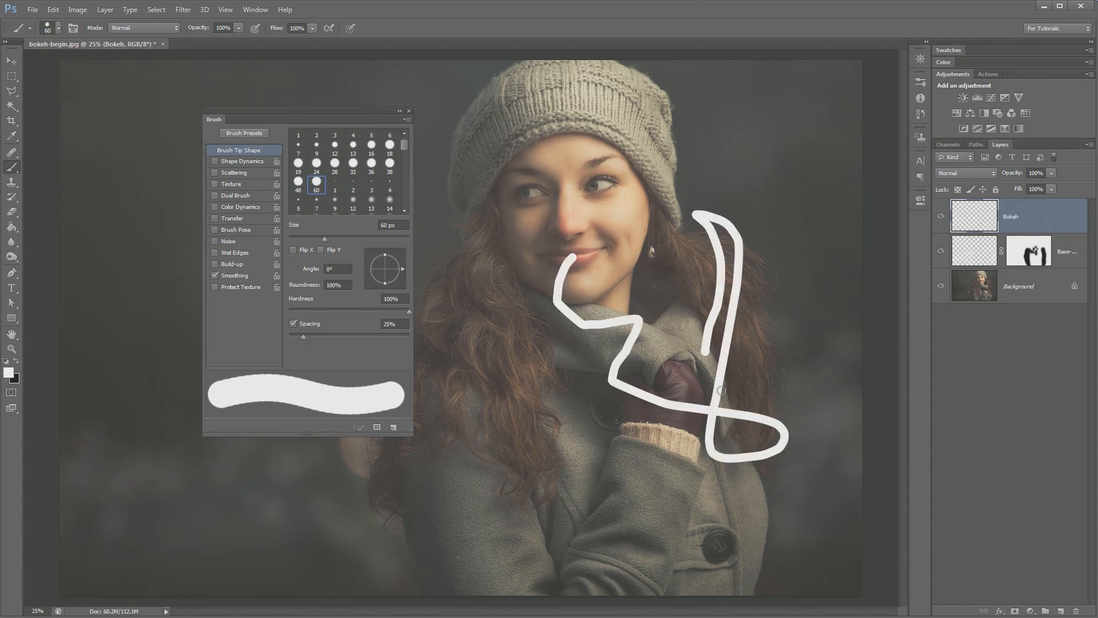
Undo the test stroke on the Bokeh layer and set the brush to 650 px with 125% spacing
key("ctrl+z")
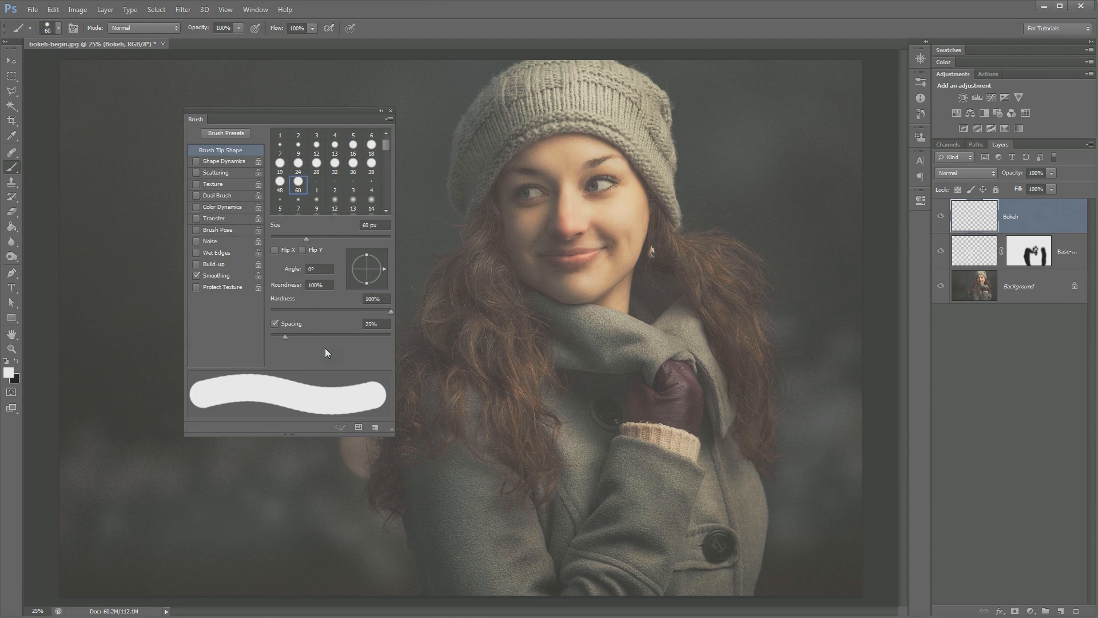
mouse_move(336, 347)
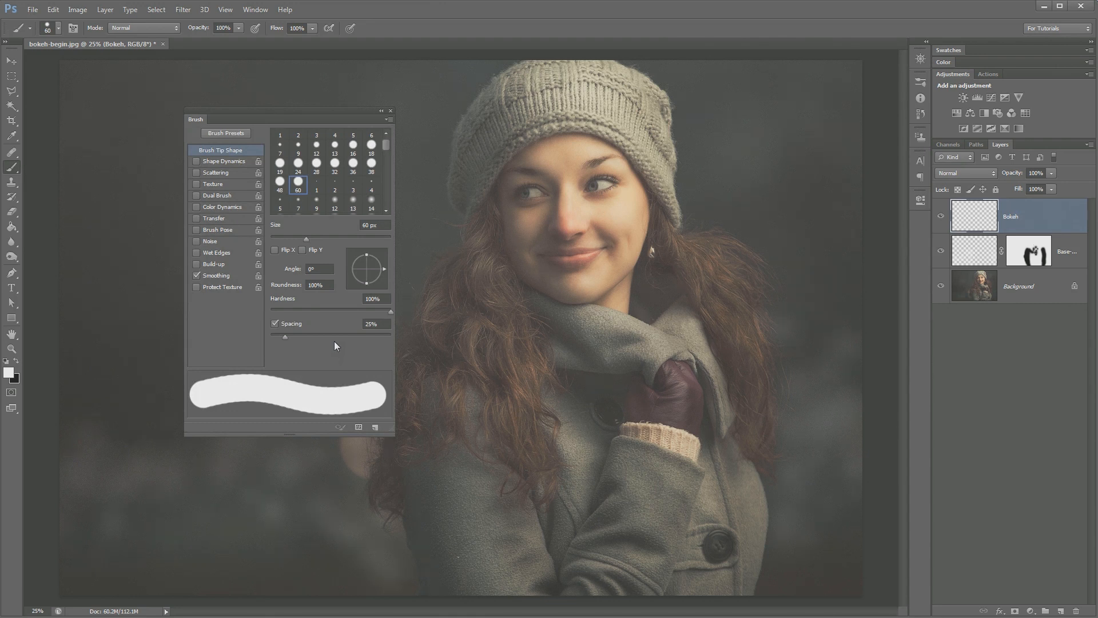
mouse_move(298, 440)
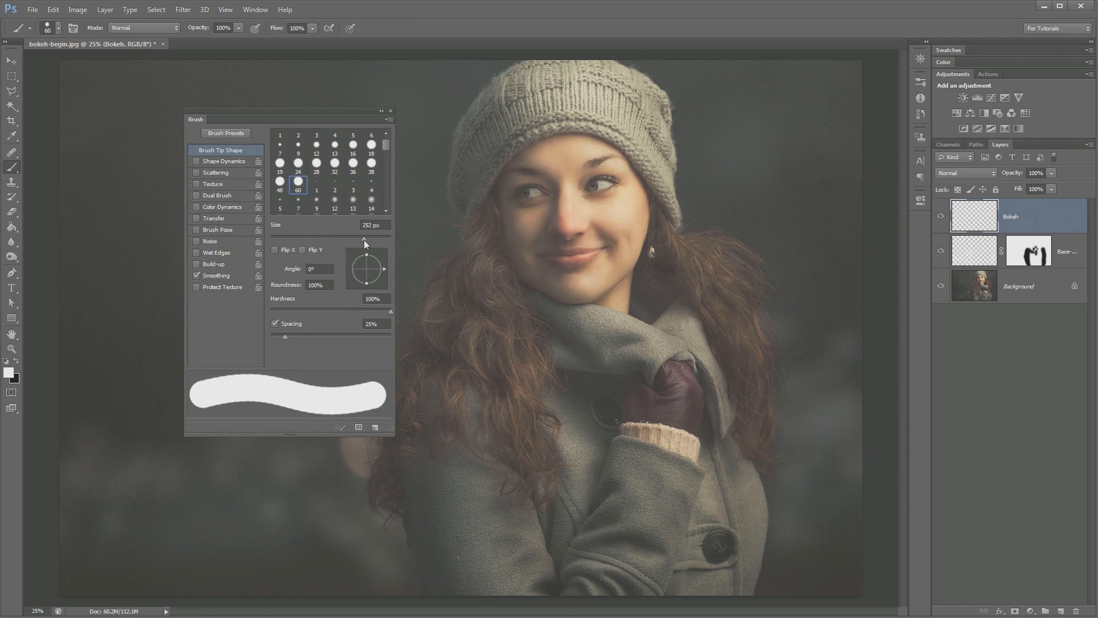
left_click_drag(363, 242, 383, 236)
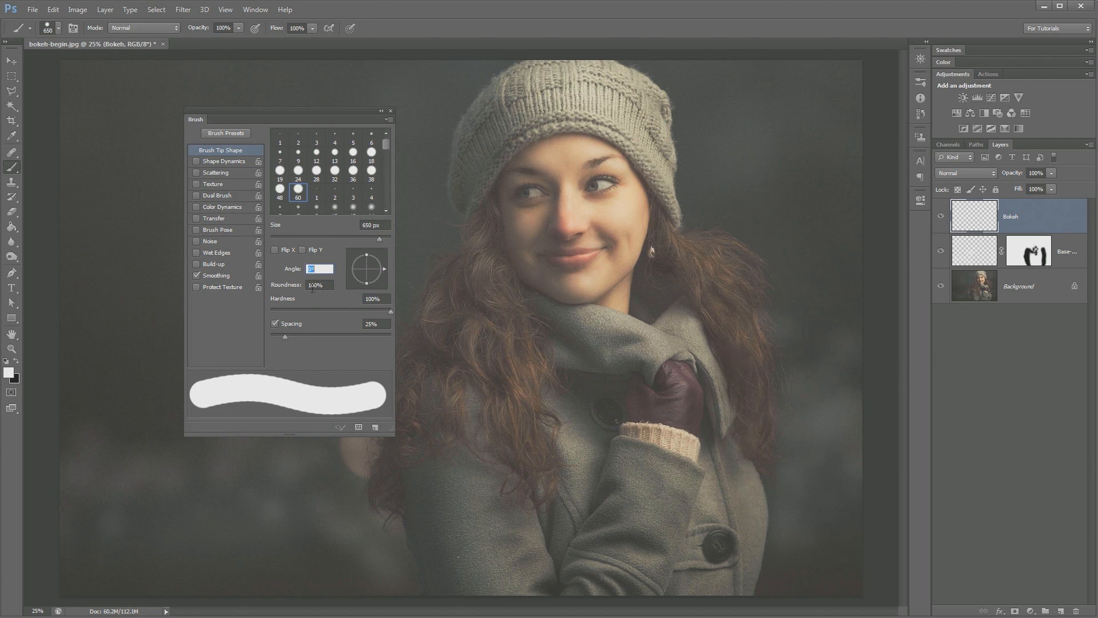
left_click_drag(285, 336, 370, 337)
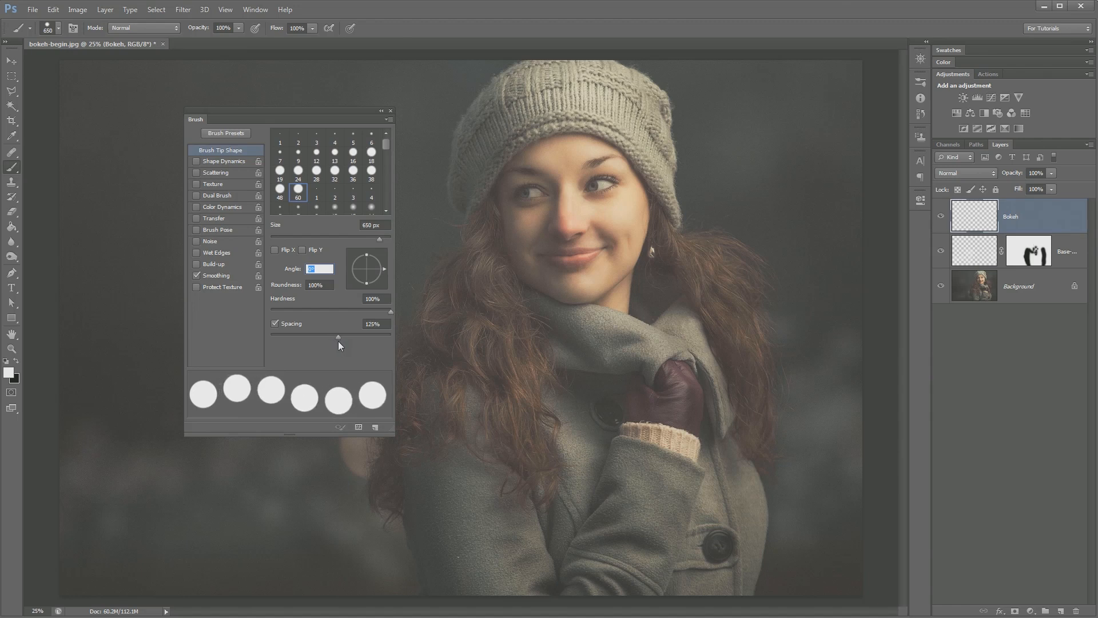
mouse_move(373, 353)
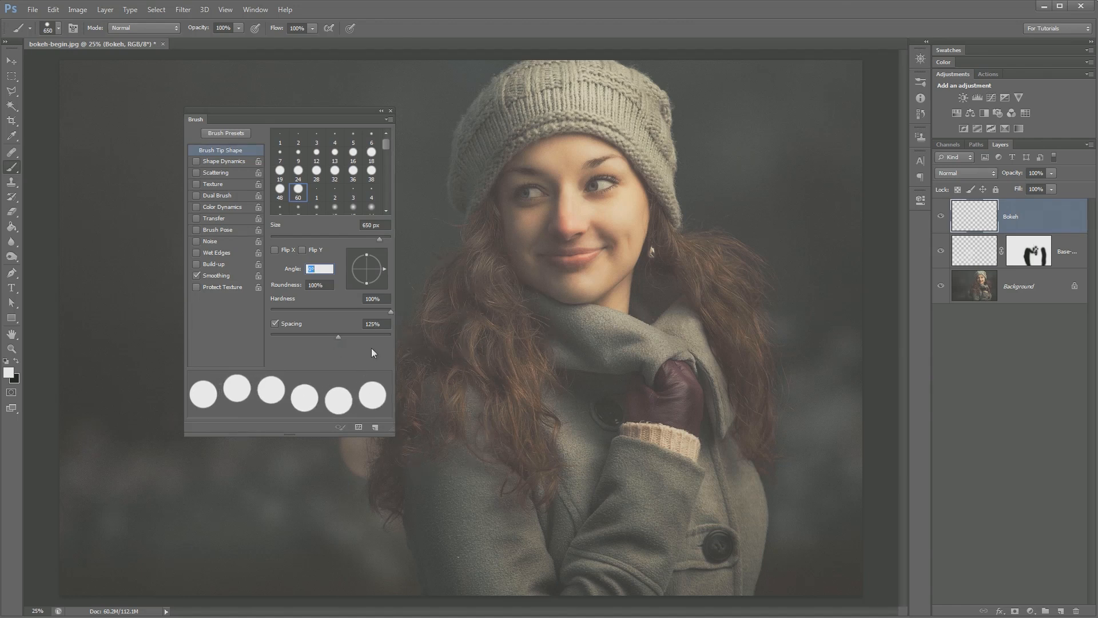
mouse_move(407, 507)
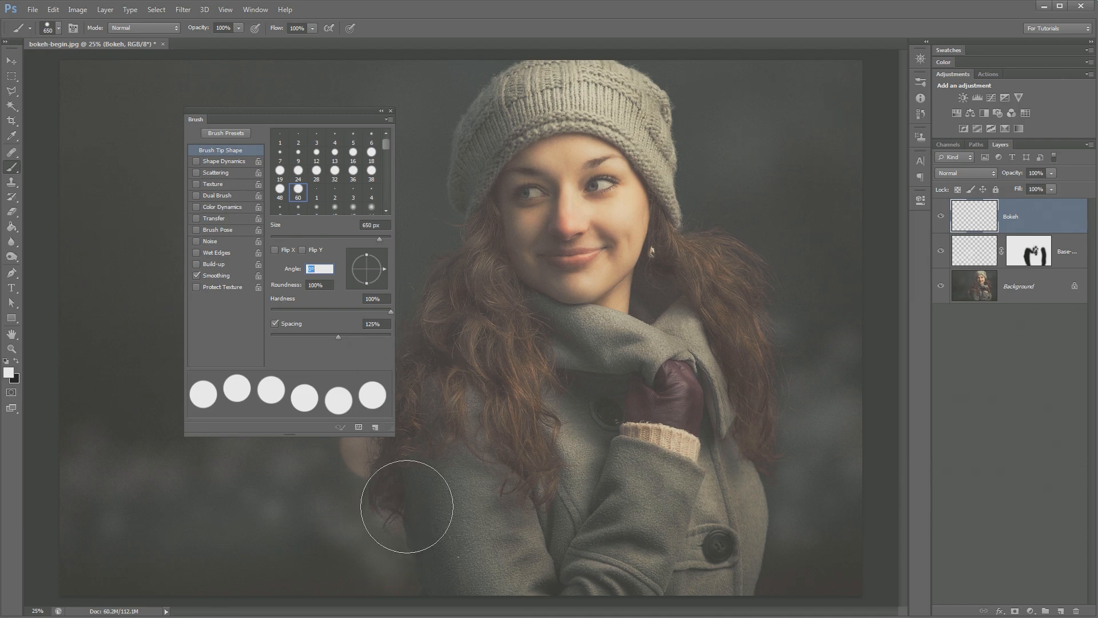
mouse_move(549, 539)
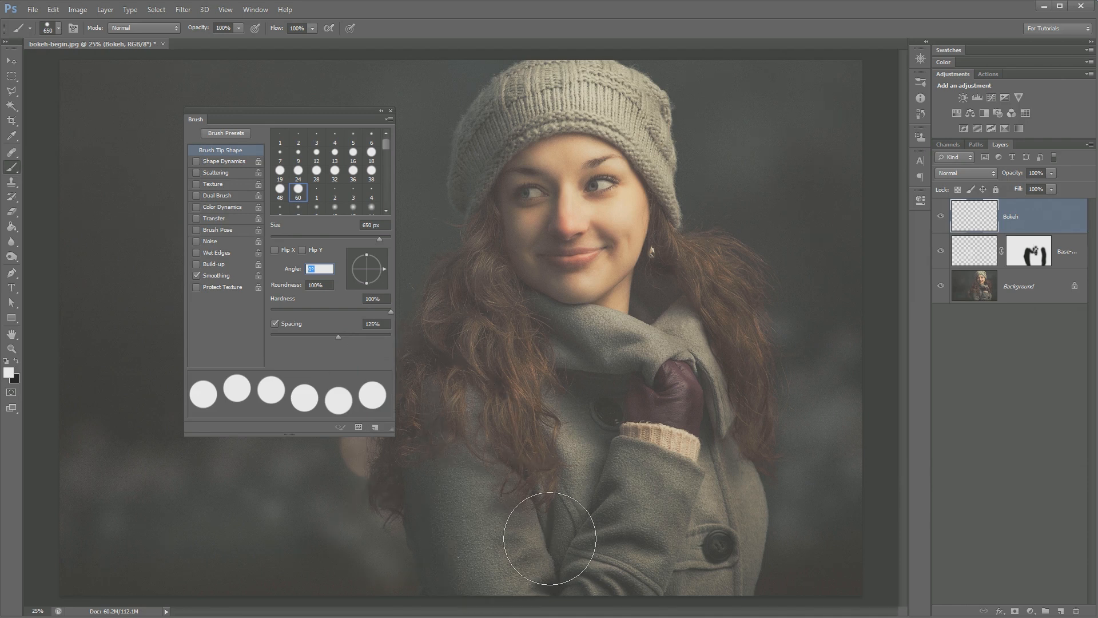
mouse_move(400, 457)
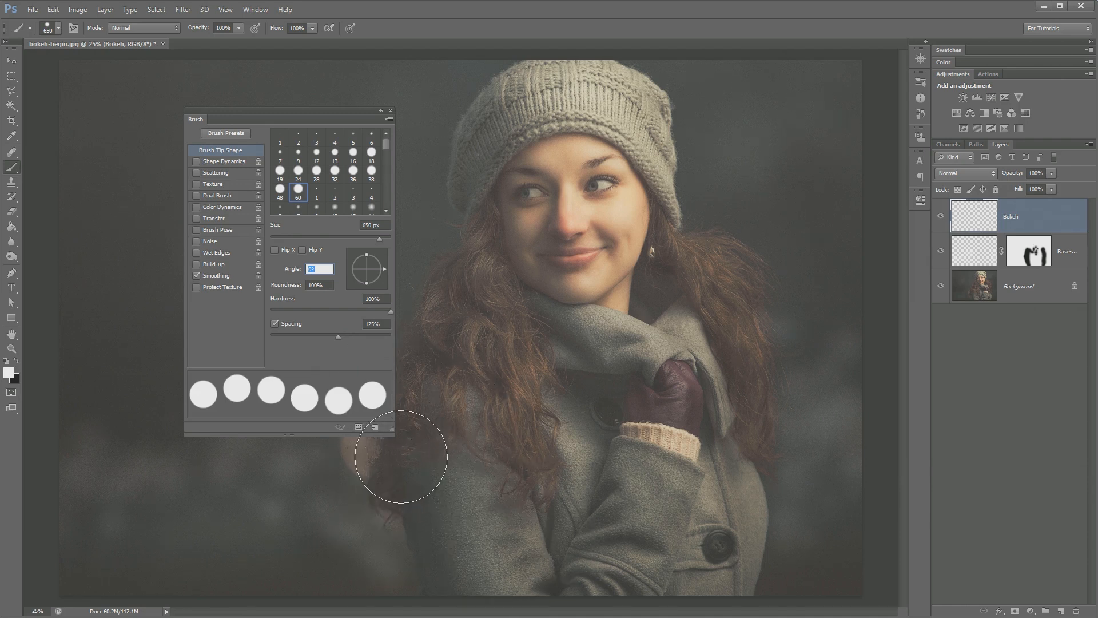
Enable Shape Dynamics on the Bokeh brush with 50% Size Jitter under Pen Pressure control
left_click(223, 161)
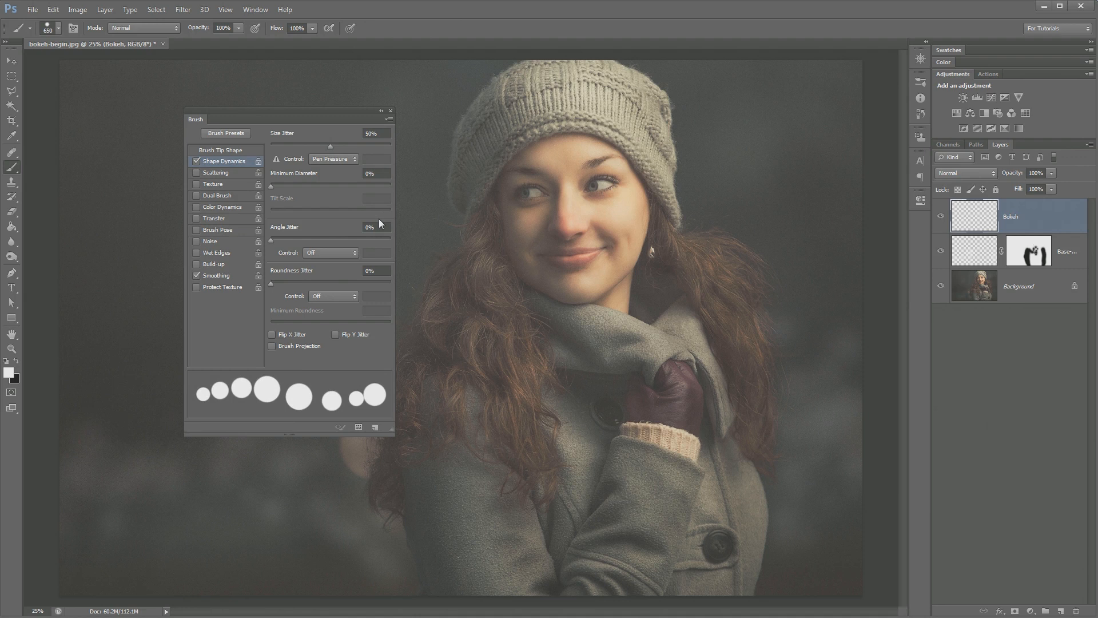
mouse_move(248, 384)
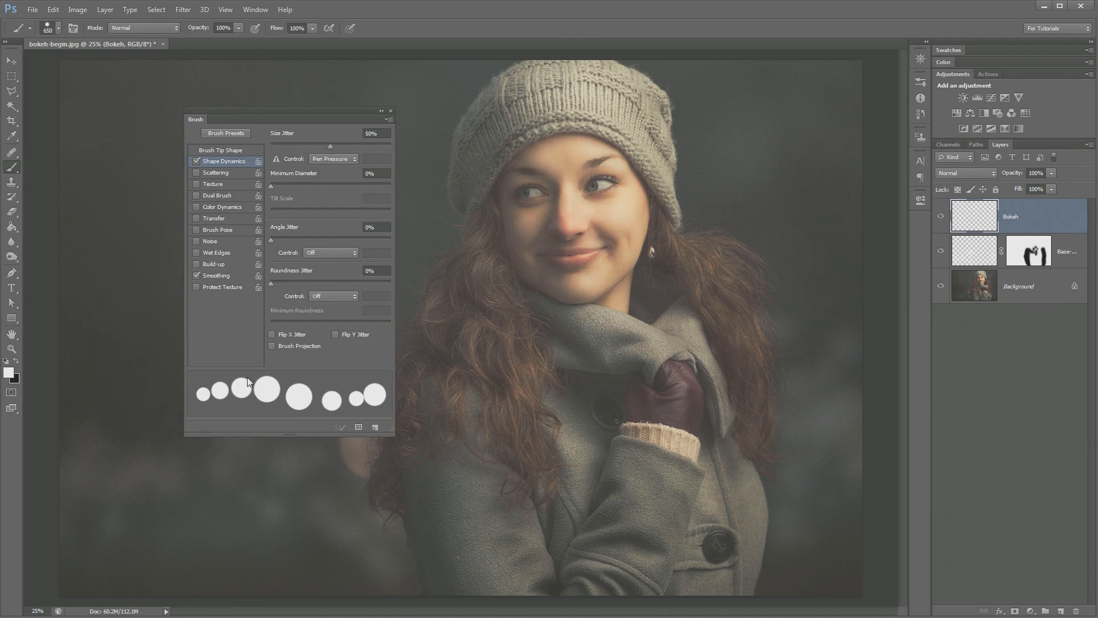
mouse_move(230, 397)
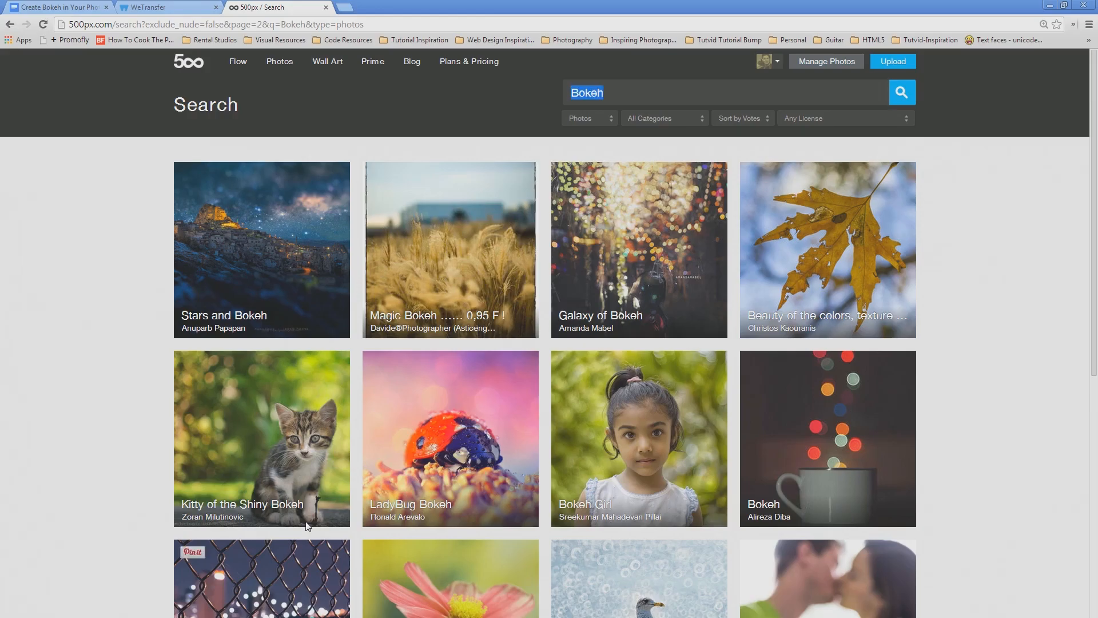
scroll("down", 3)
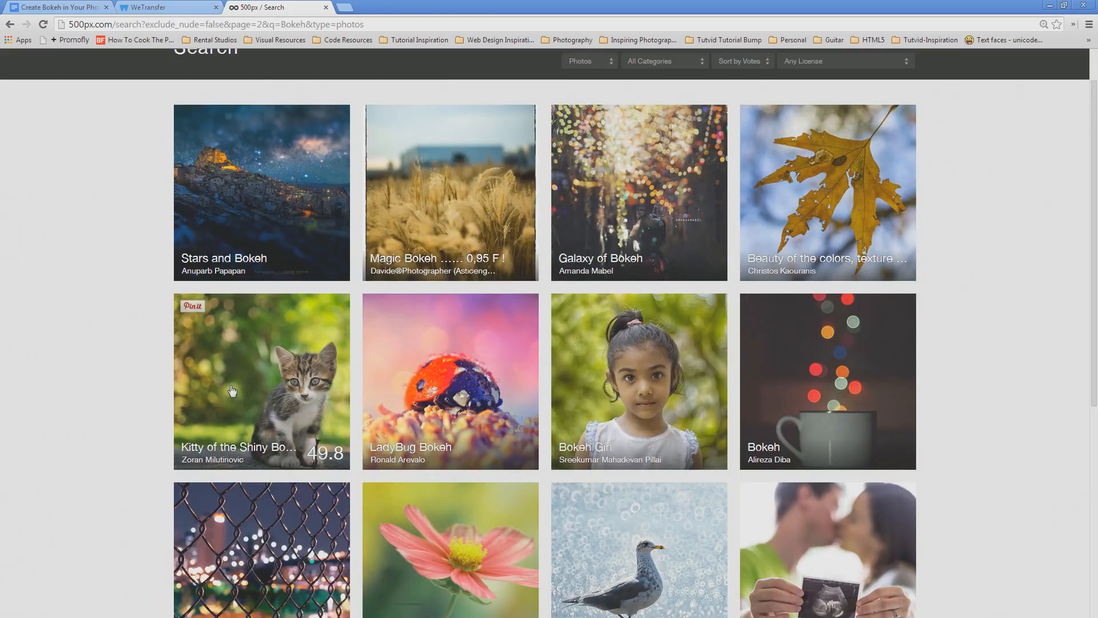
mouse_move(287, 311)
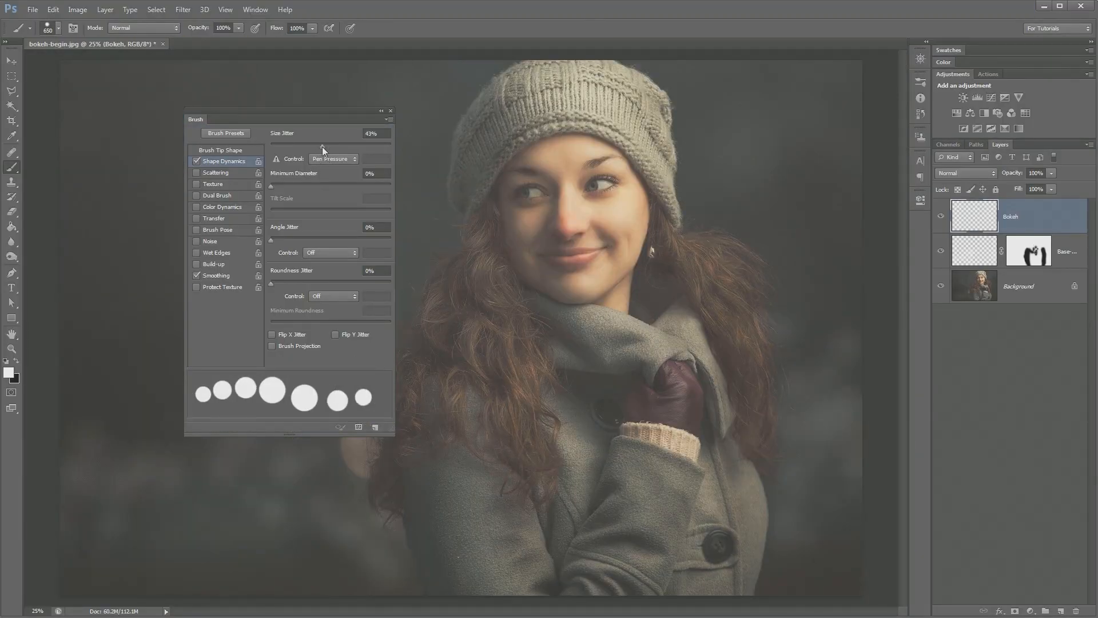
left_click_drag(323, 145, 306, 145)
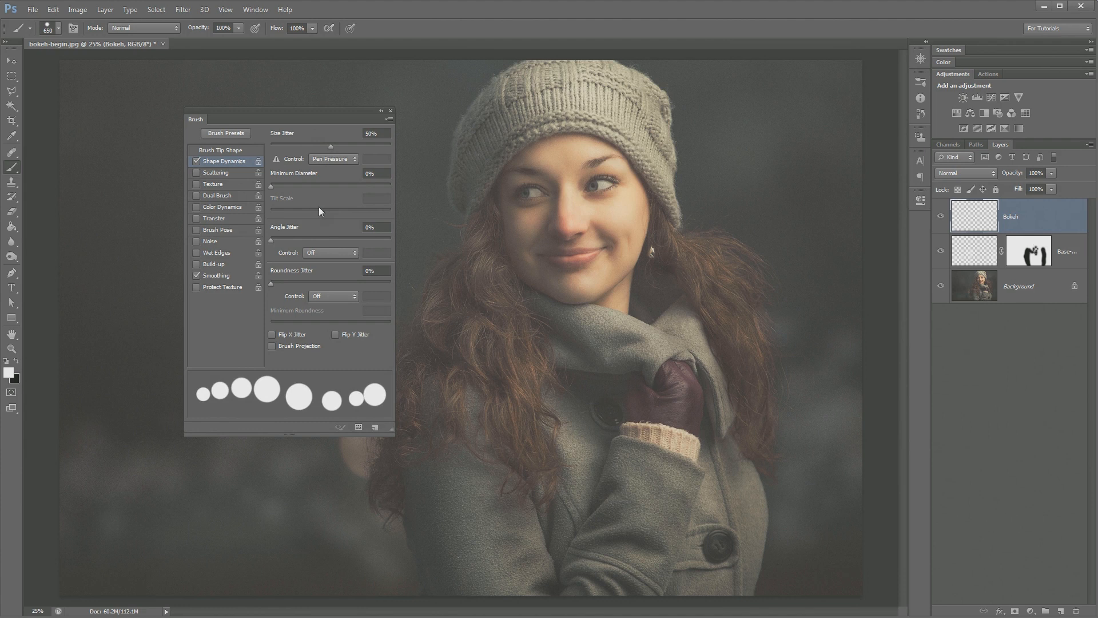
left_click_drag(275, 236, 298, 235)
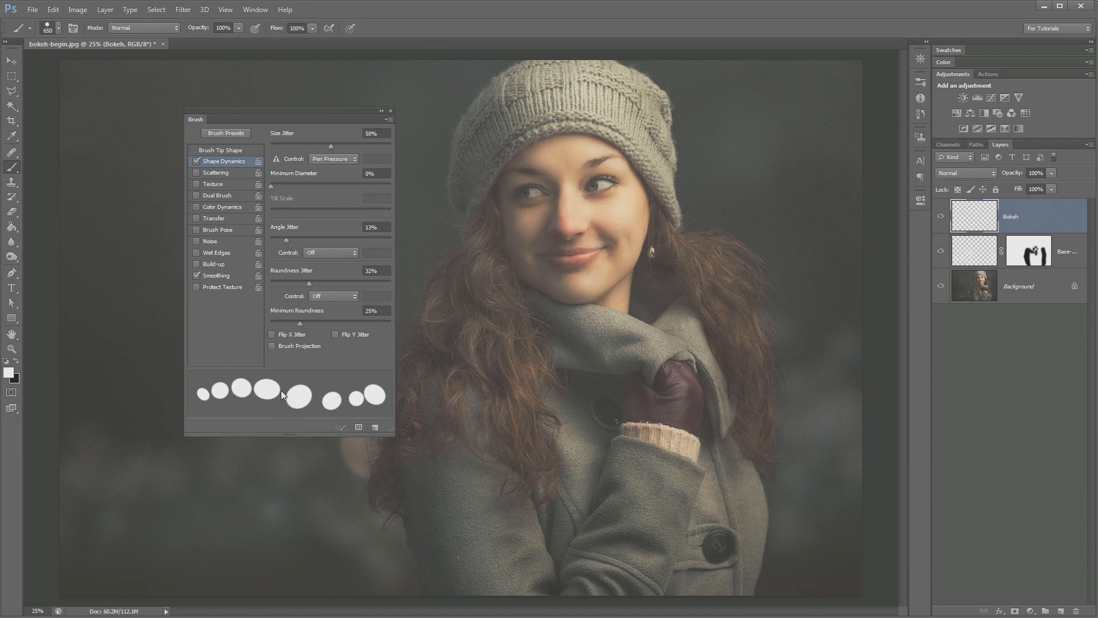
left_click_drag(317, 284, 269, 284)
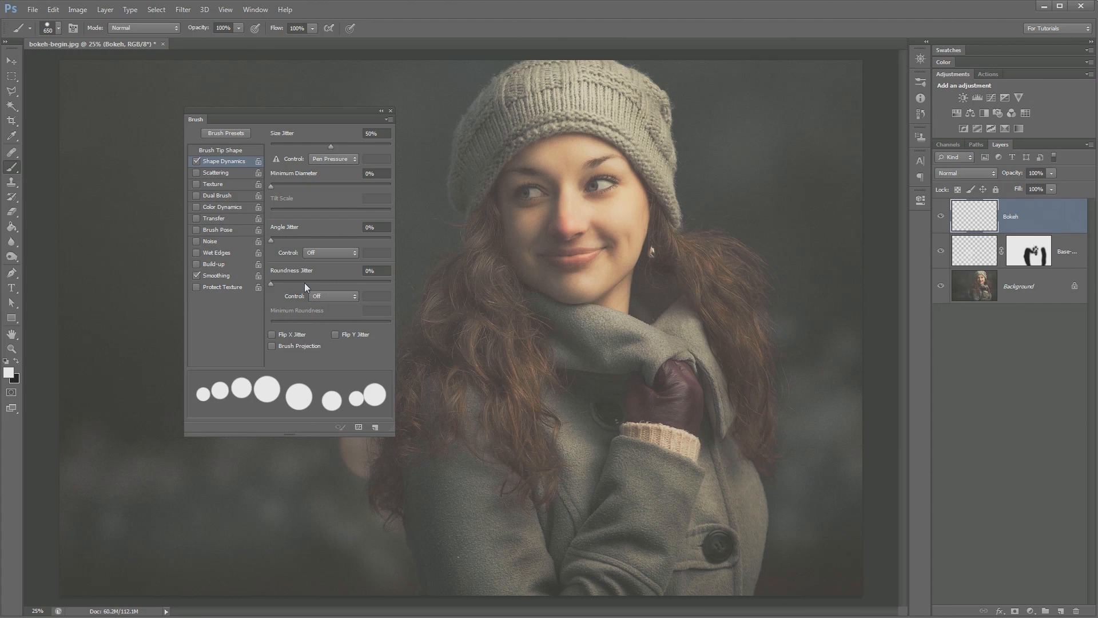
mouse_move(371, 269)
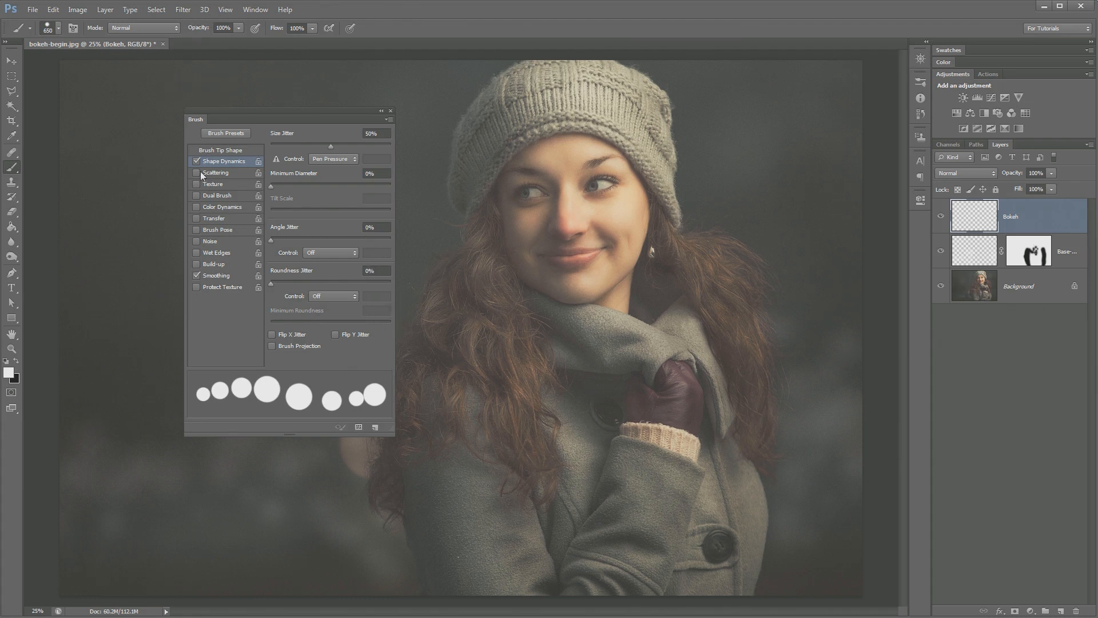
Enable Scattering at 250% with count 1, paint test circles and undo them
left_click(215, 174)
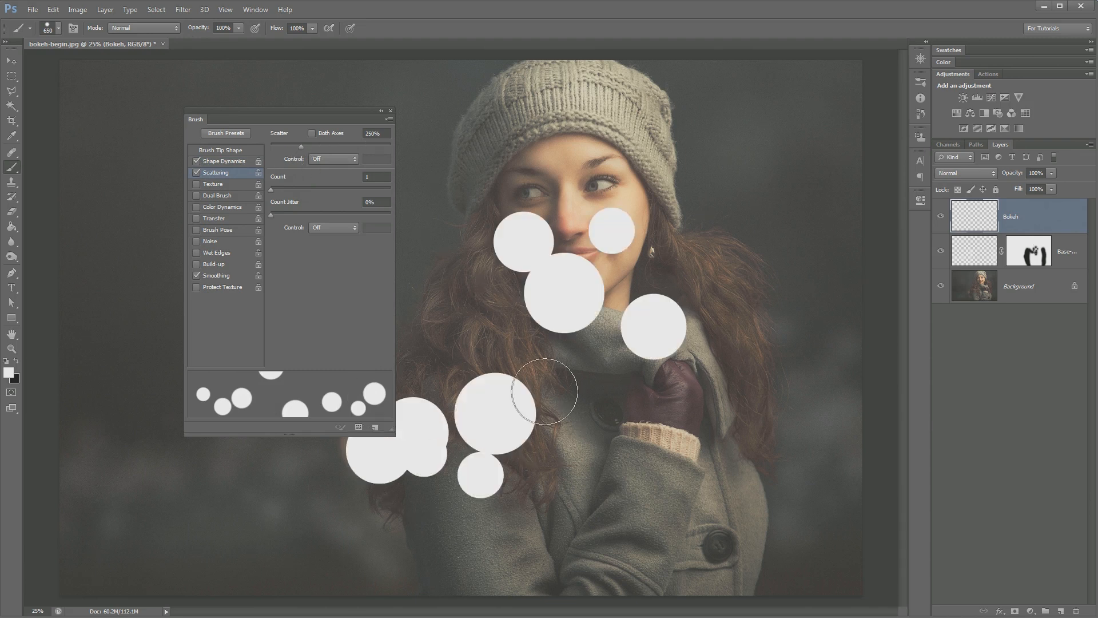
left_click_drag(543, 392, 676, 224)
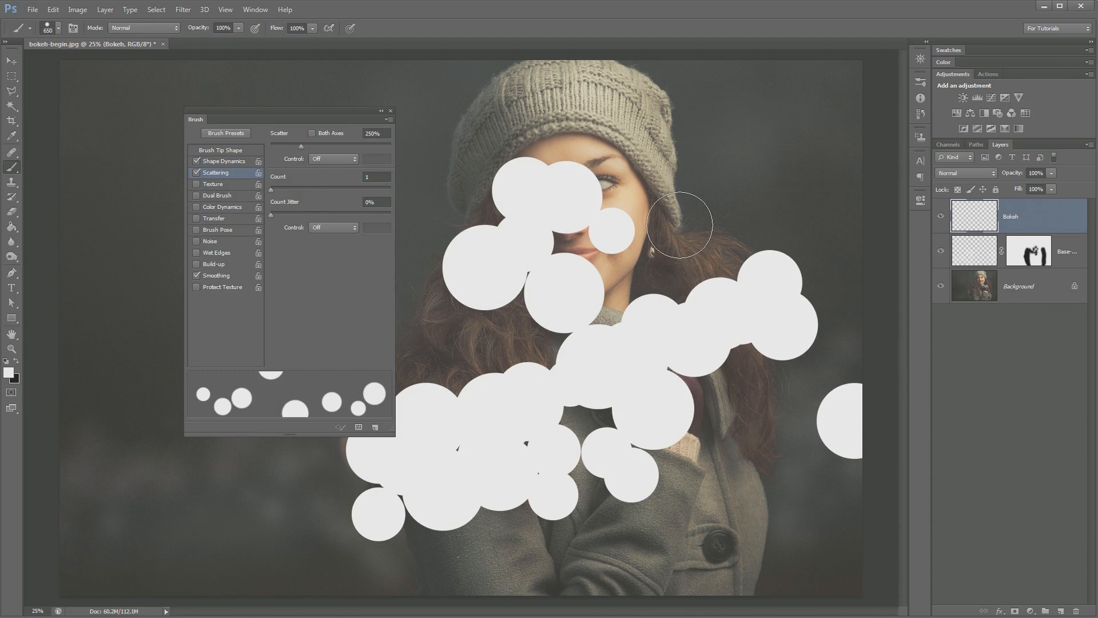
left_click(680, 225)
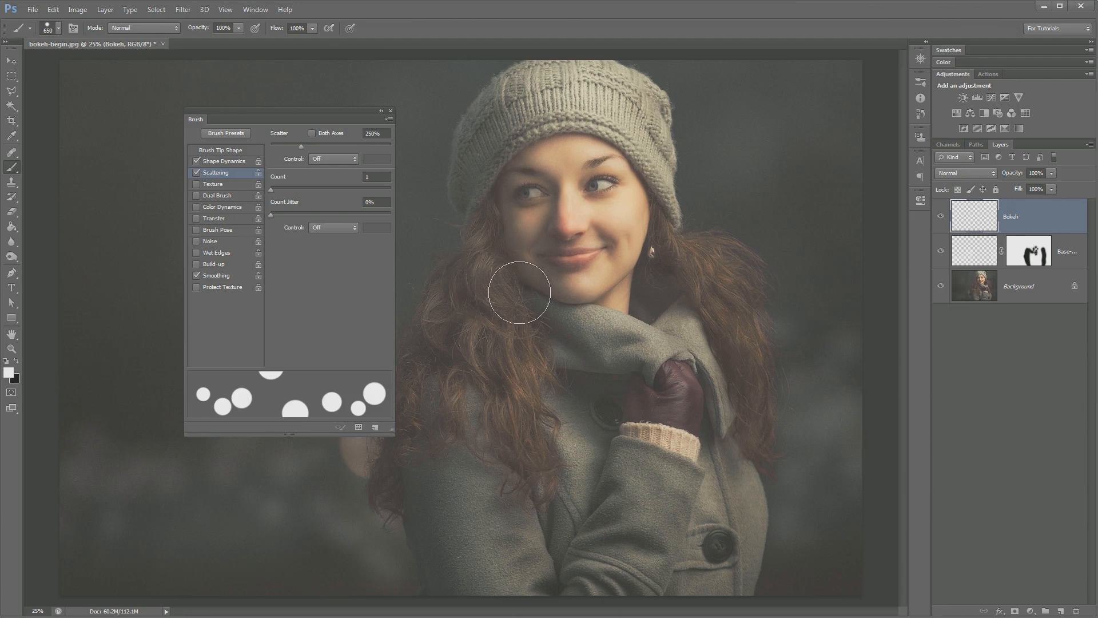
mouse_move(516, 341)
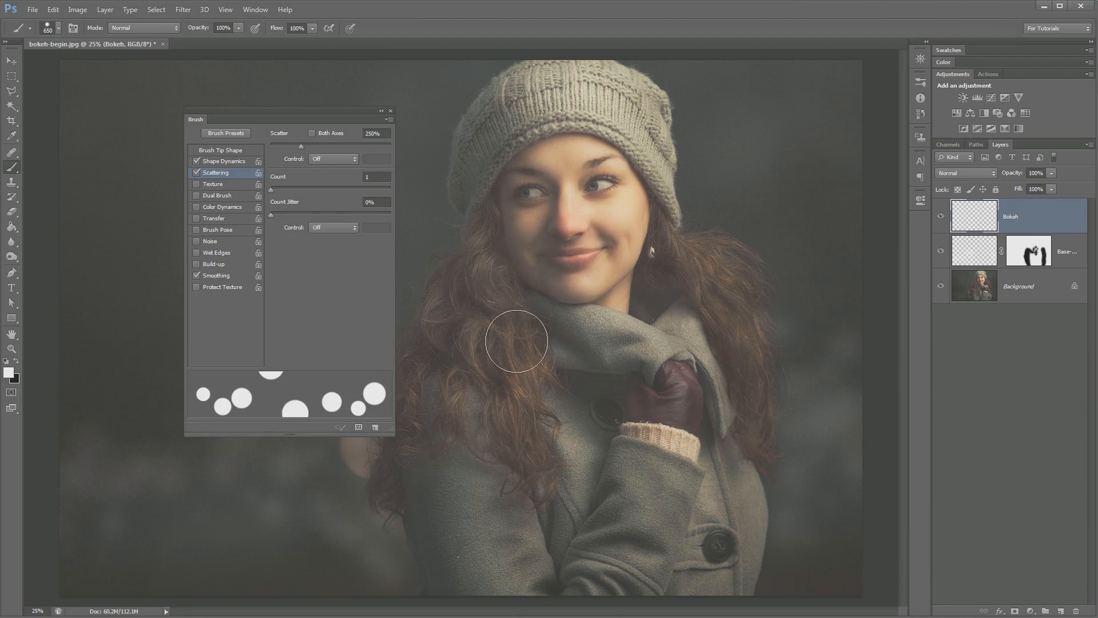
mouse_move(505, 341)
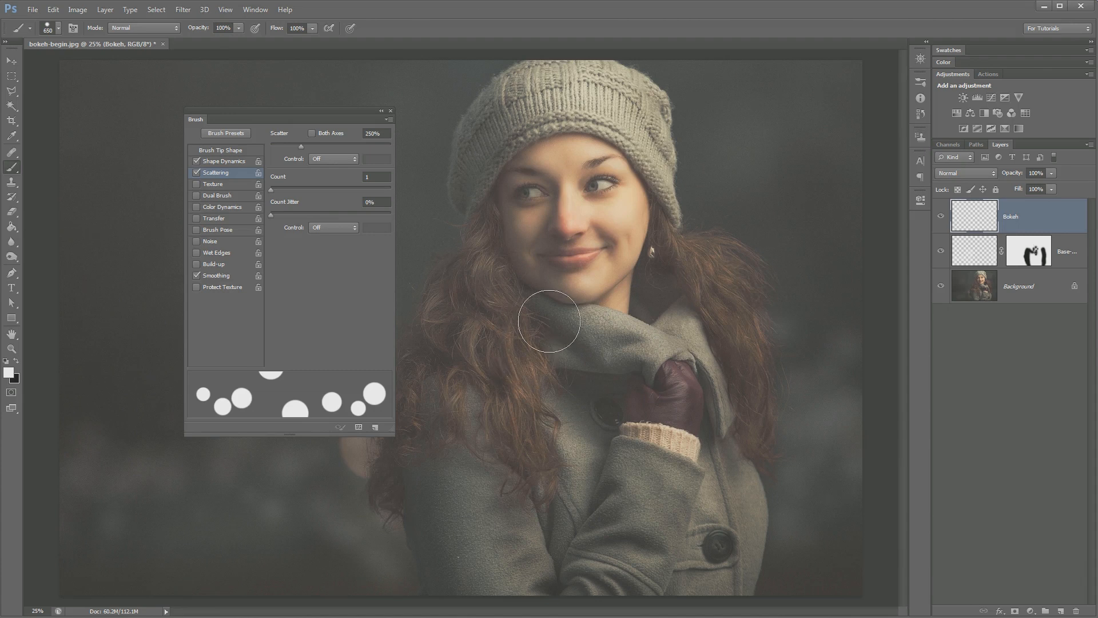
mouse_move(958, 204)
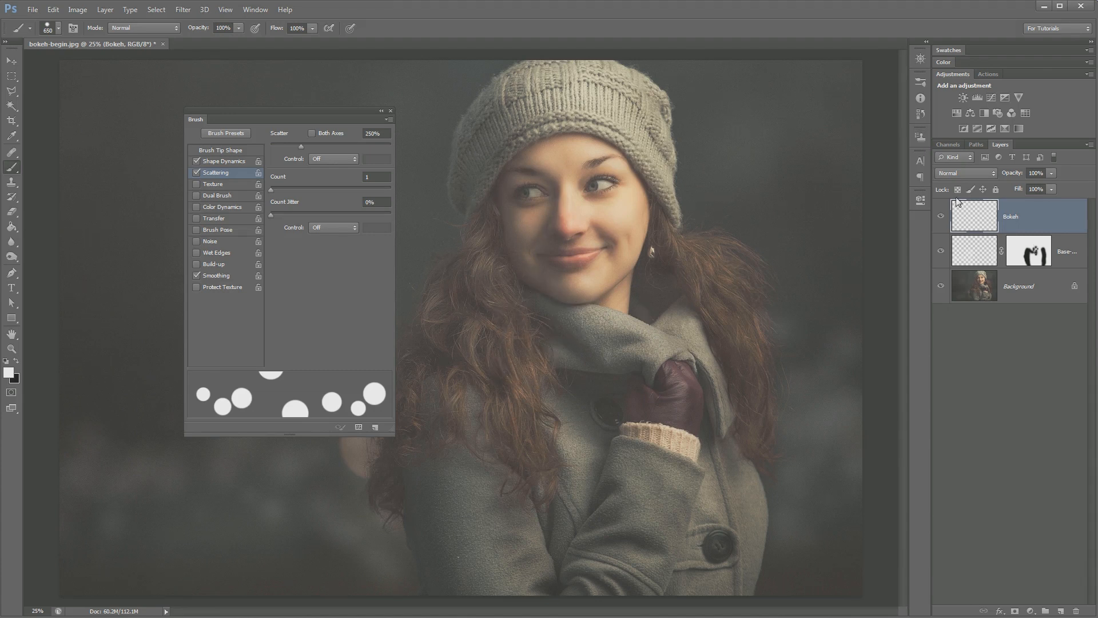
Blend the Bokeh layer in Overlay and paint test bokeh circles over the woman
left_click(967, 172)
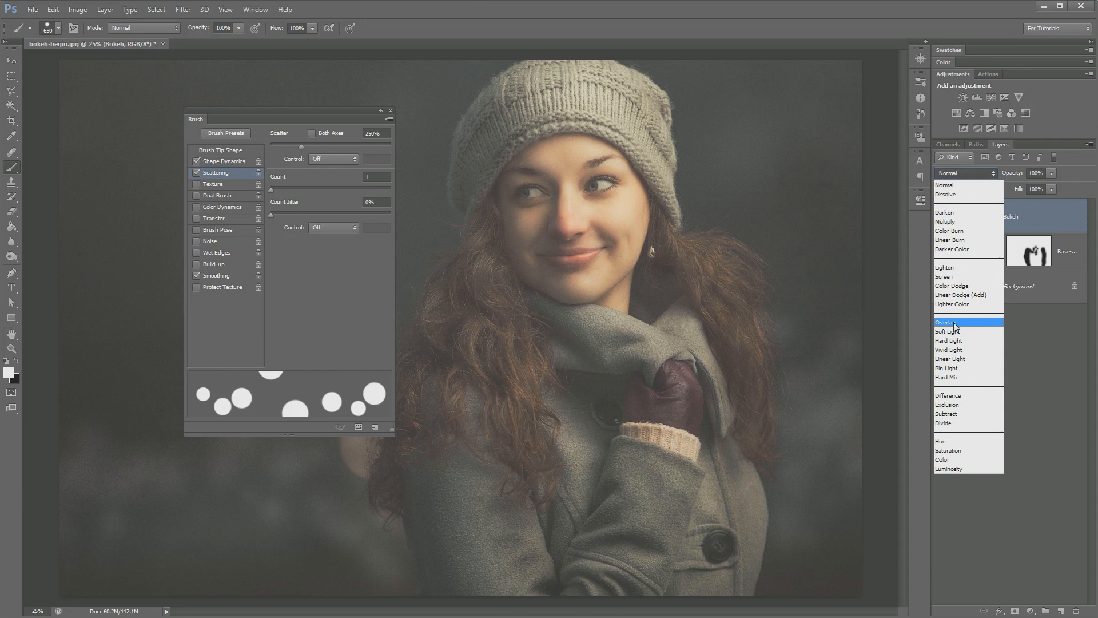
left_click(947, 321)
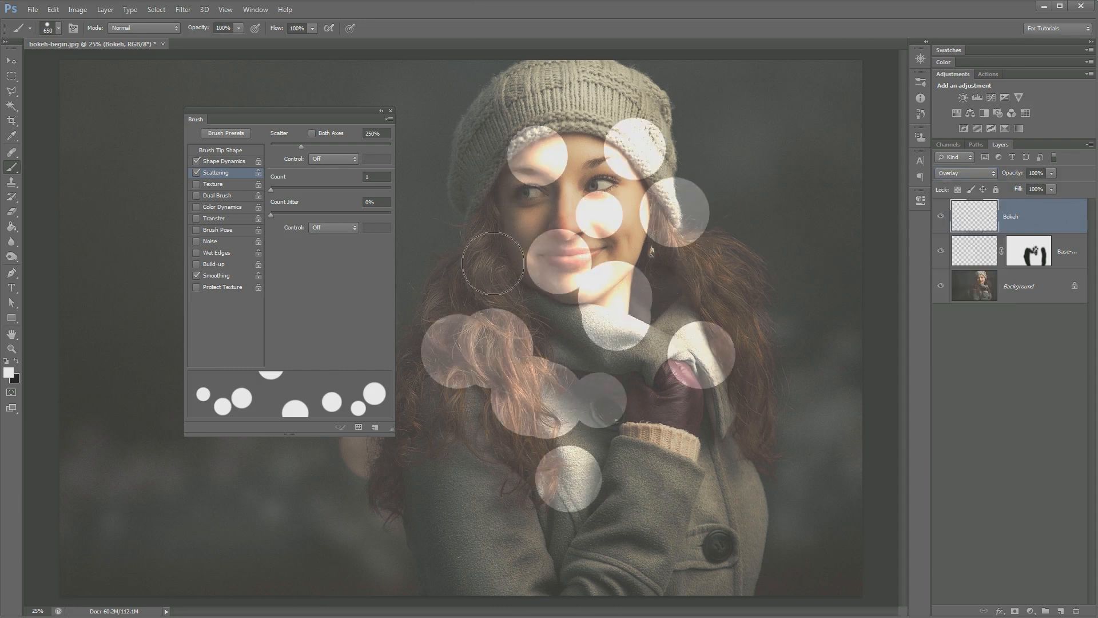
left_click_drag(492, 264, 492, 343)
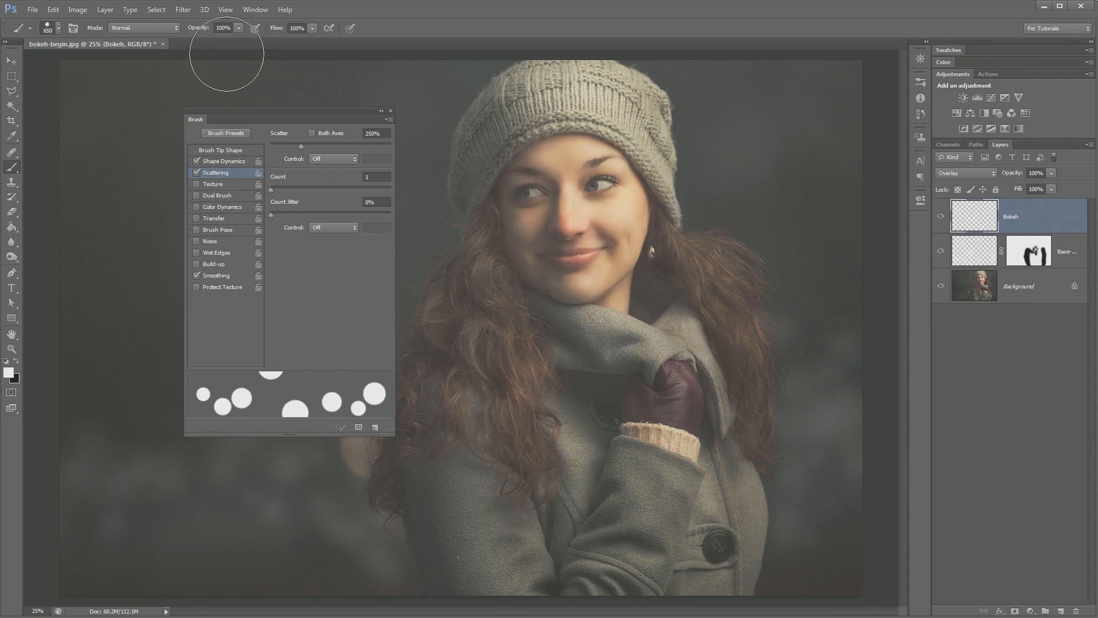
Lower brush opacity to 49% and paint softer test circles, then clear them
left_click(224, 28)
type("49")
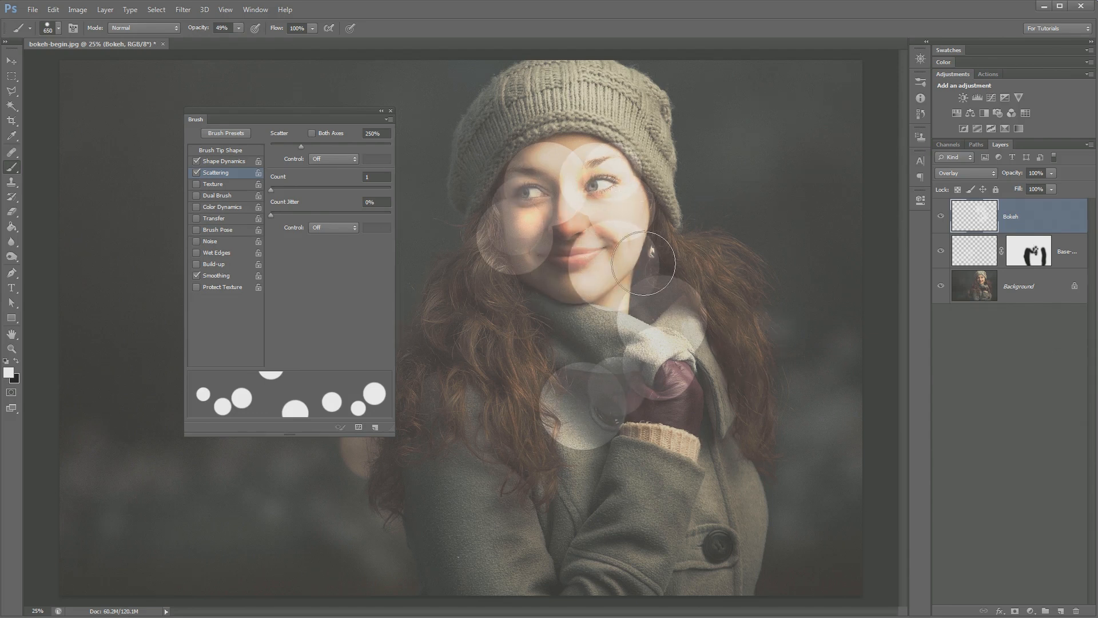
left_click_drag(641, 264, 680, 225)
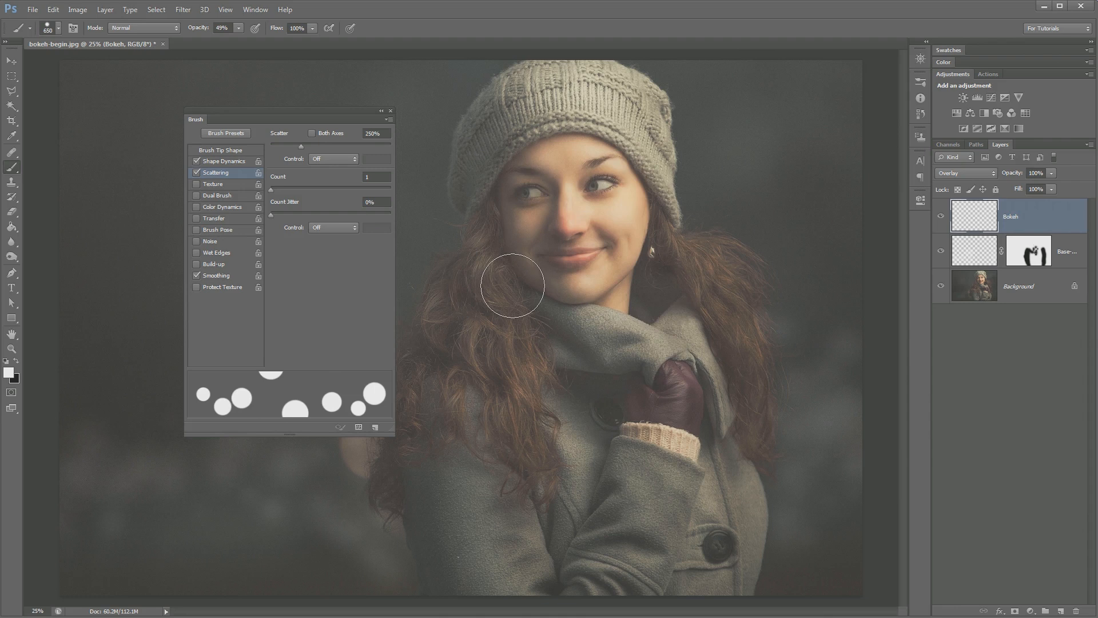
mouse_move(479, 264)
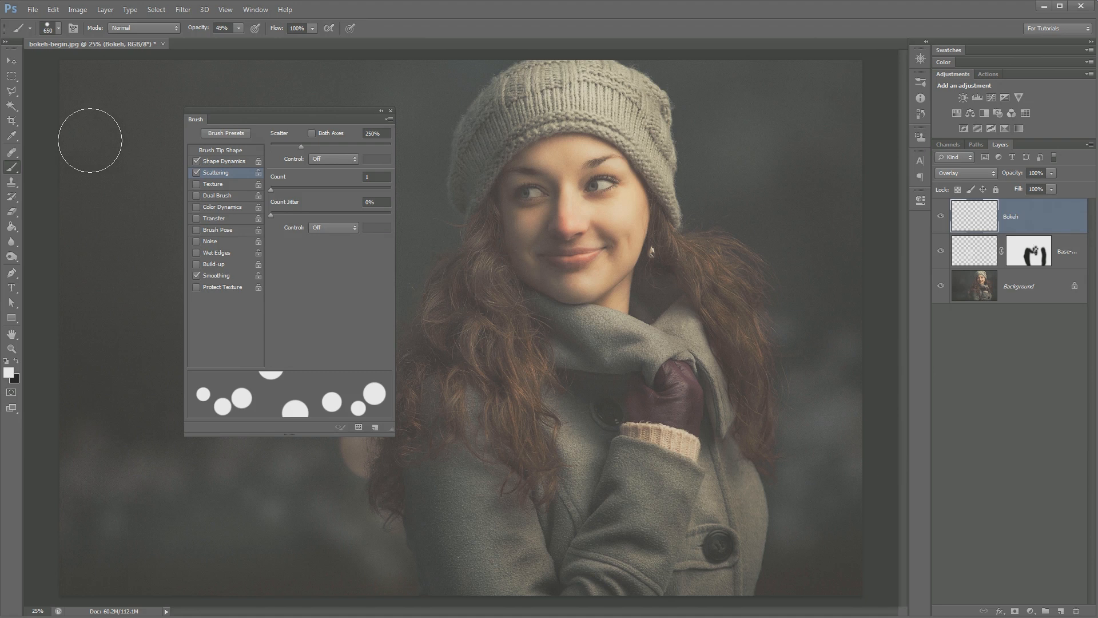
Blend the Bokeh layer in Color Dodge and bring up the foreground colour picker
left_click(390, 111)
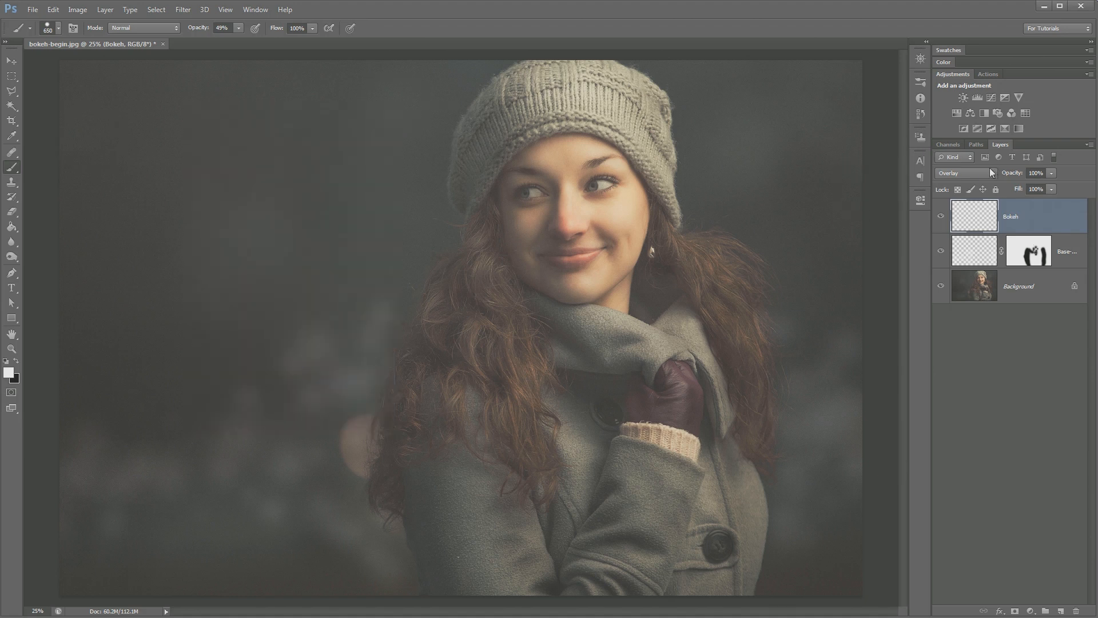
left_click(966, 173)
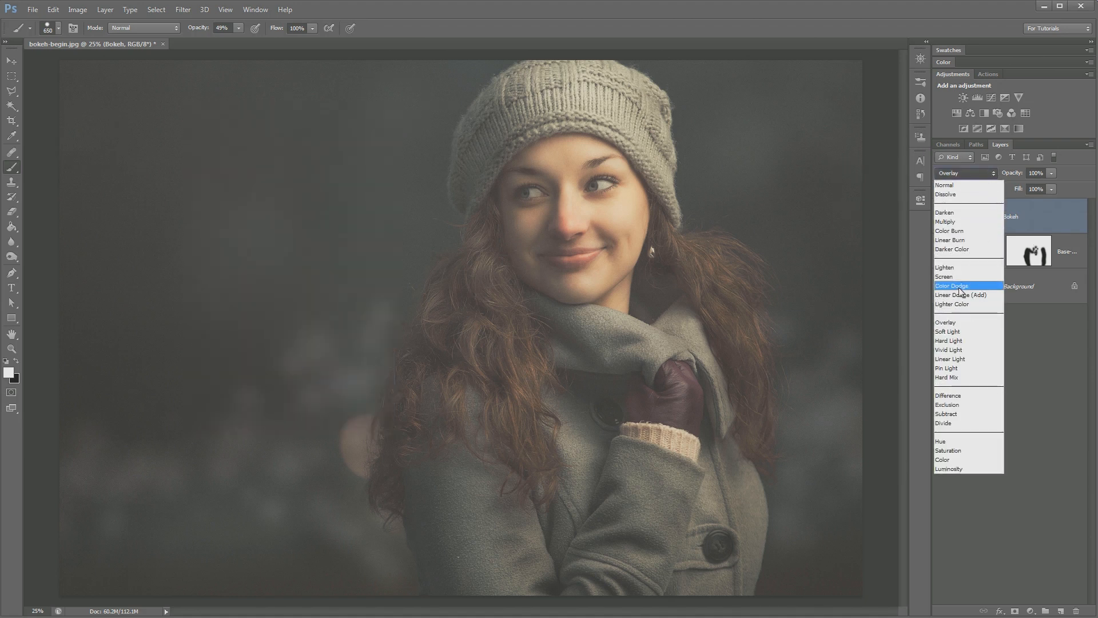
left_click(953, 285)
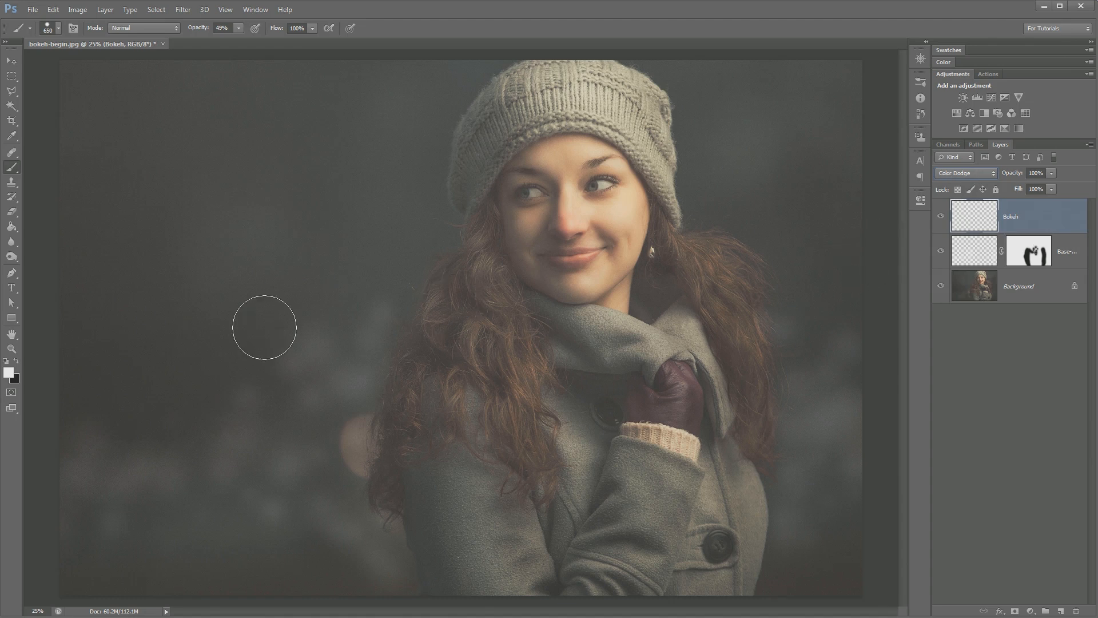
left_click(8, 370)
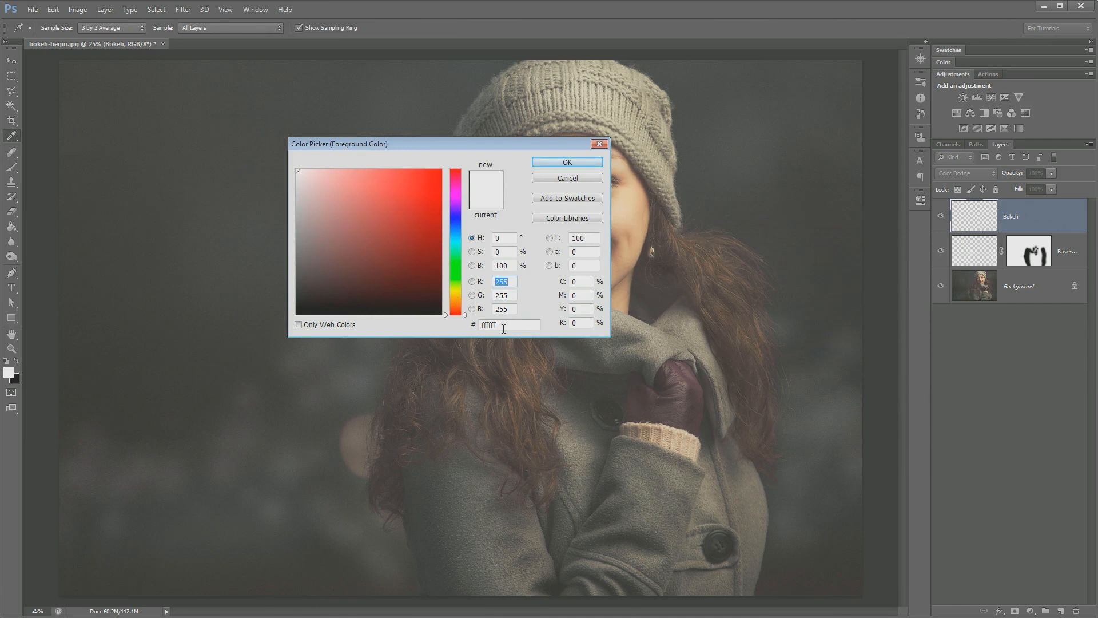
Set the foreground colour to golden orange hex c4a21c
left_click(499, 323)
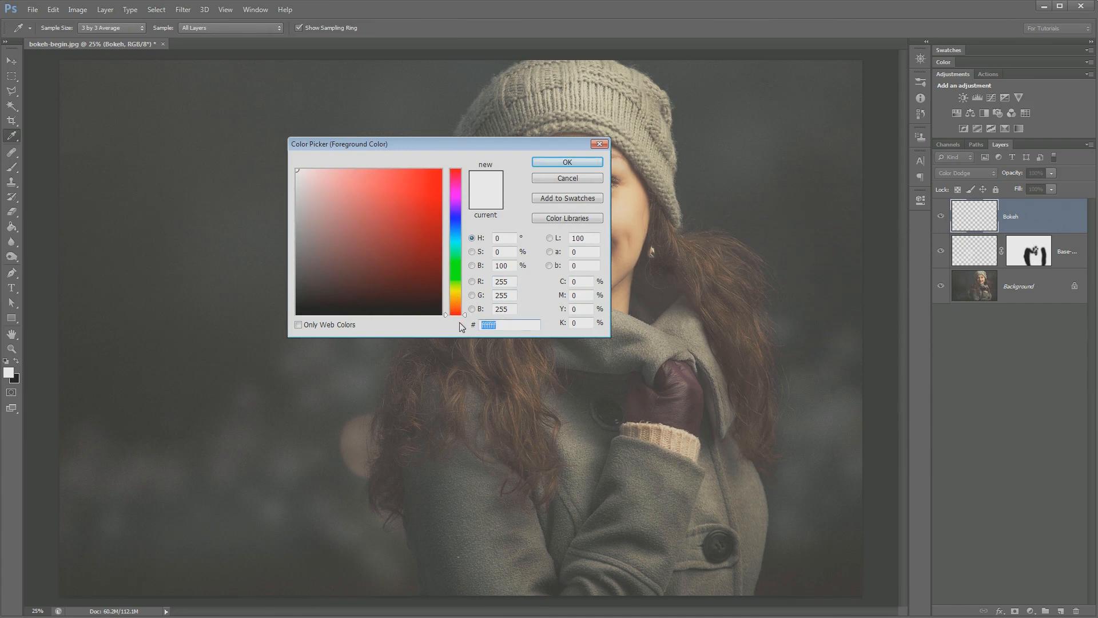
type("9d1545")
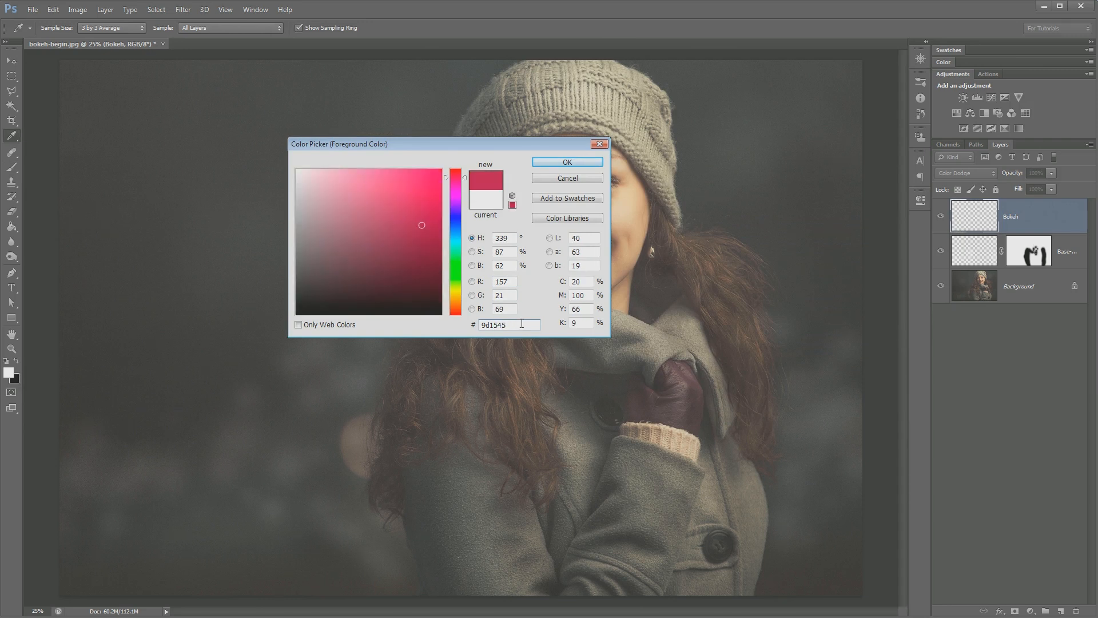
triple_click(508, 324)
type("c4a21c")
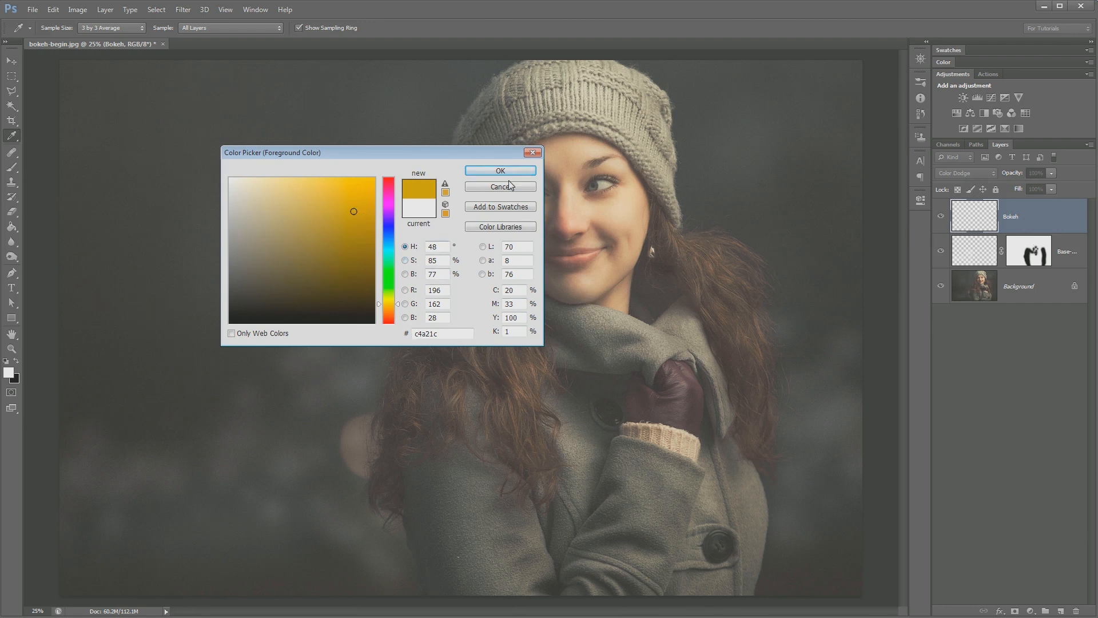
left_click(500, 171)
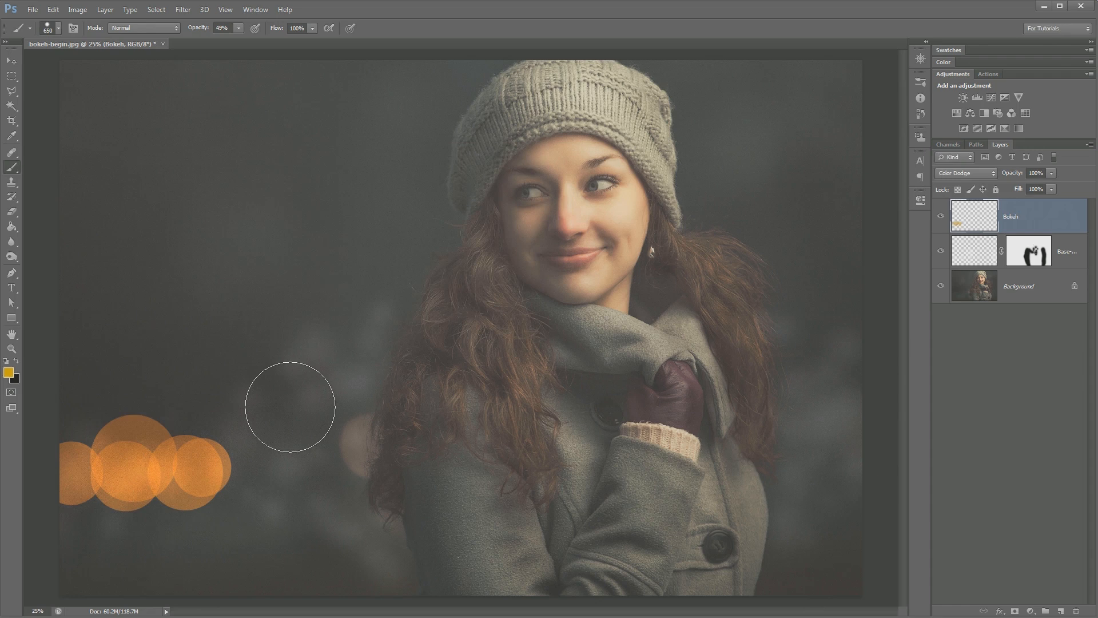
Paint overlapping orange bokeh circles across the lower left toward her coat
left_click_drag(290, 407, 333, 469)
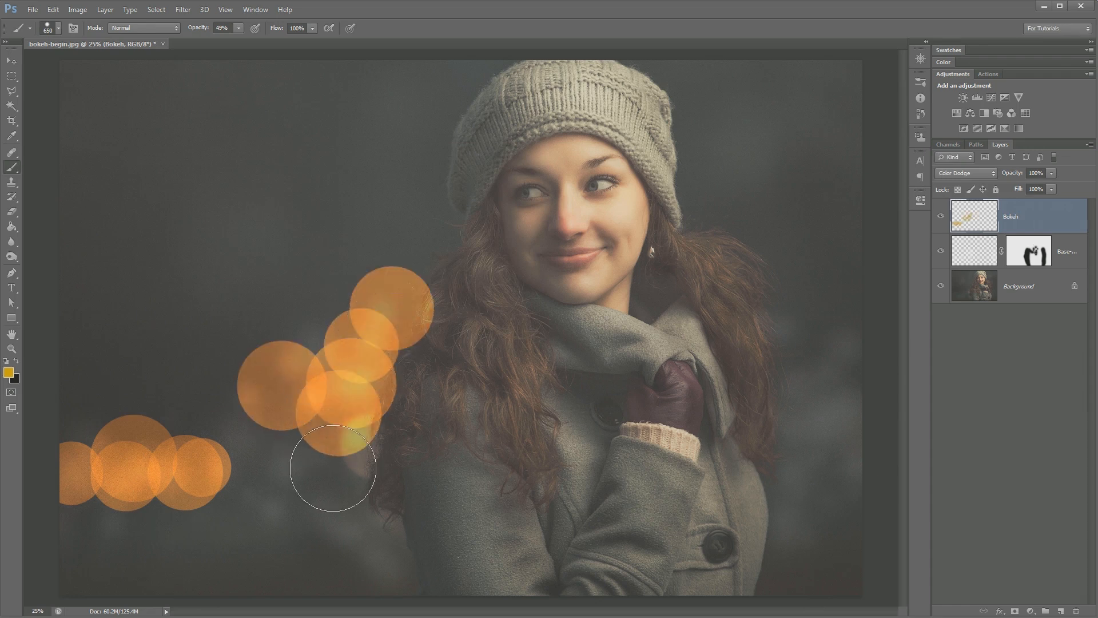
left_click_drag(333, 469, 189, 452)
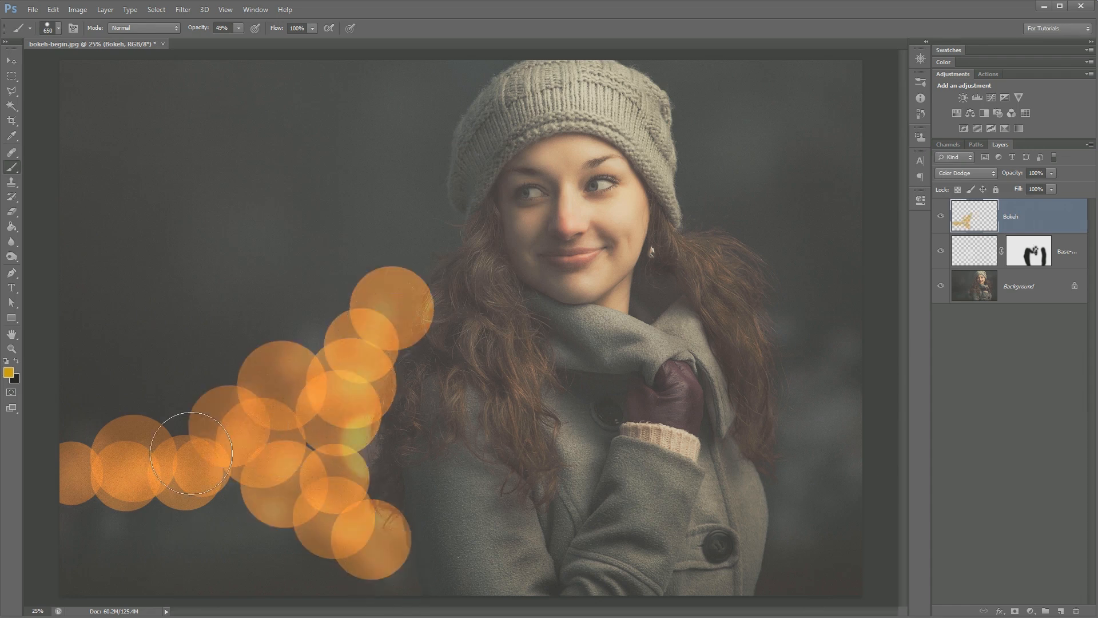
left_click_drag(188, 452, 160, 479)
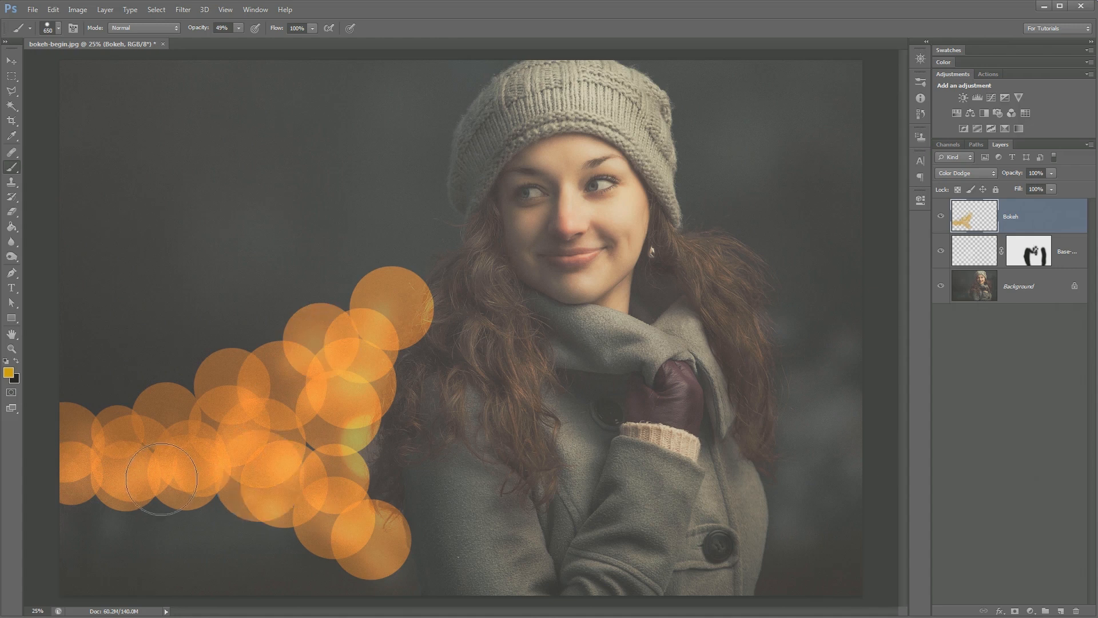
left_click_drag(160, 478, 438, 547)
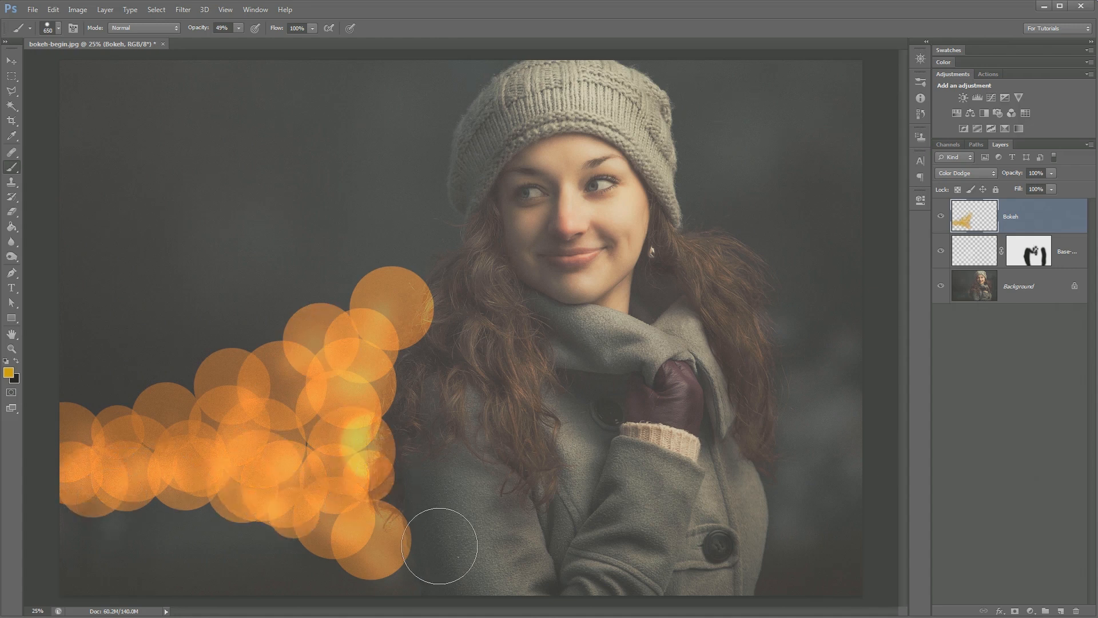
Paint orange bokeh on the right side and thicken the left cluster beside her hair
left_click_drag(439, 546, 803, 471)
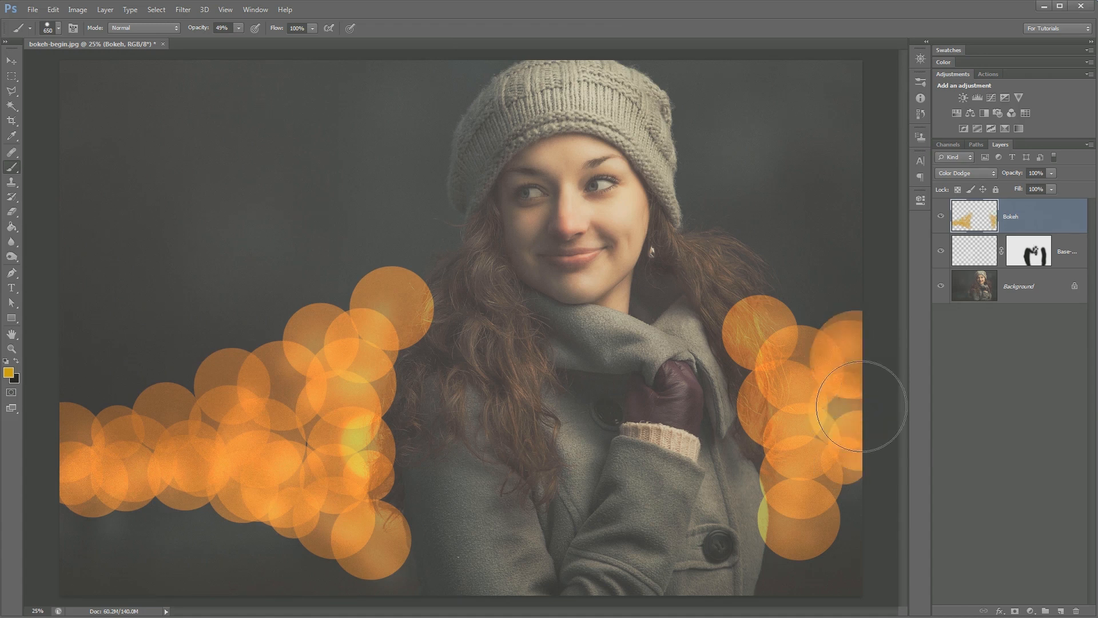
left_click_drag(848, 406, 153, 387)
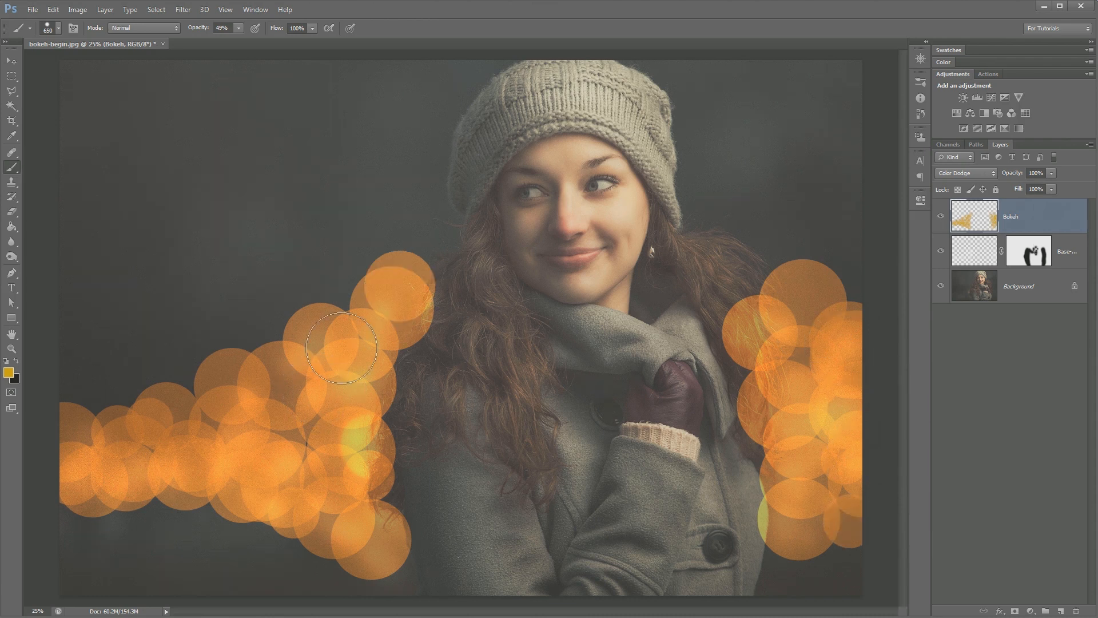
left_click_drag(341, 348, 379, 410)
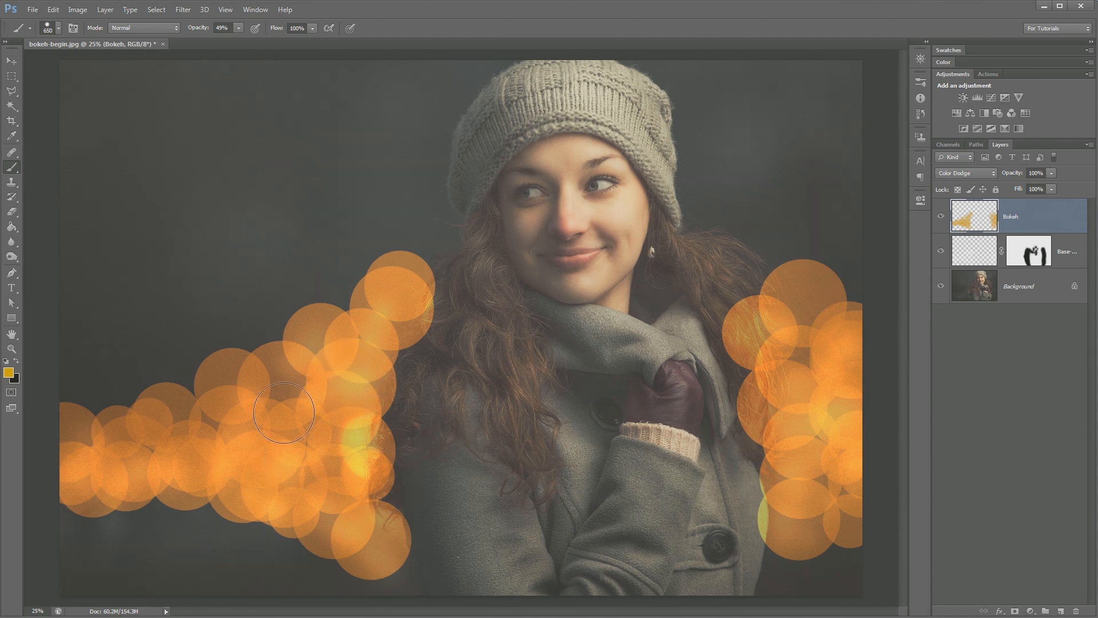
mouse_move(392, 379)
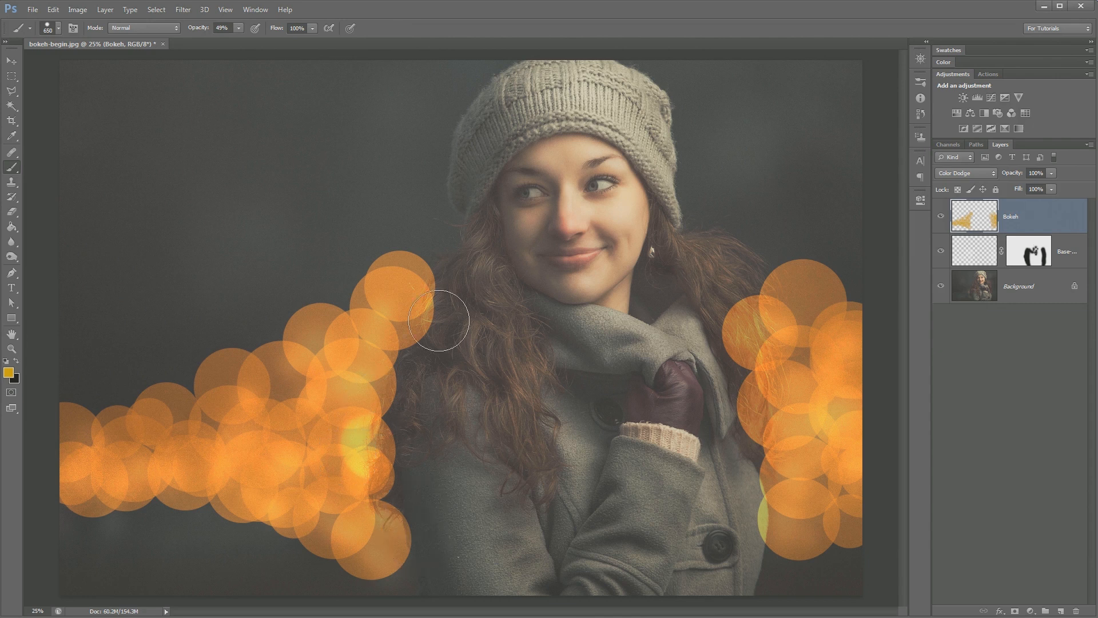
mouse_move(718, 320)
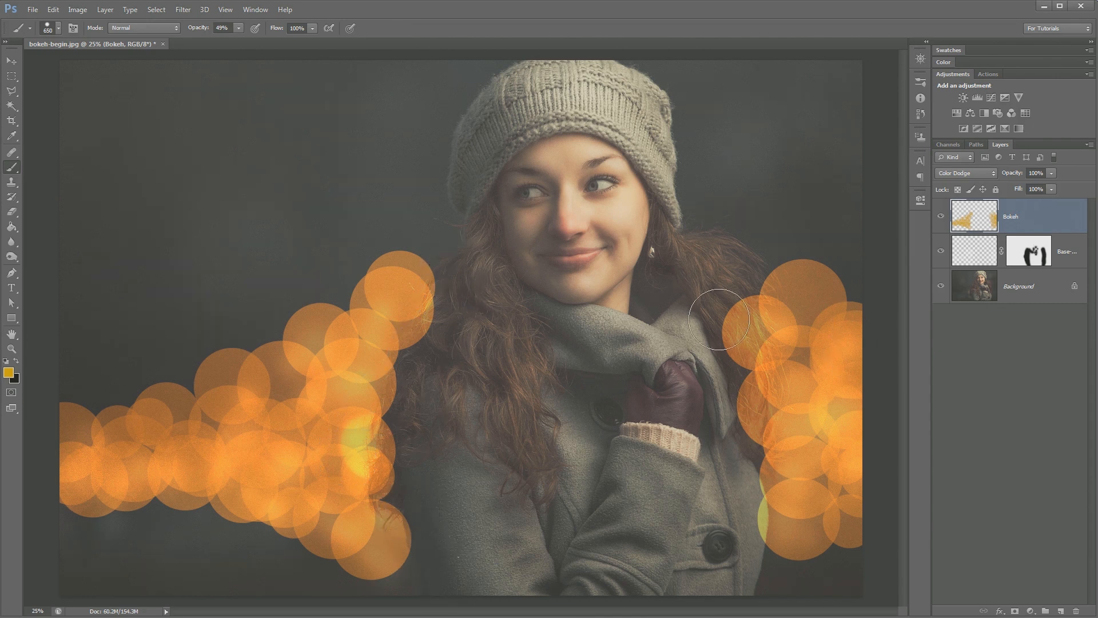
mouse_move(687, 439)
type("Pink Bok")
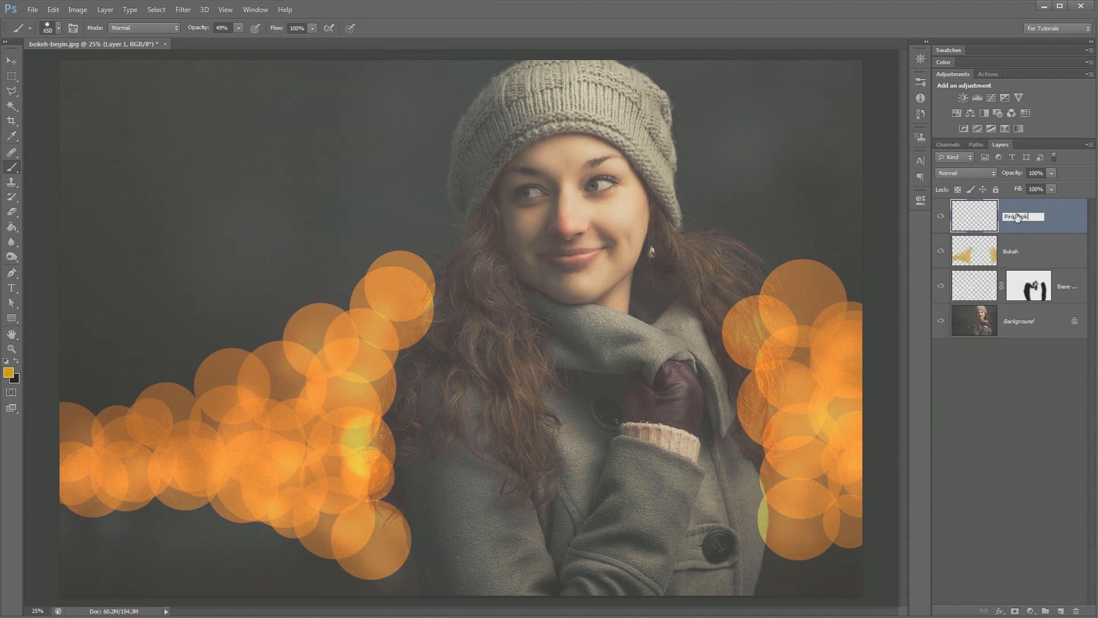
Blend the Pink Bokeh layer in Color Dodge
left_click(966, 172)
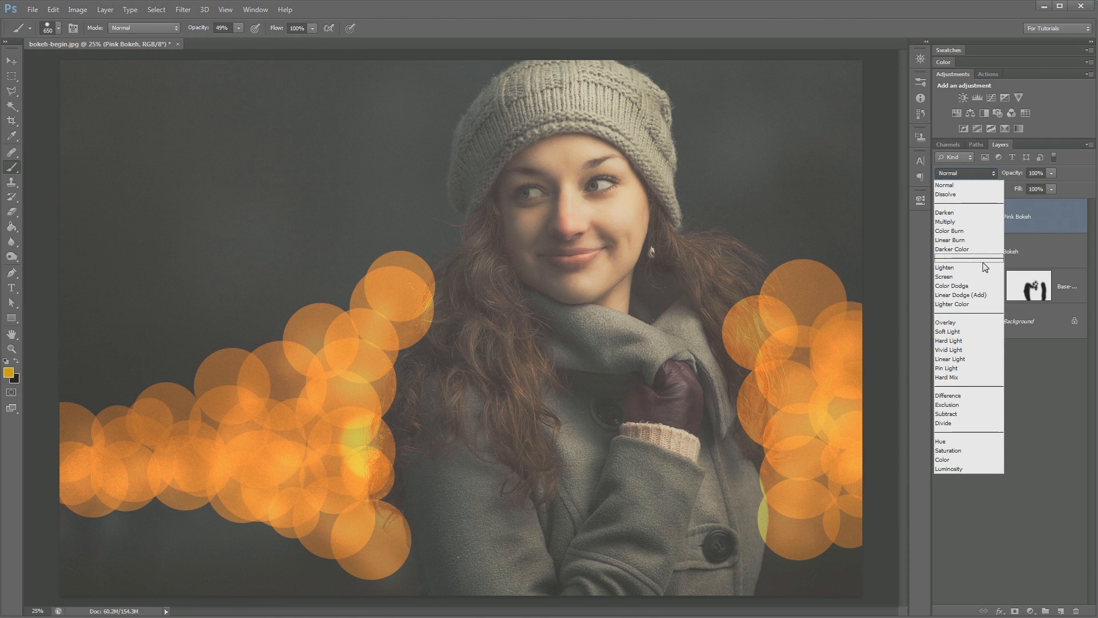
left_click(951, 286)
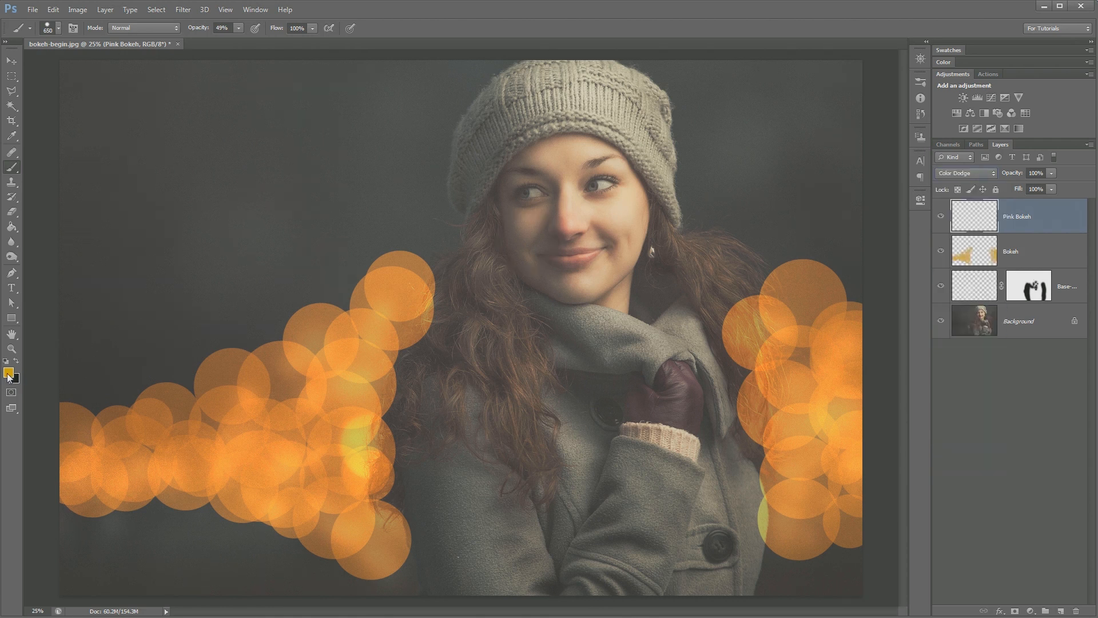
Set the foreground colour to pink bb3459
left_click(10, 371)
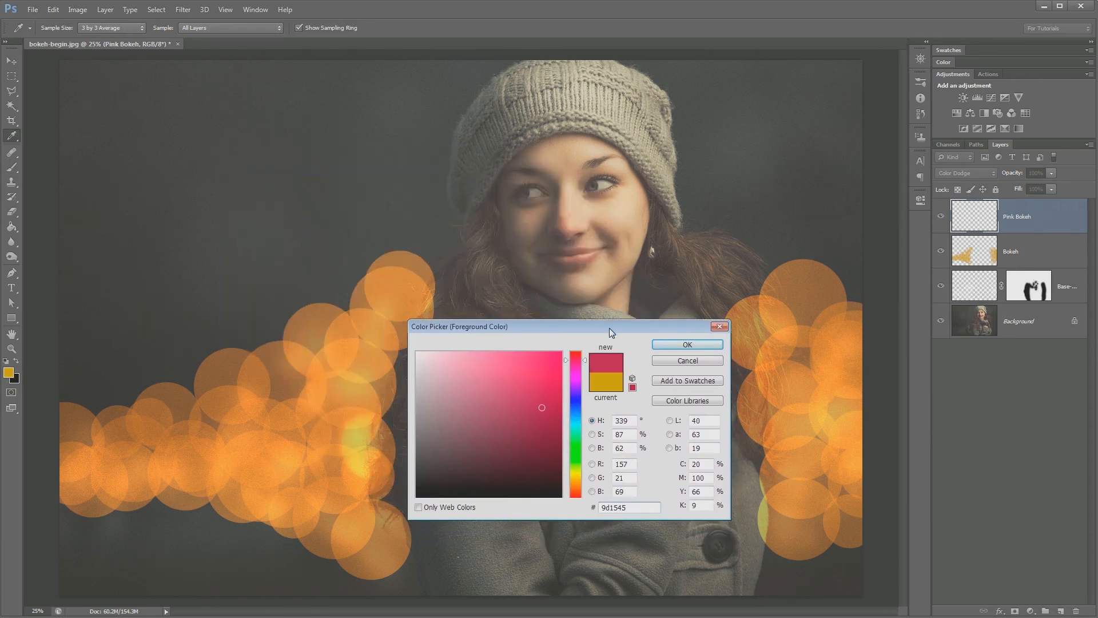
left_click(516, 404)
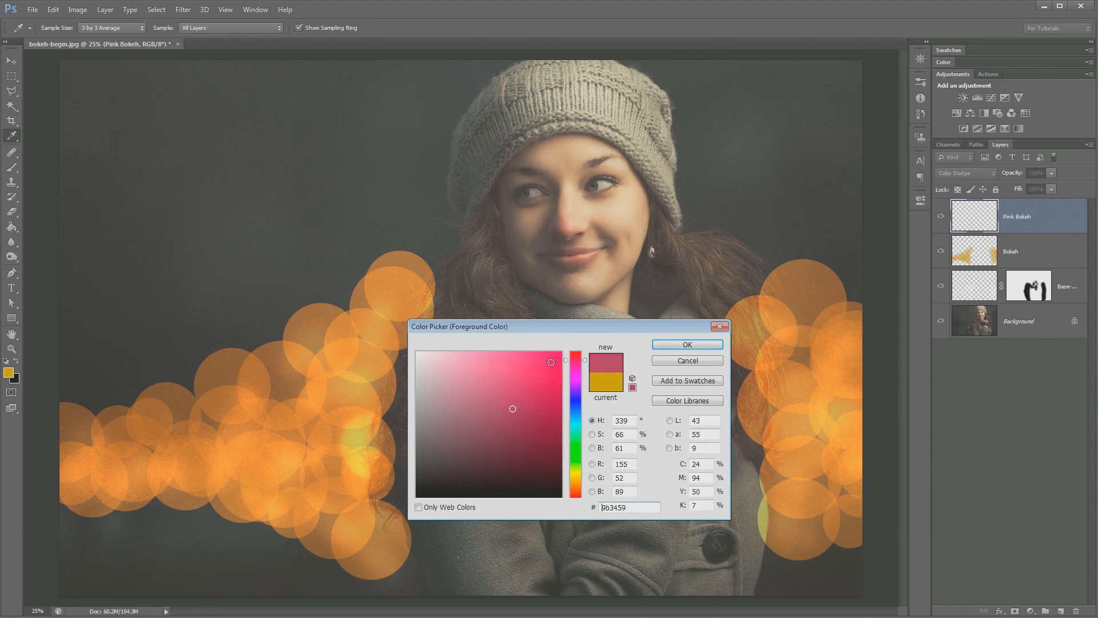
left_click(685, 344)
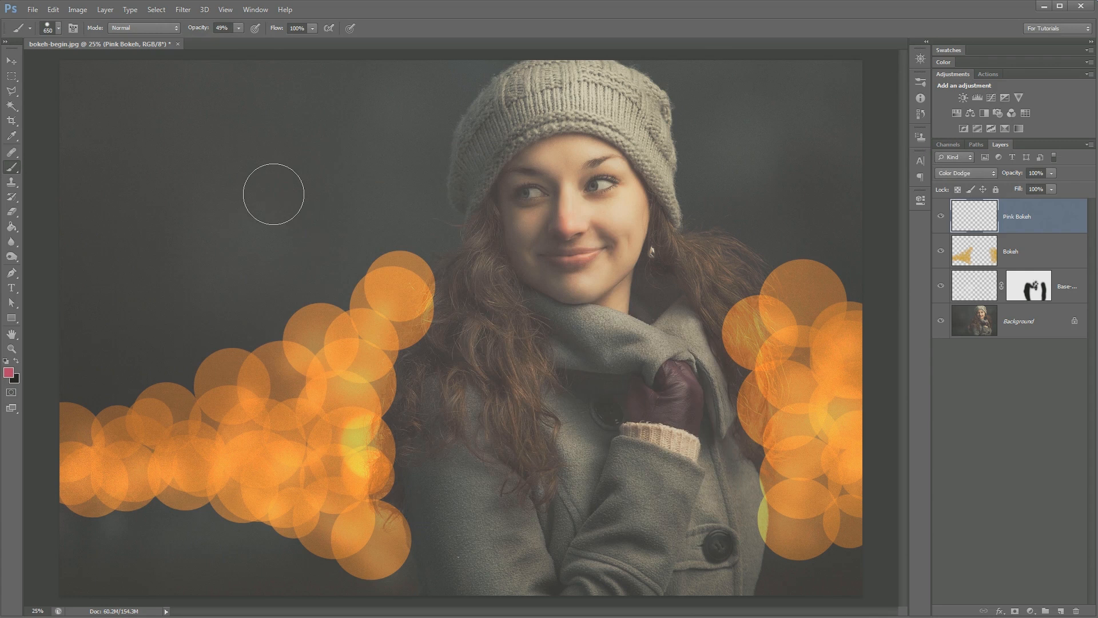
mouse_move(767, 212)
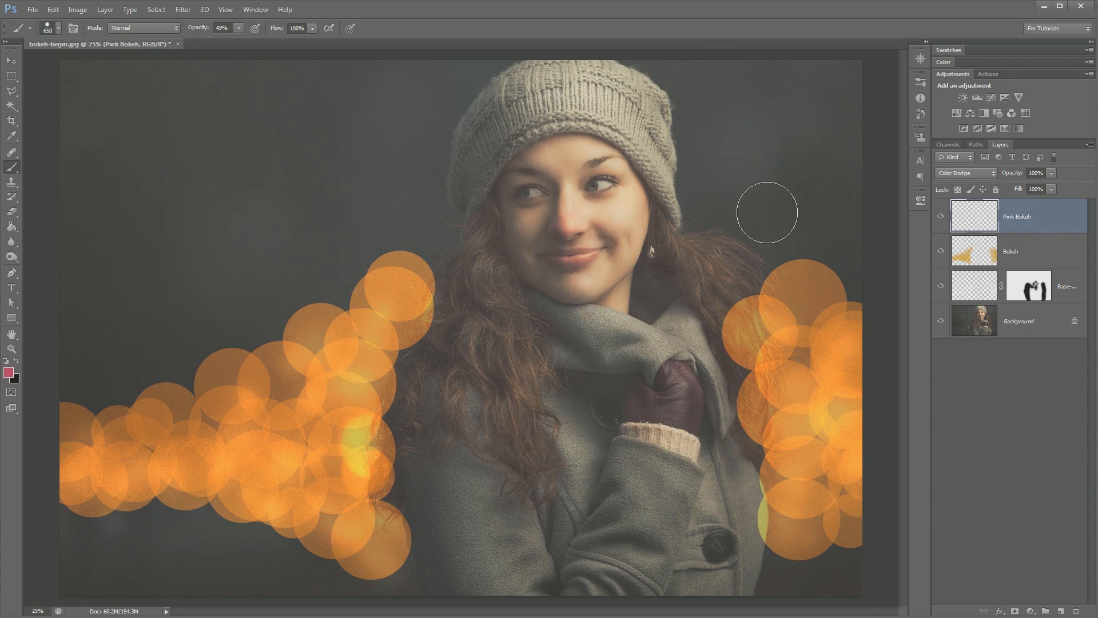
mouse_move(127, 418)
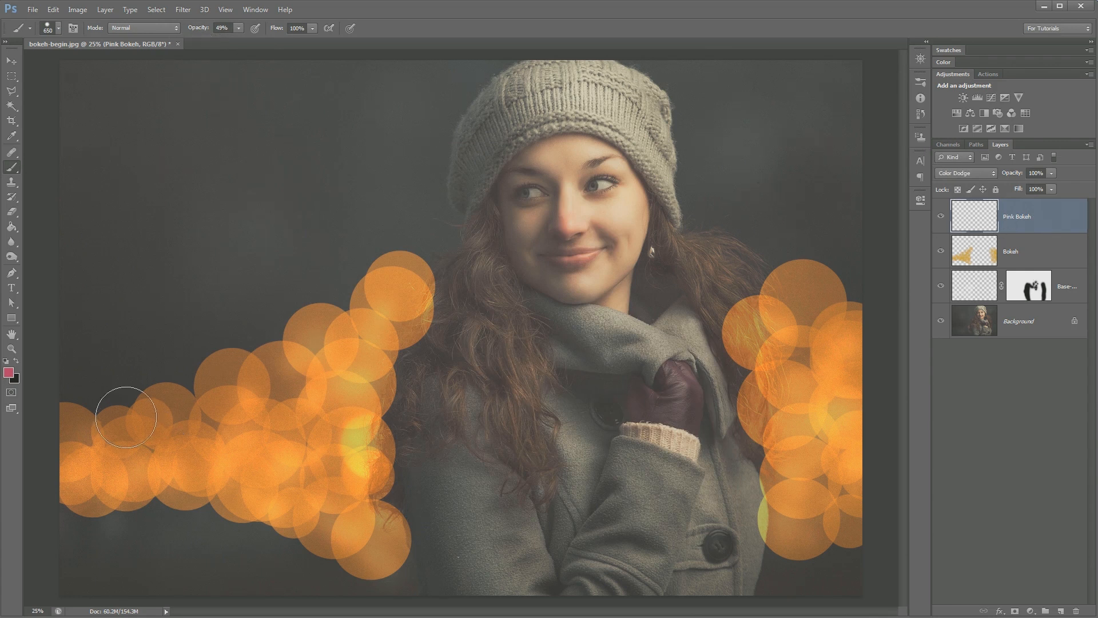
Paint pink bokeh spots into and above the left cluster and among the other bokeh
left_click_drag(126, 416, 354, 382)
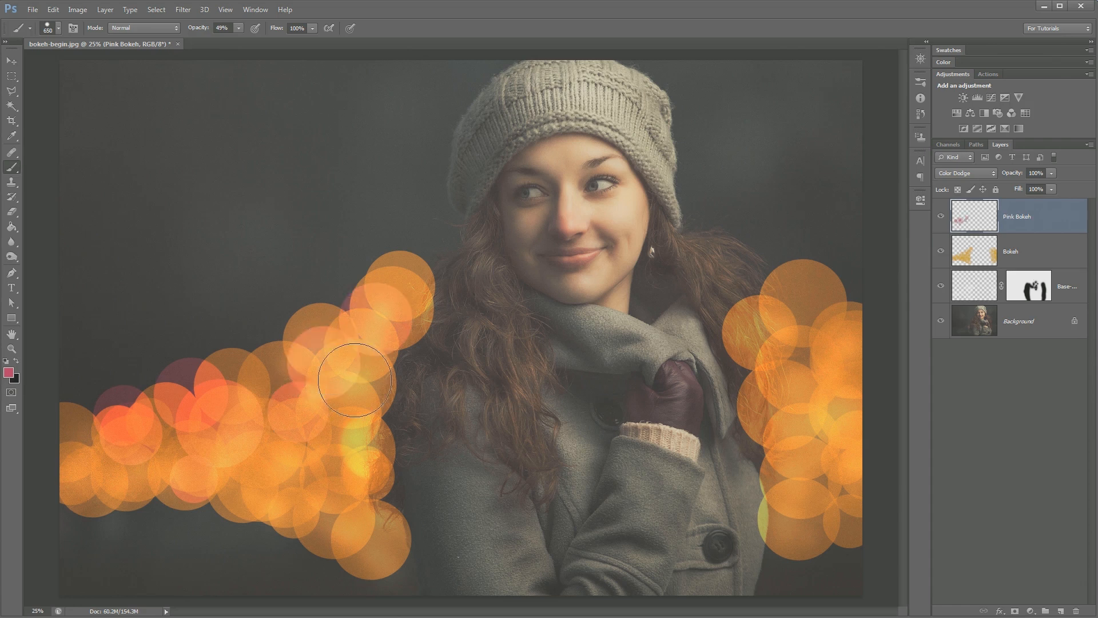
left_click_drag(353, 382, 227, 386)
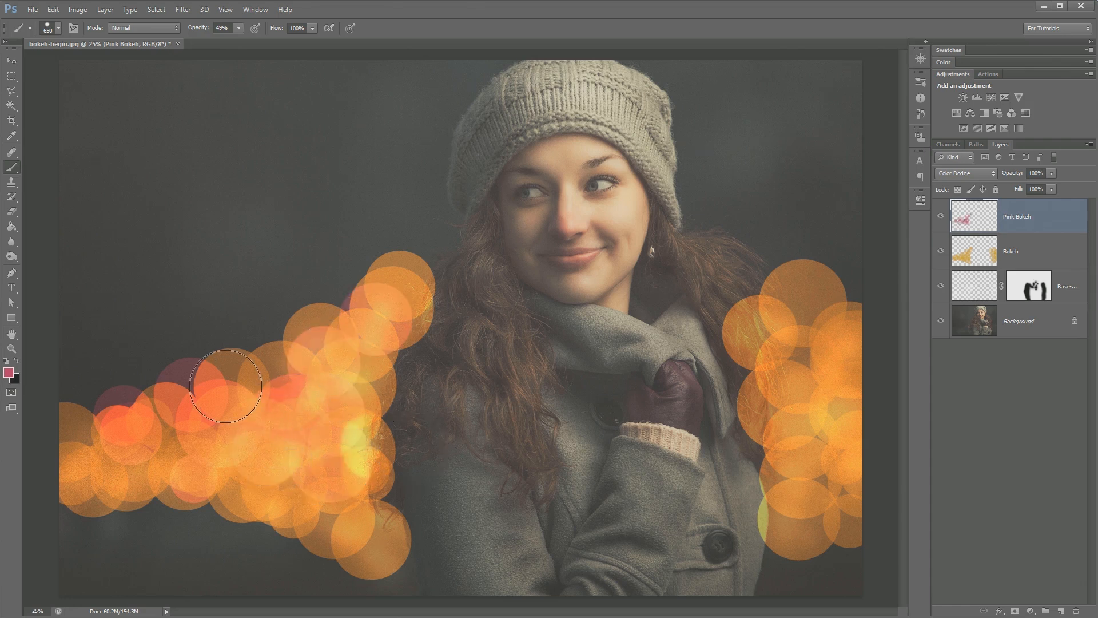
left_click_drag(225, 386, 294, 373)
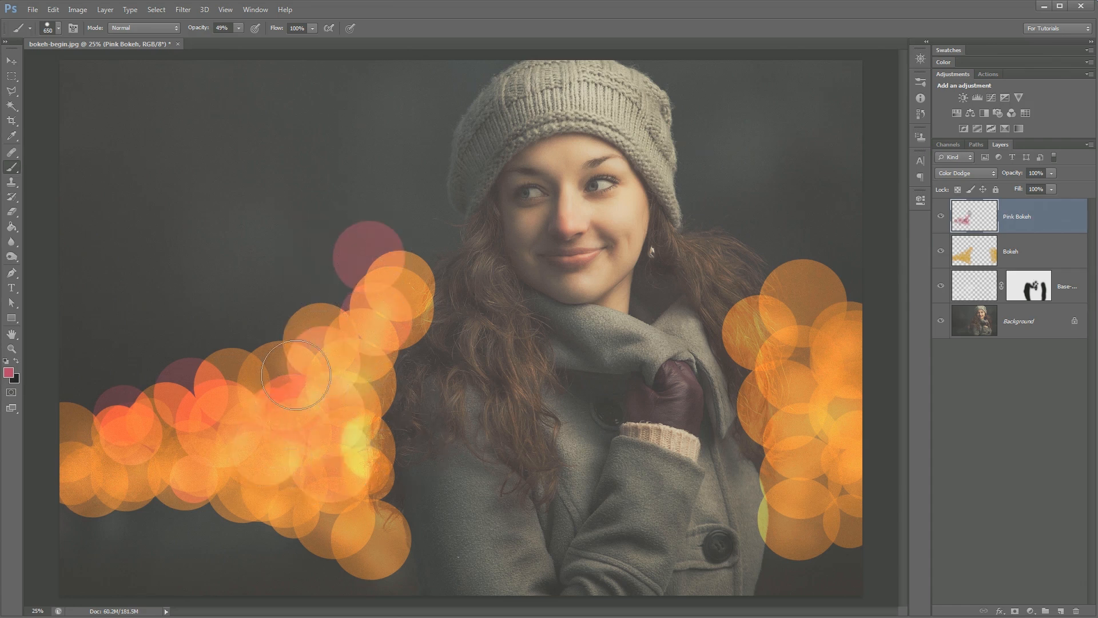
left_click_drag(294, 375, 290, 542)
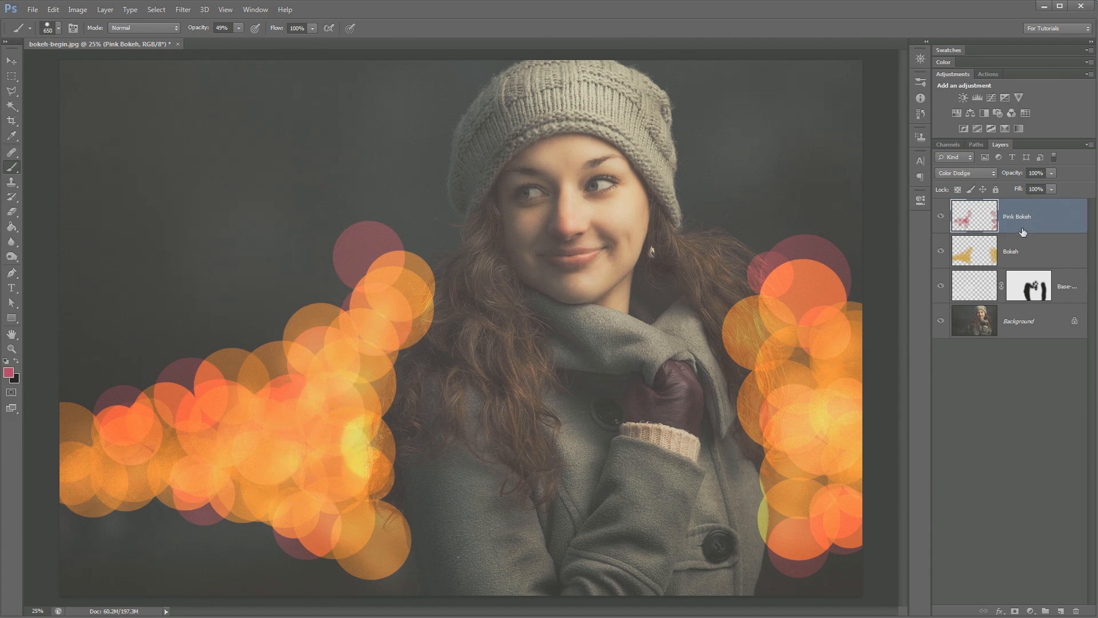
Group Bokeh and Pink Bokeh layers (Ctrl+G) and rename the group Bokeh
left_click(1016, 251)
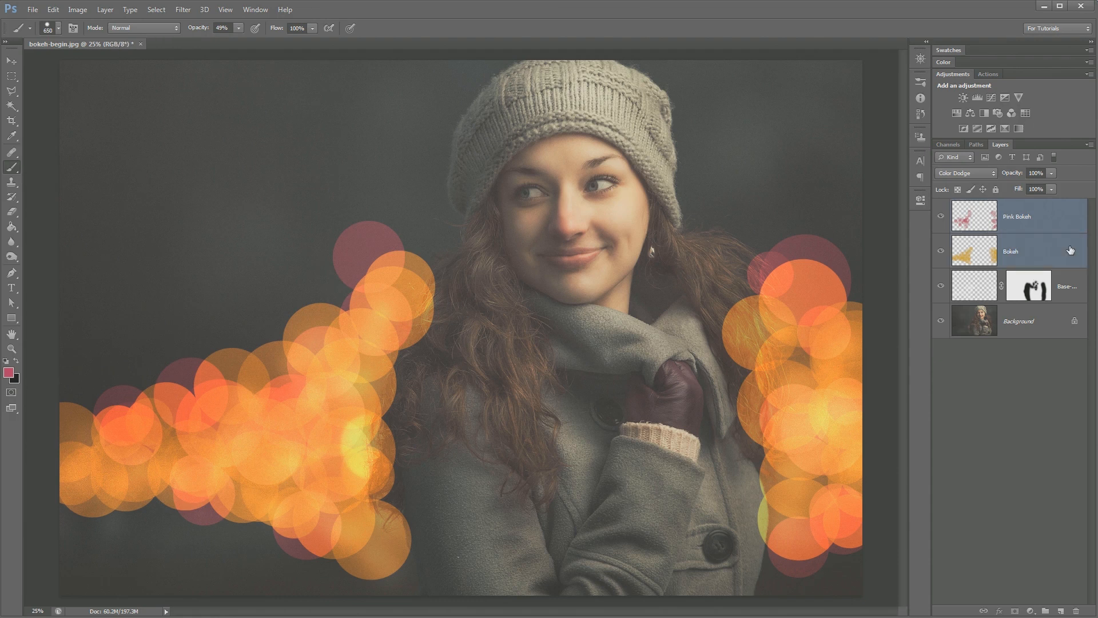
left_click(1026, 216)
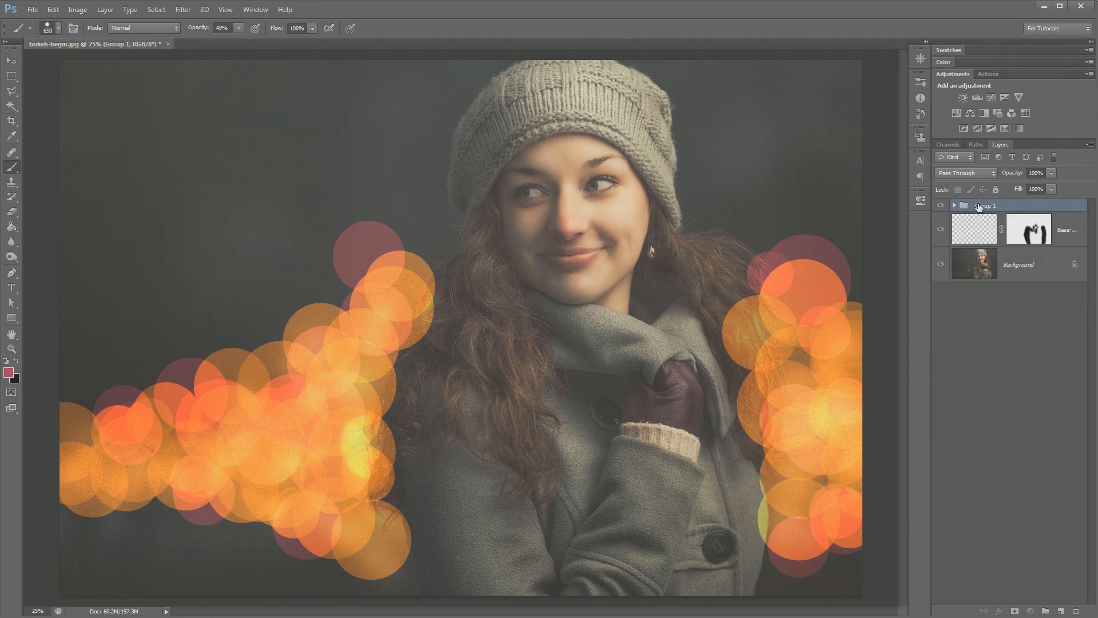
double_click(986, 205)
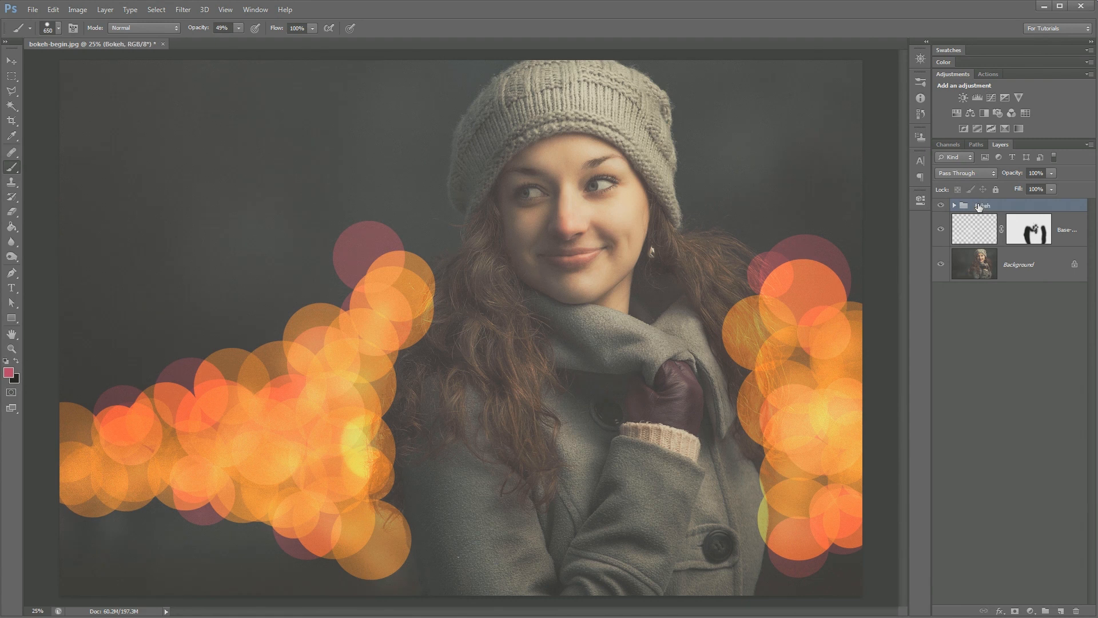
left_click(954, 204)
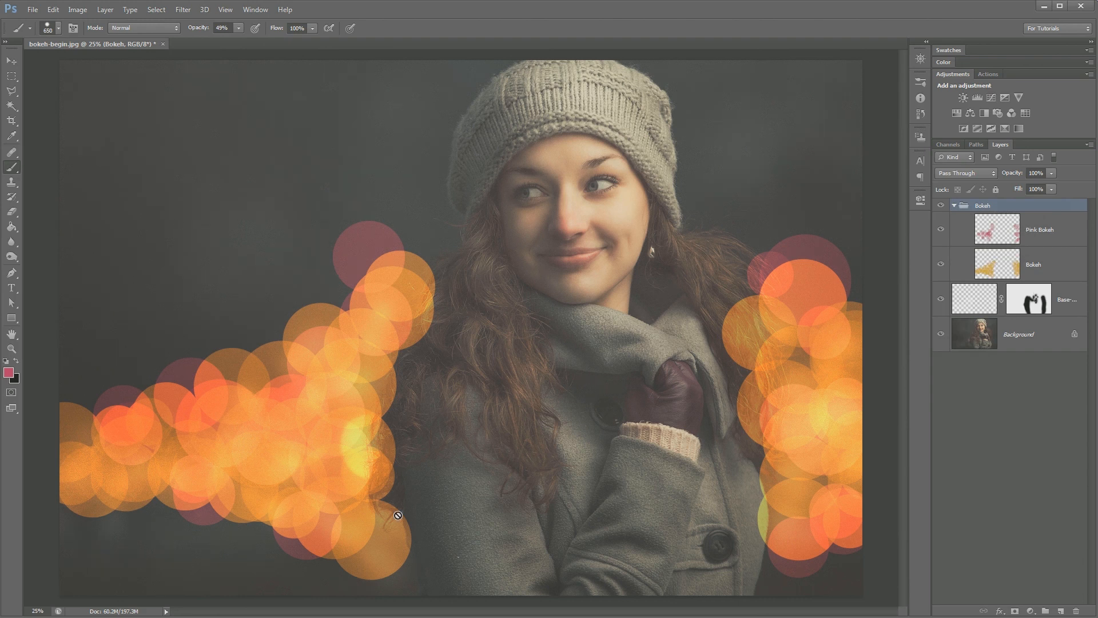
mouse_move(604, 236)
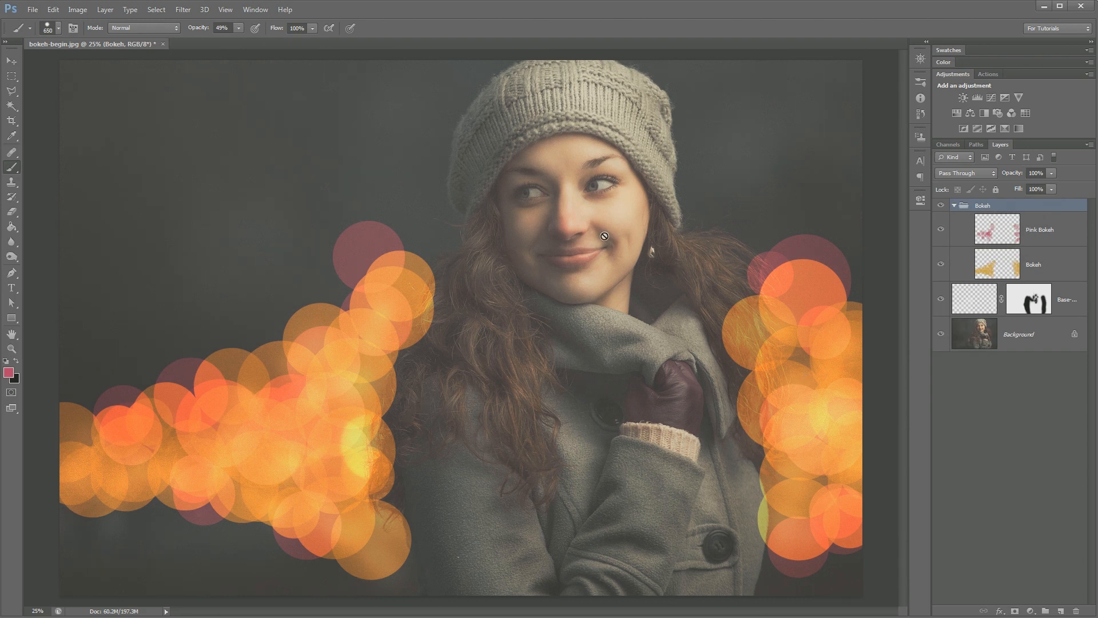
mouse_move(496, 447)
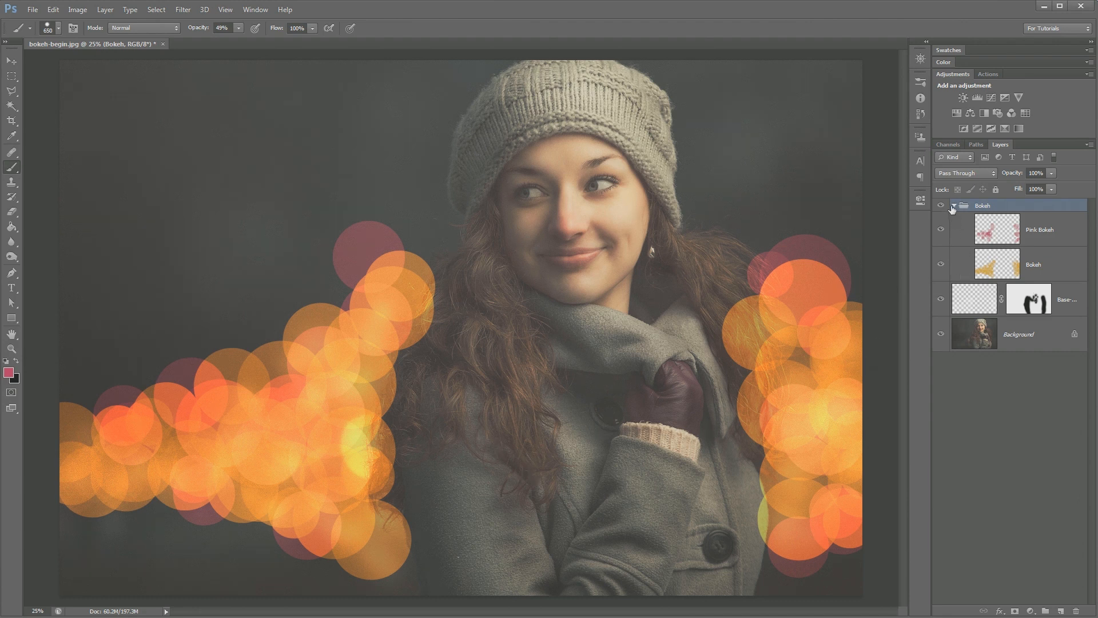
left_click(953, 205)
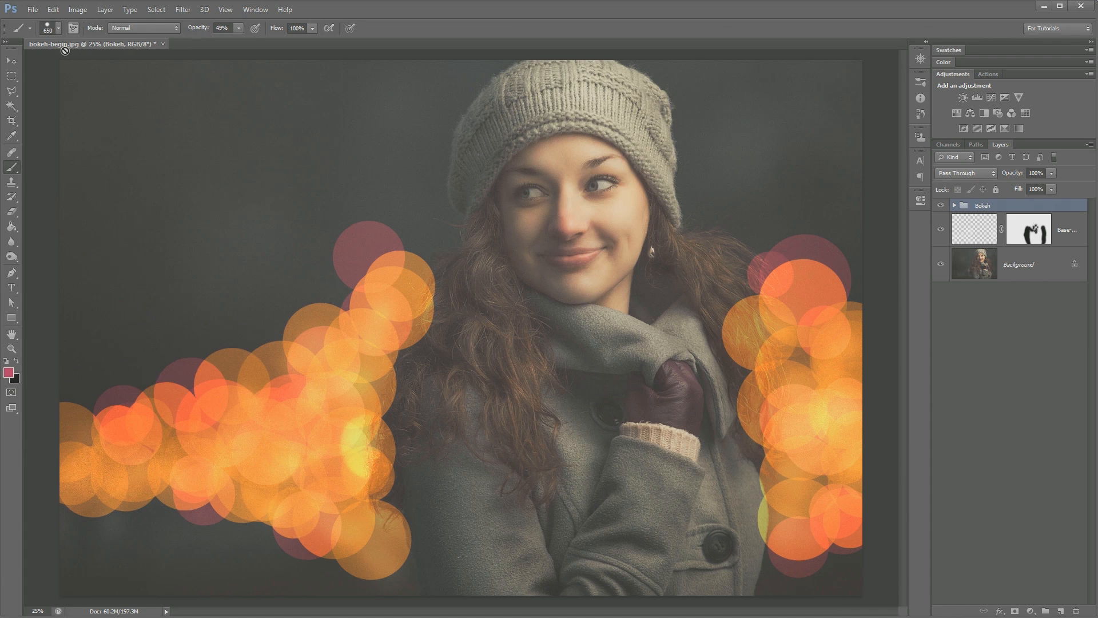
mouse_move(401, 84)
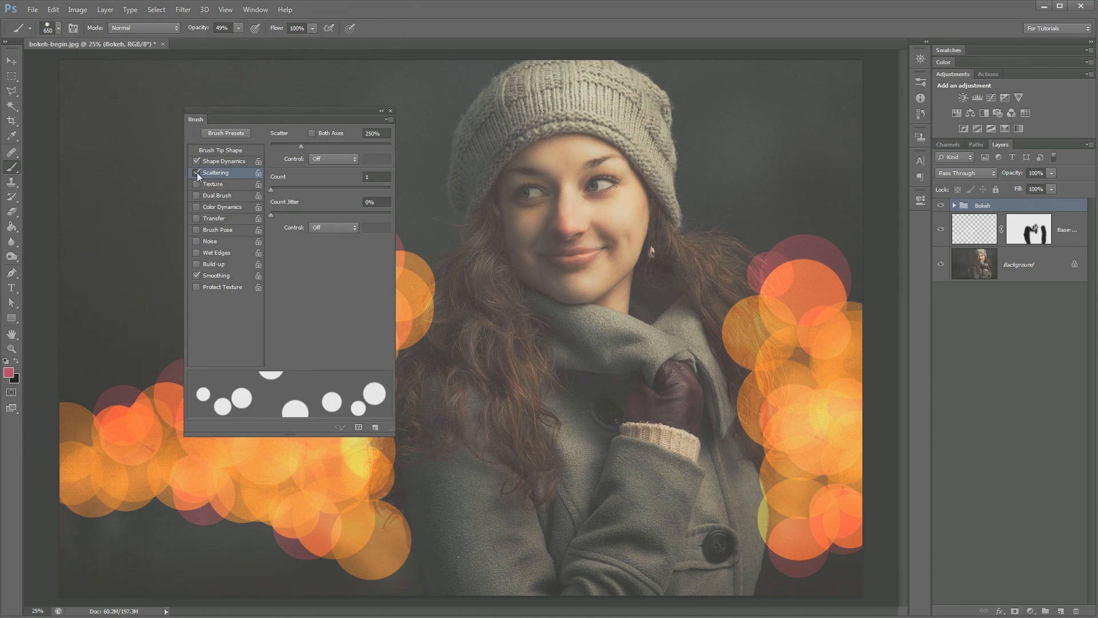
Disable Scattering and Shape Dynamics and pick a soft round 500 px brush tip
left_click(197, 174)
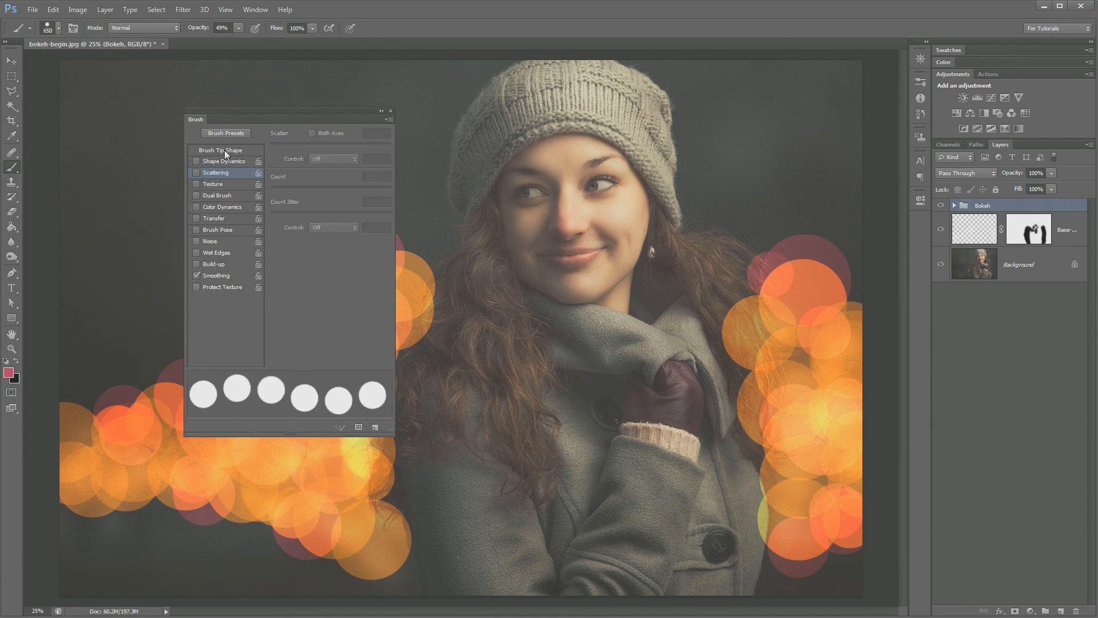
left_click(220, 150)
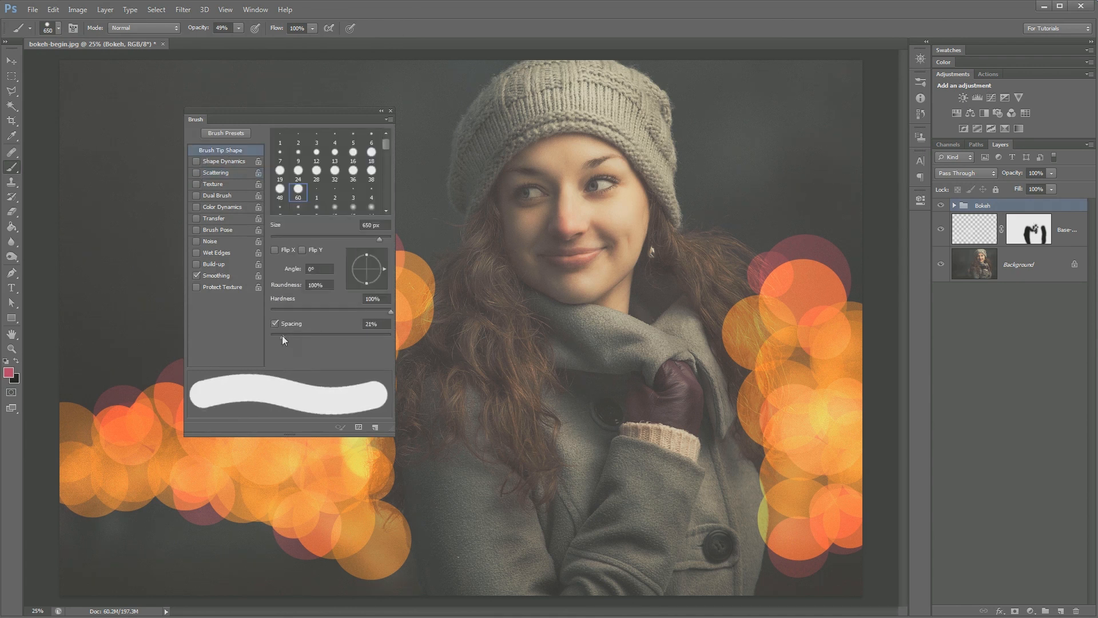
scroll("down", 3)
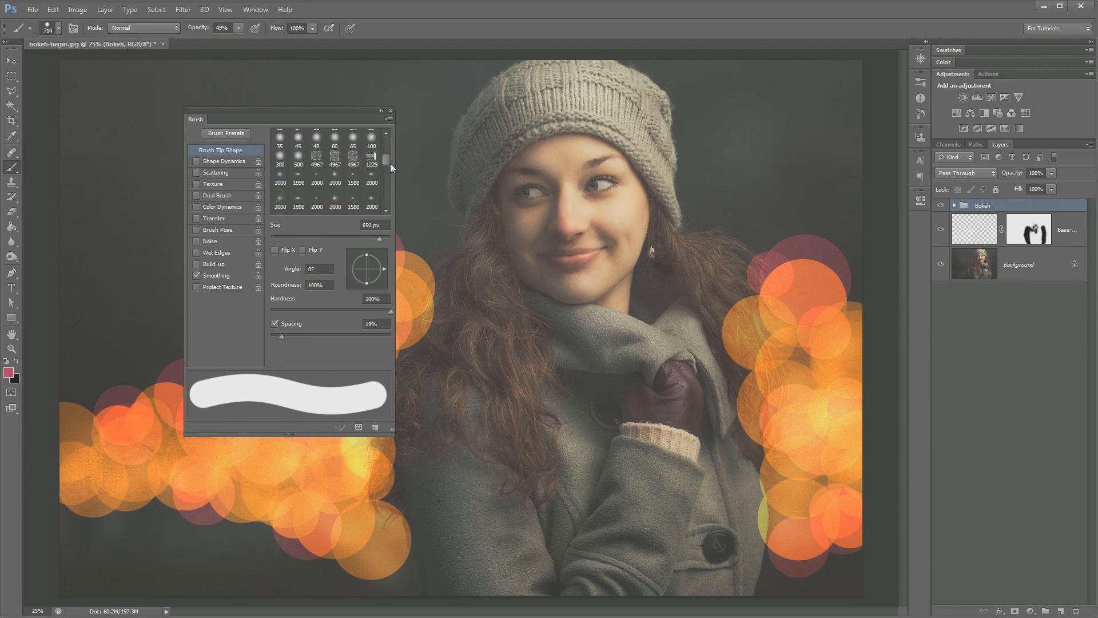
left_click(297, 176)
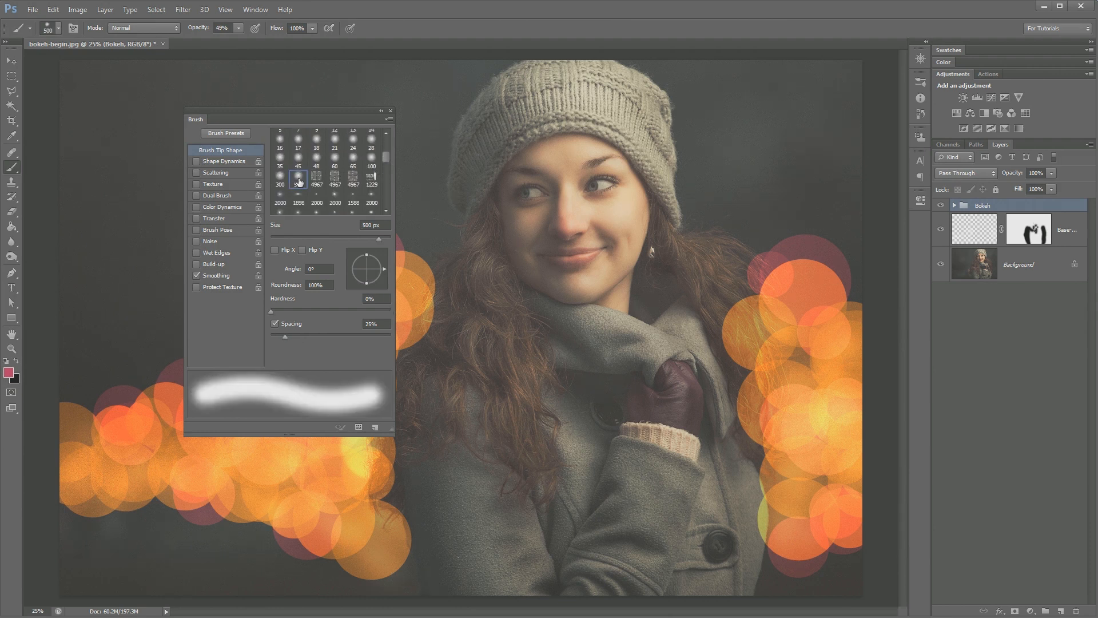
left_click(297, 177)
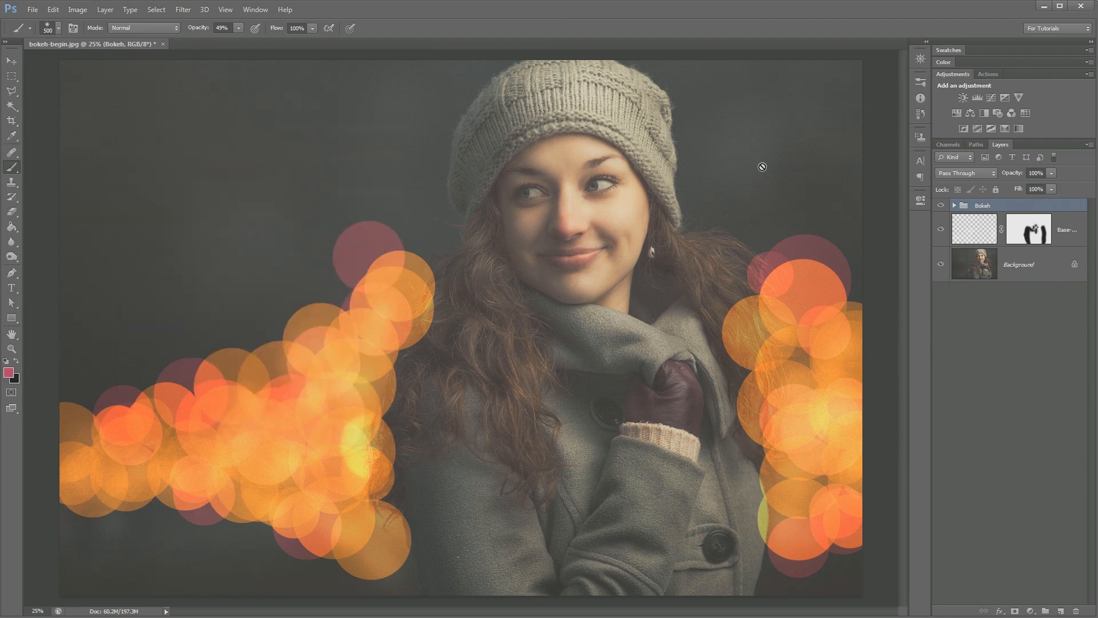
mouse_move(449, 189)
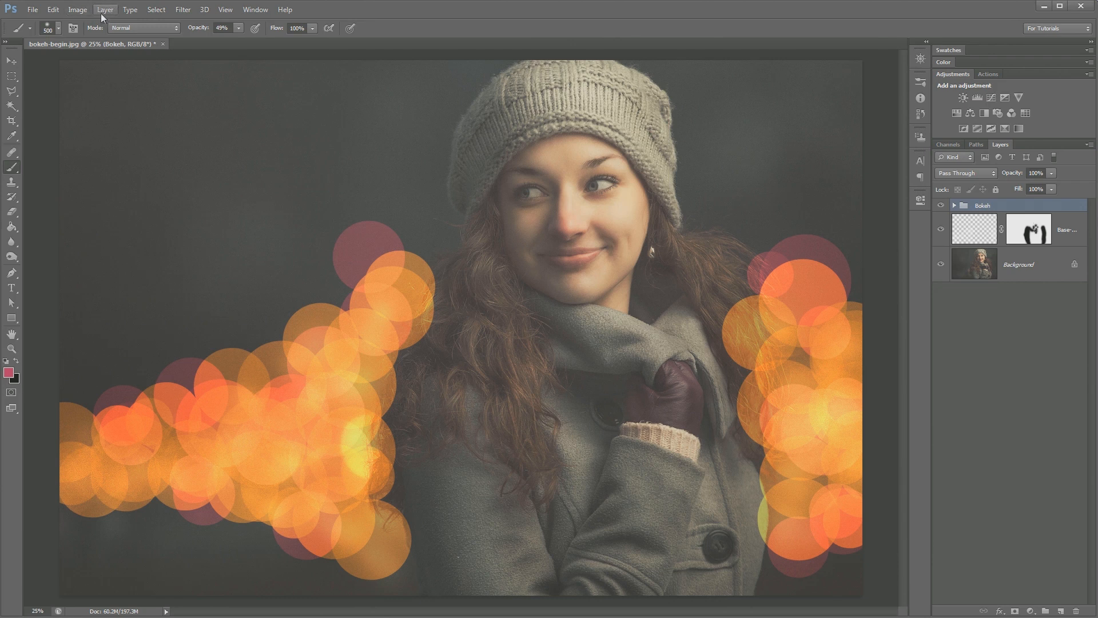
Add a layer mask to the Bokeh group via the Layer menu
left_click(105, 9)
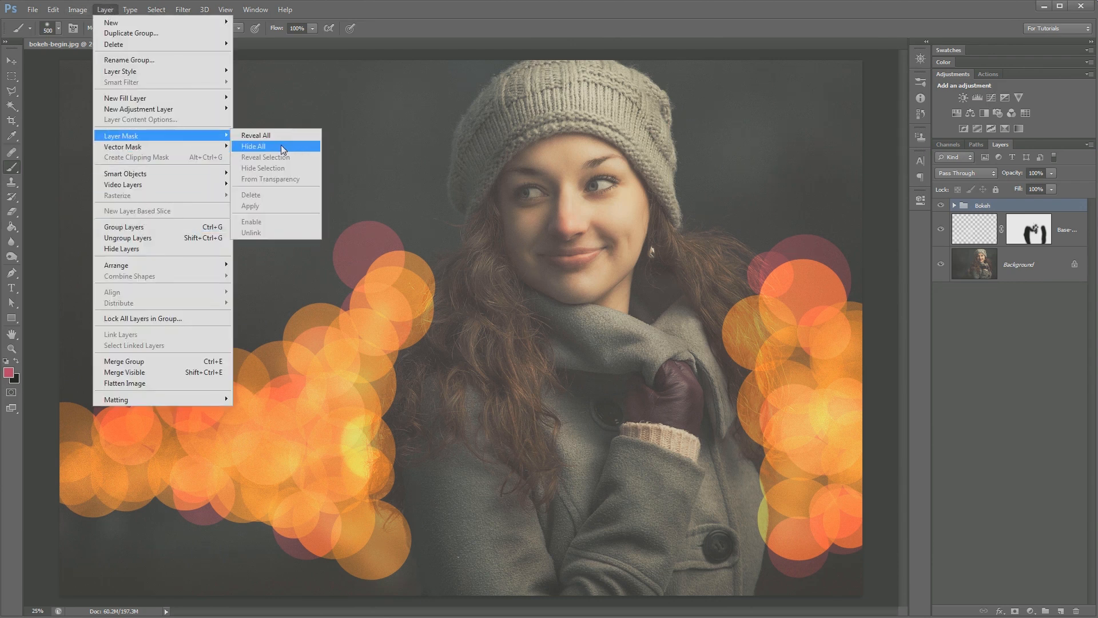
left_click(255, 135)
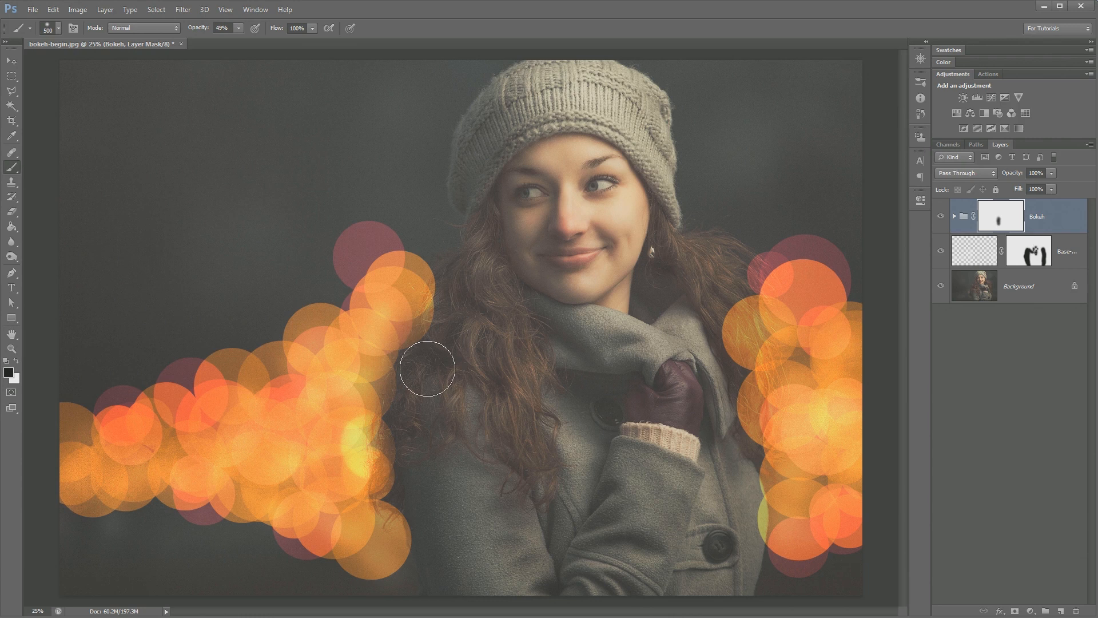
Paint black on the Bokeh mask over her hair, left shoulder, coat and right side
left_click_drag(426, 370, 436, 340)
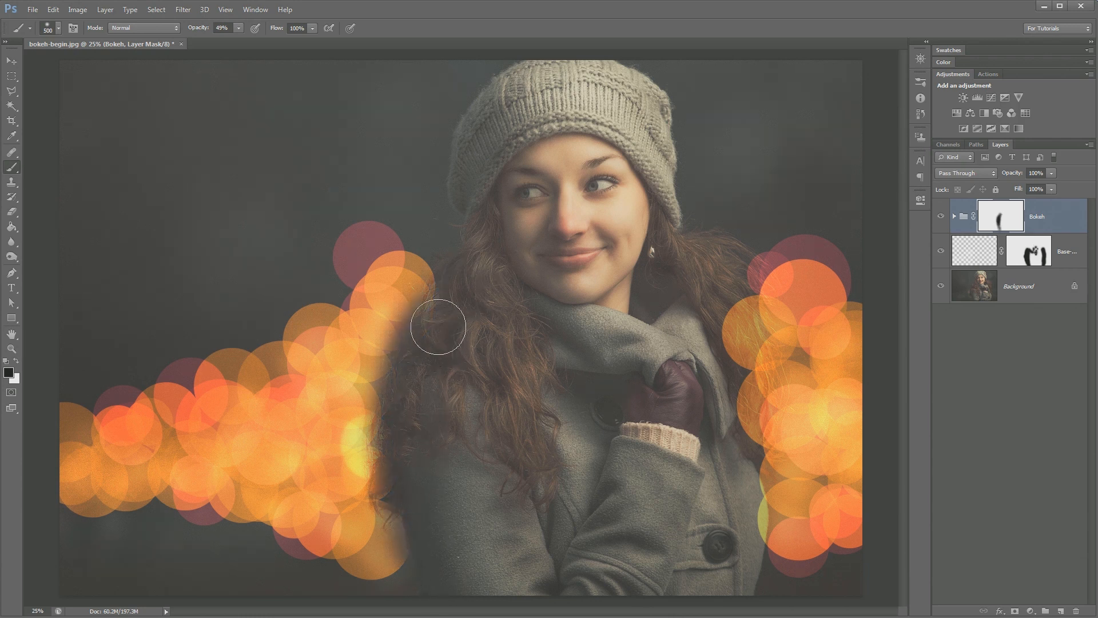
left_click_drag(439, 327, 410, 399)
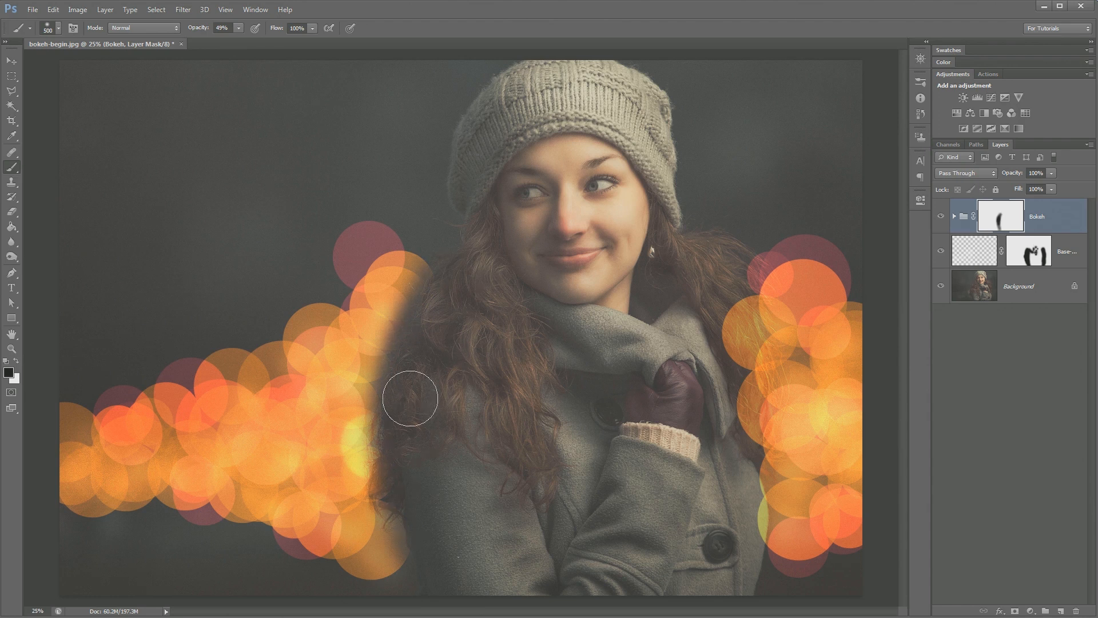
left_click_drag(411, 399, 427, 547)
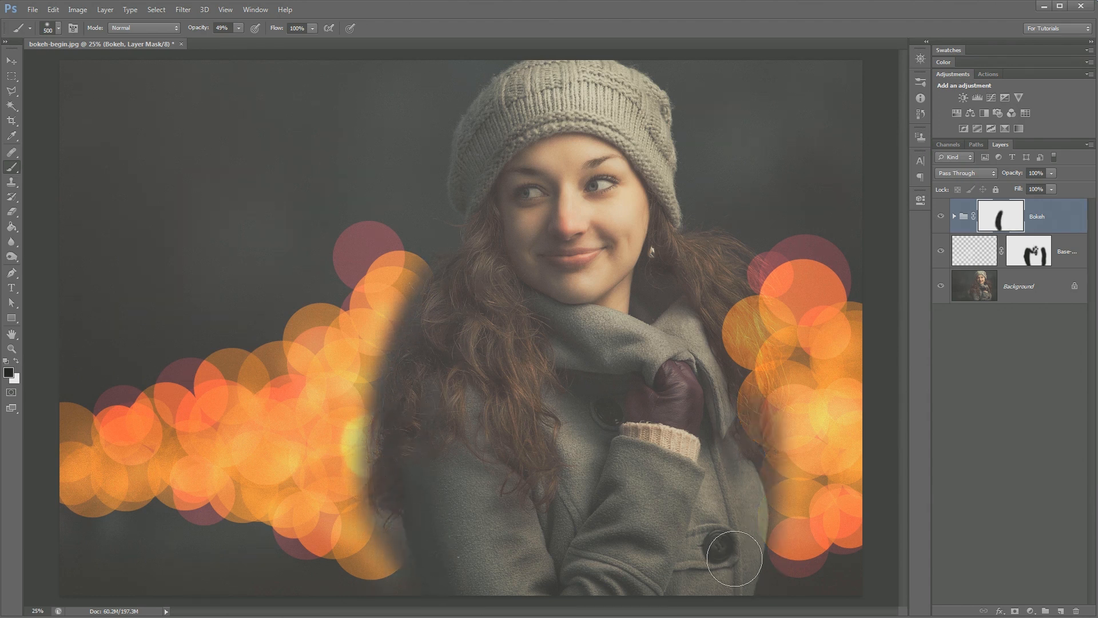
left_click_drag(735, 559, 752, 348)
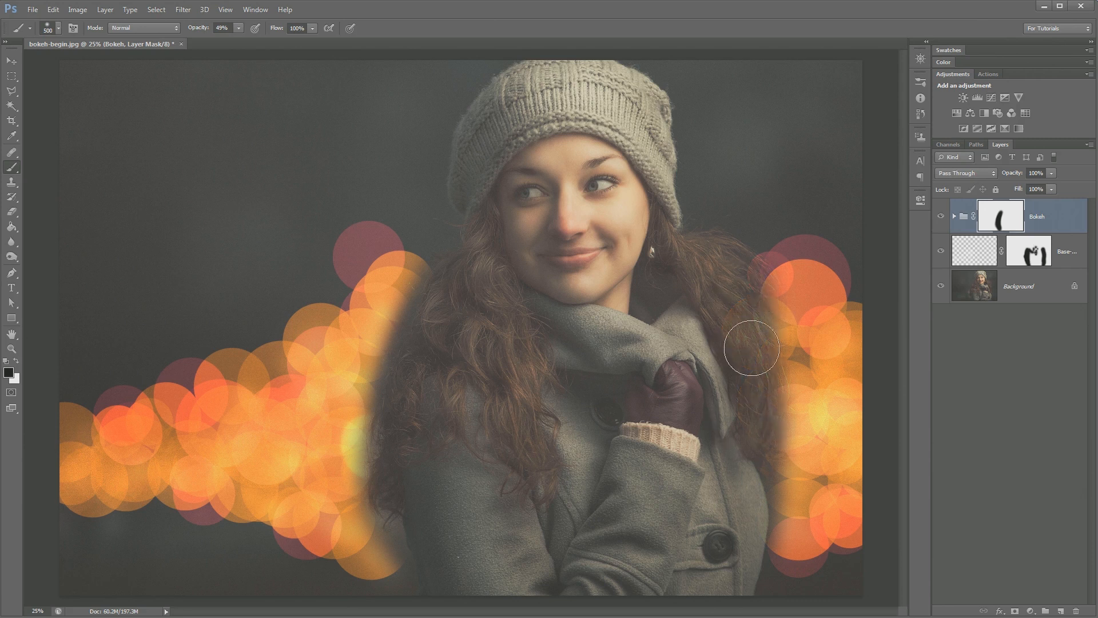
left_click_drag(751, 348, 746, 276)
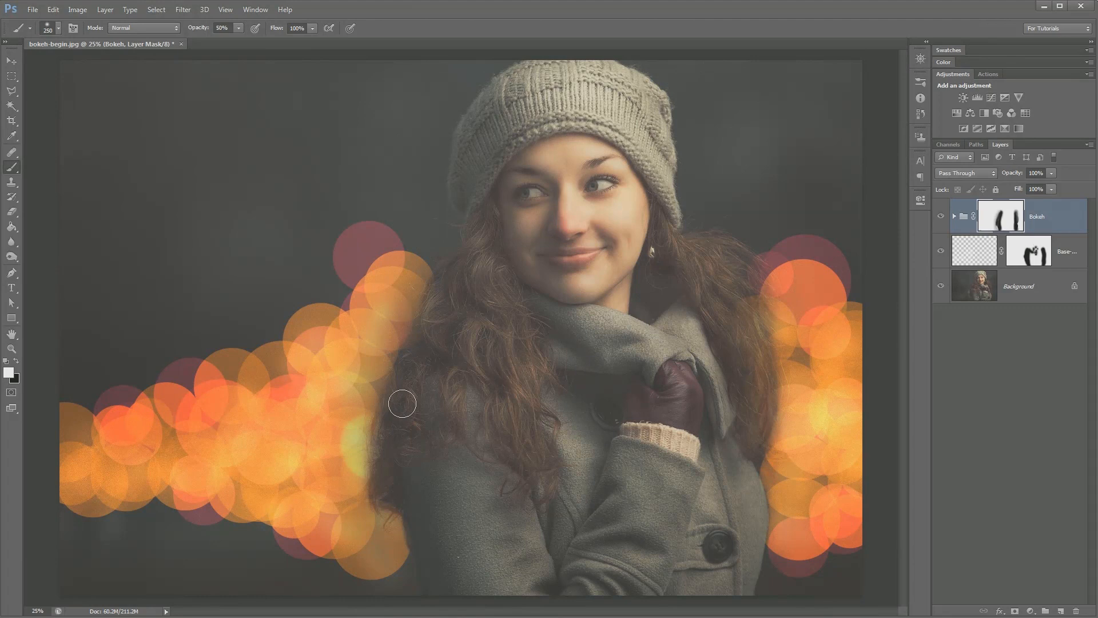
Paint some bokeh back along the left hair edge, then switch to white at 10% opacity
left_click_drag(403, 403, 412, 284)
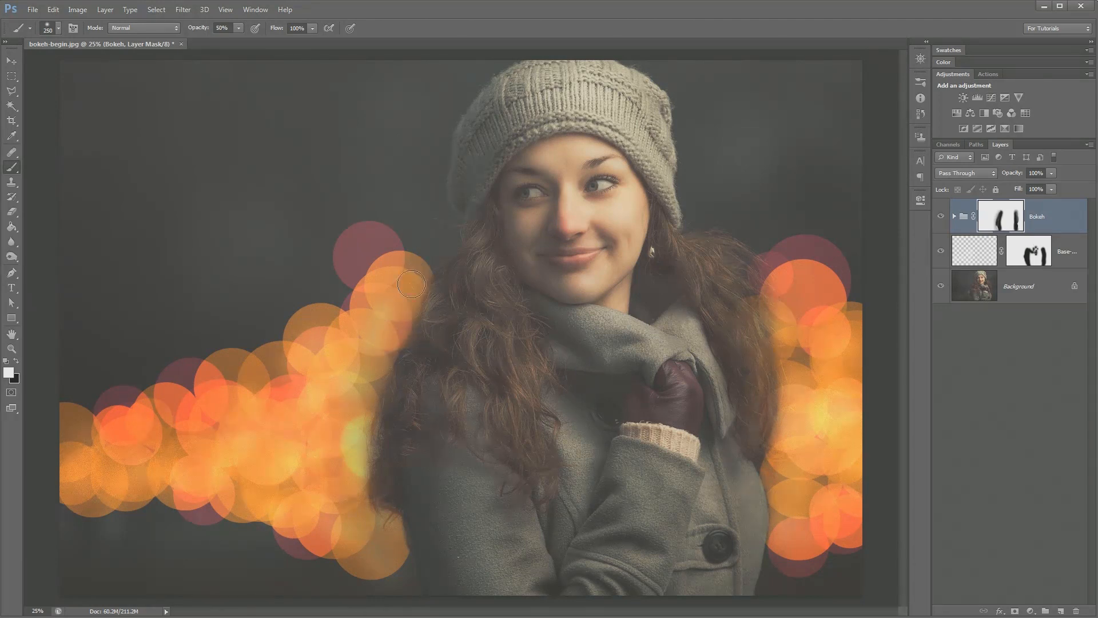
left_click(221, 28)
type("10")
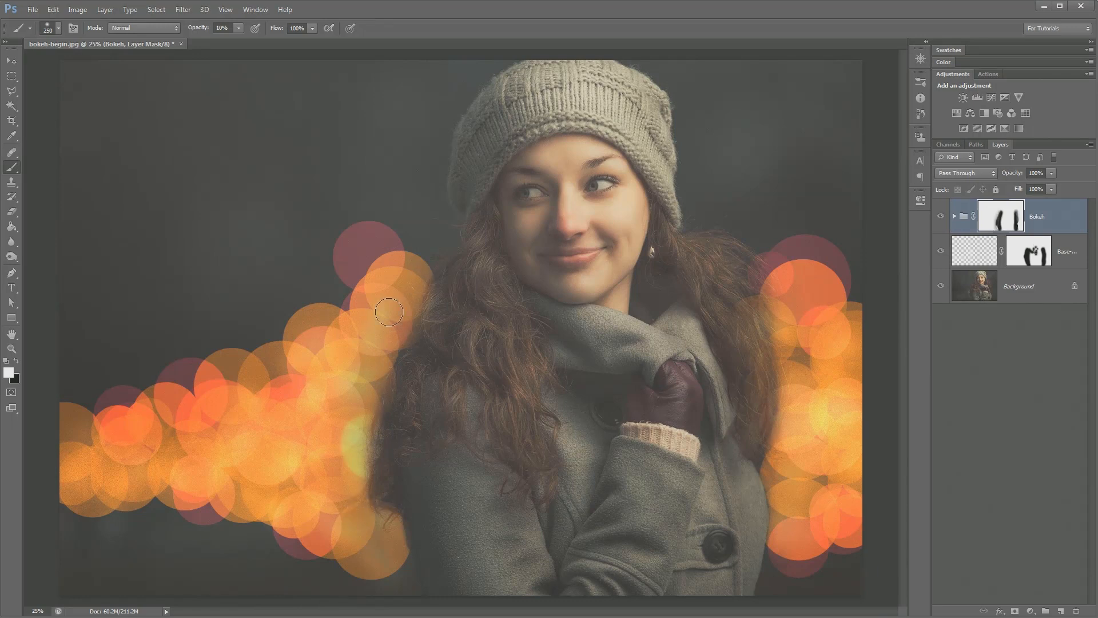
mouse_move(946, 220)
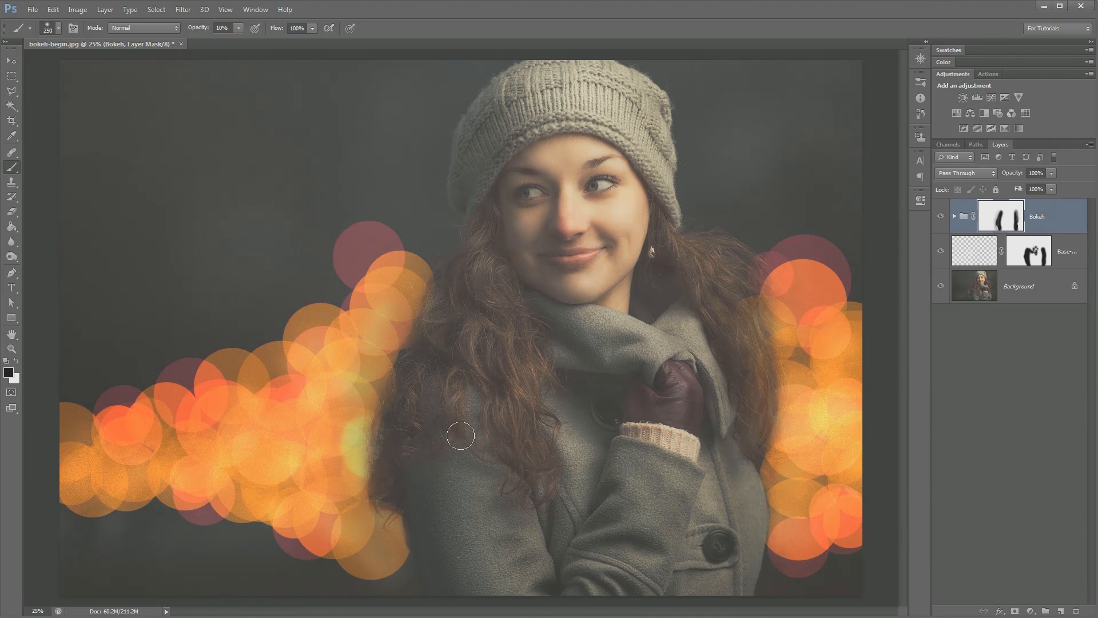
mouse_move(722, 342)
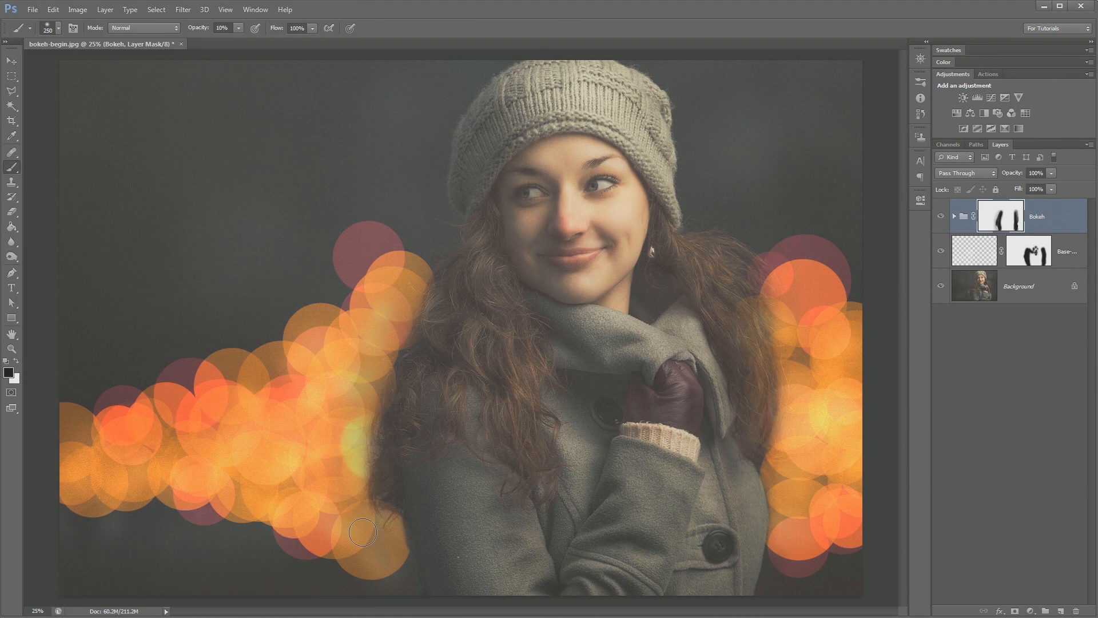
mouse_move(413, 326)
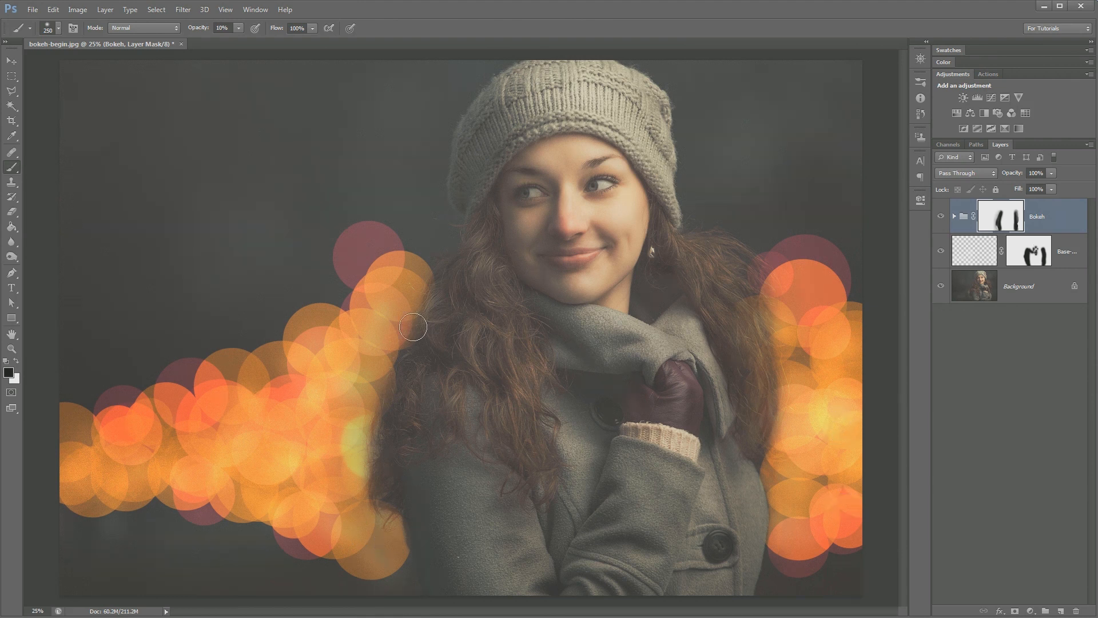
mouse_move(906, 295)
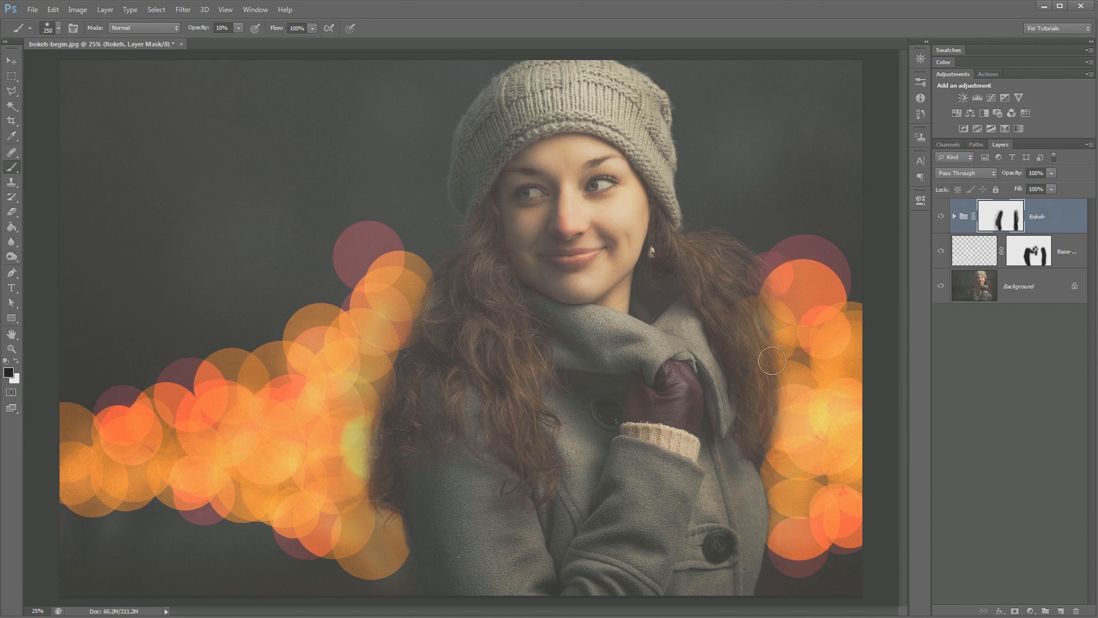
mouse_move(770, 458)
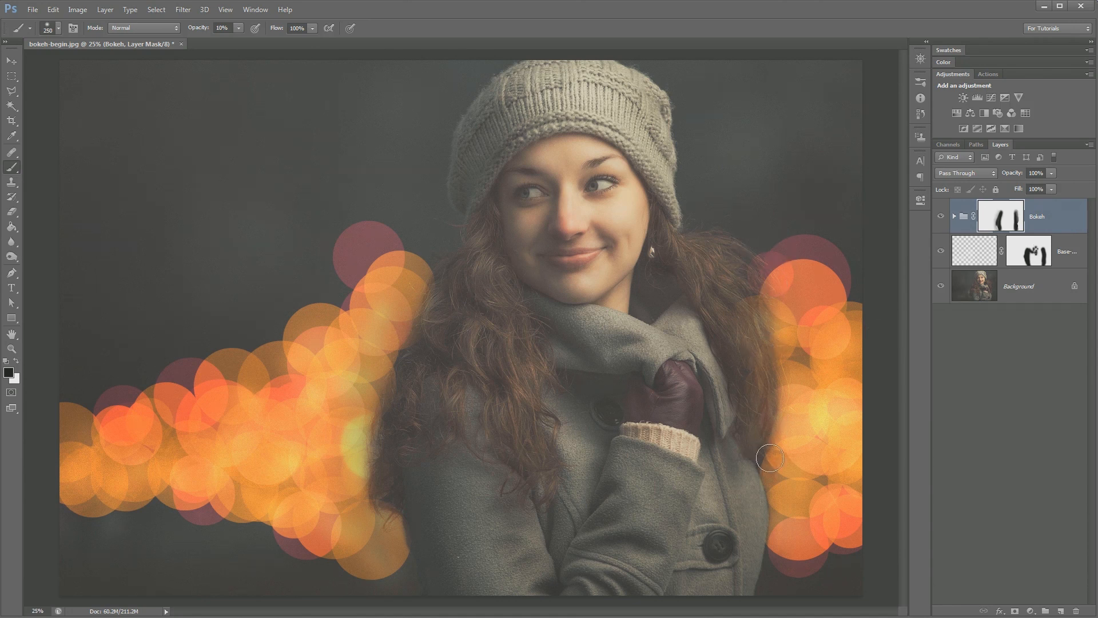
mouse_move(444, 279)
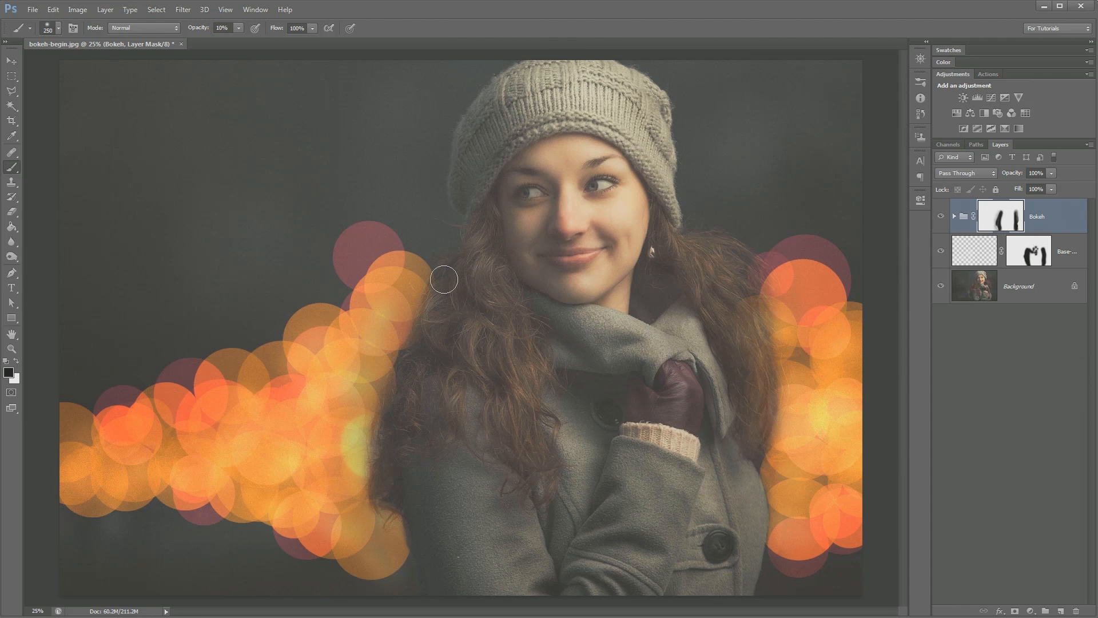
mouse_move(414, 324)
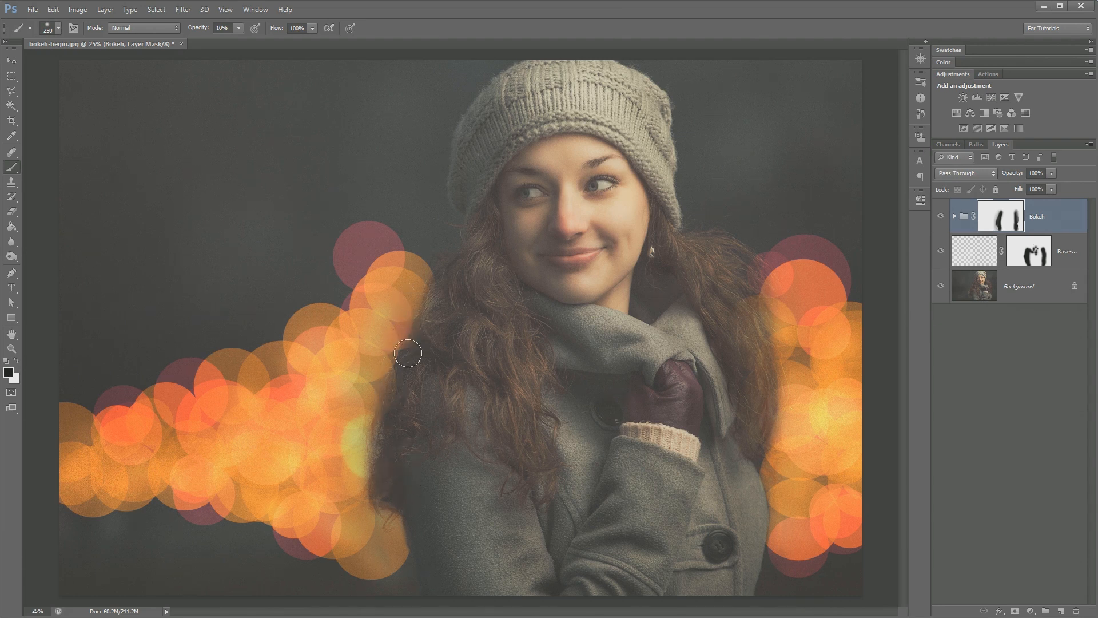
Apply a Gaussian Blur of about 8-10 px to the orange Bokeh layer inside the group
left_click(954, 216)
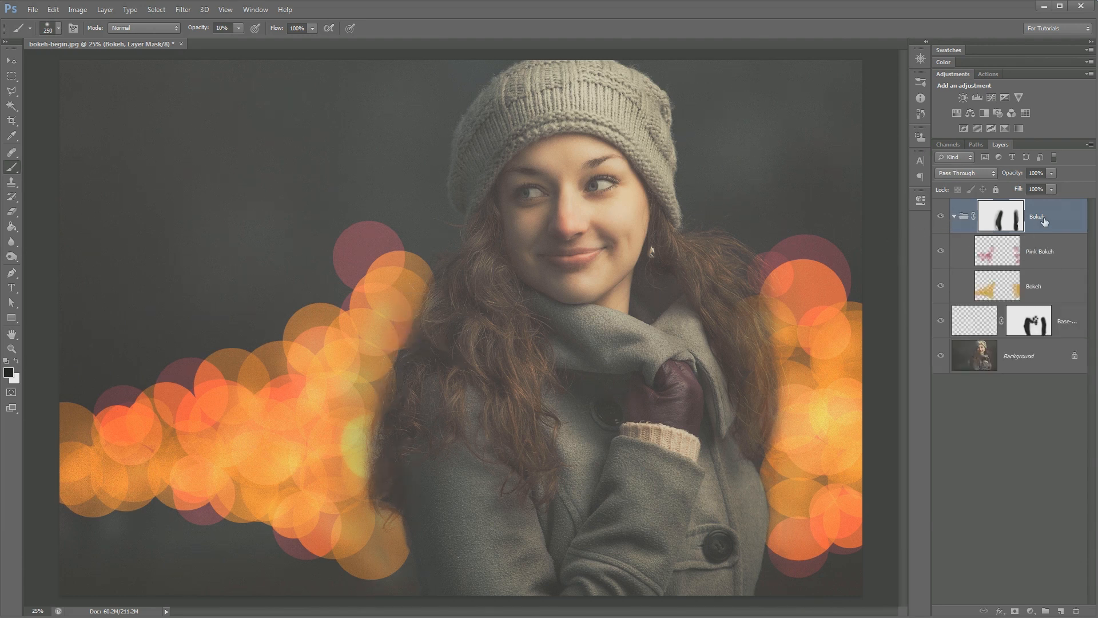
left_click(1033, 286)
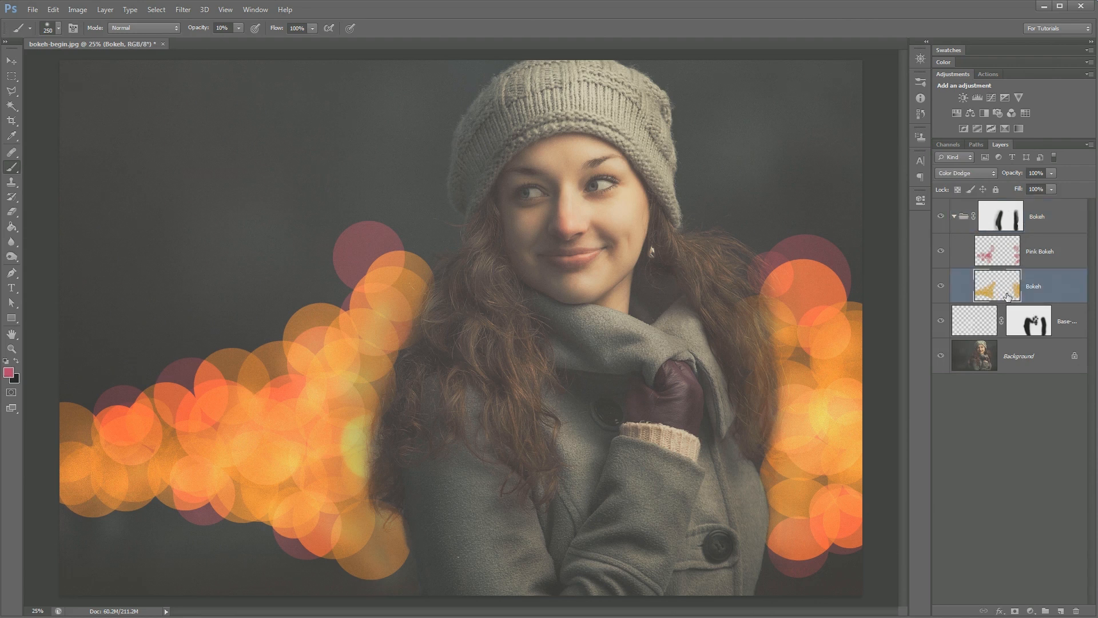
left_click(183, 10)
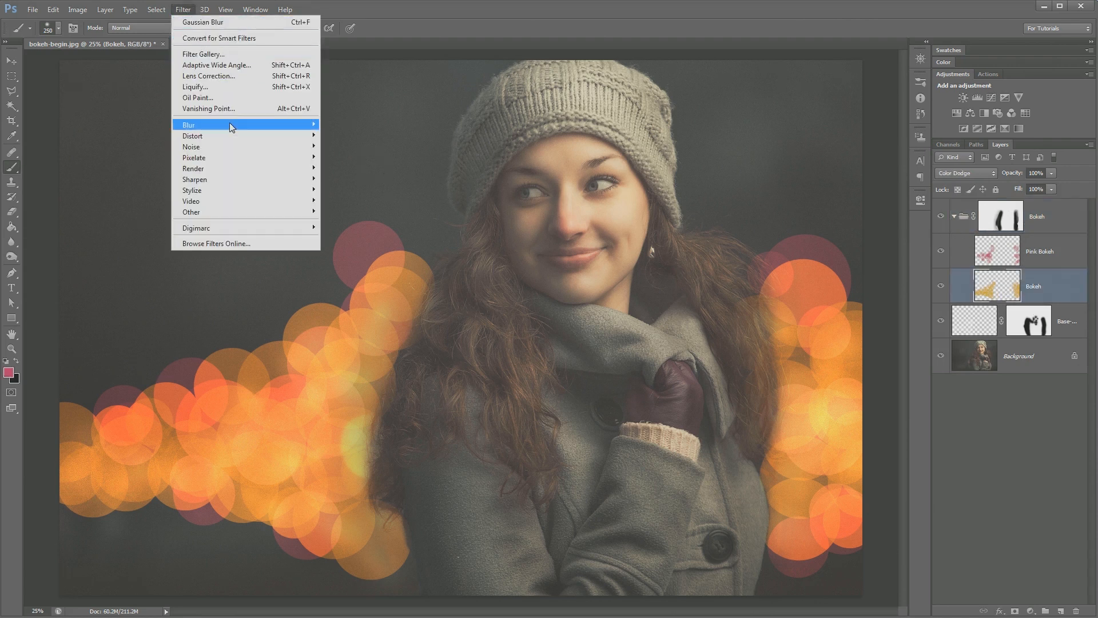
left_click(203, 22)
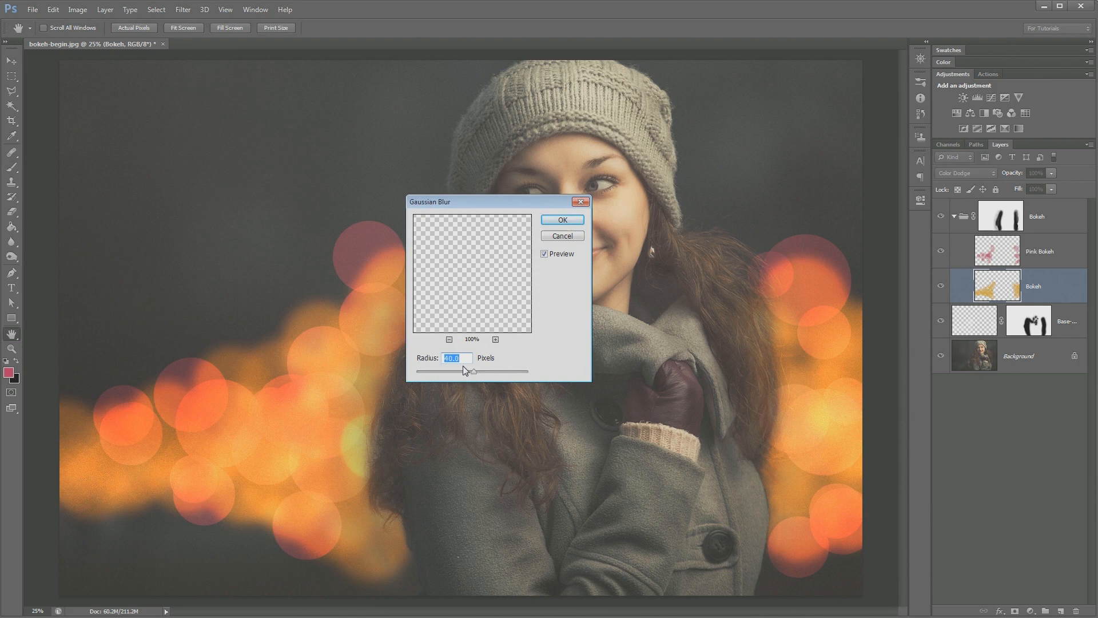
type("10")
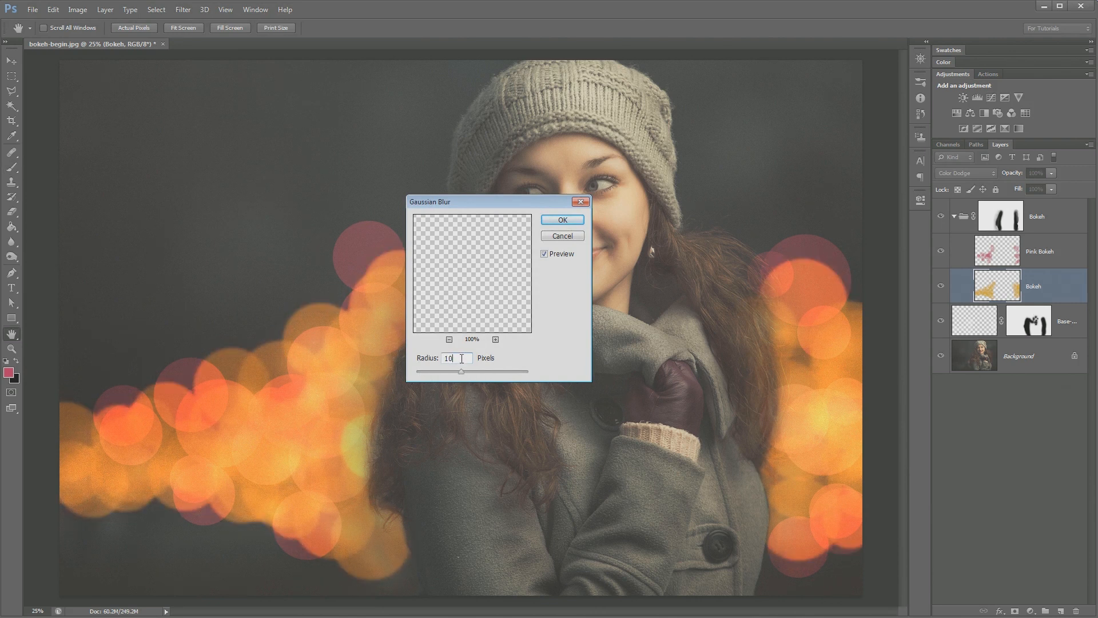
type("8")
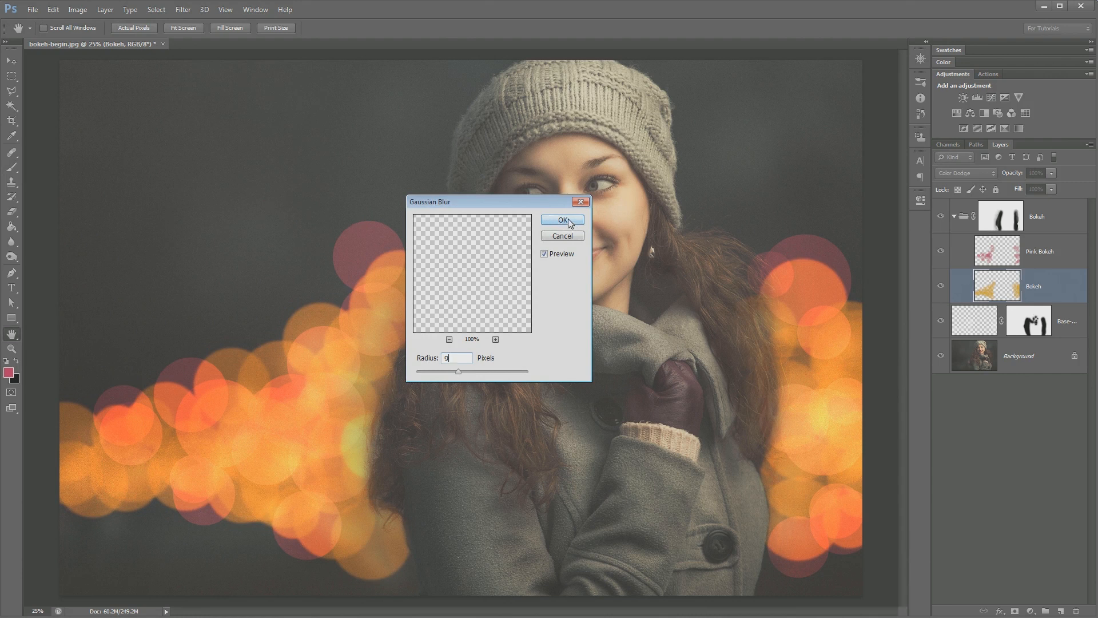
left_click(563, 220)
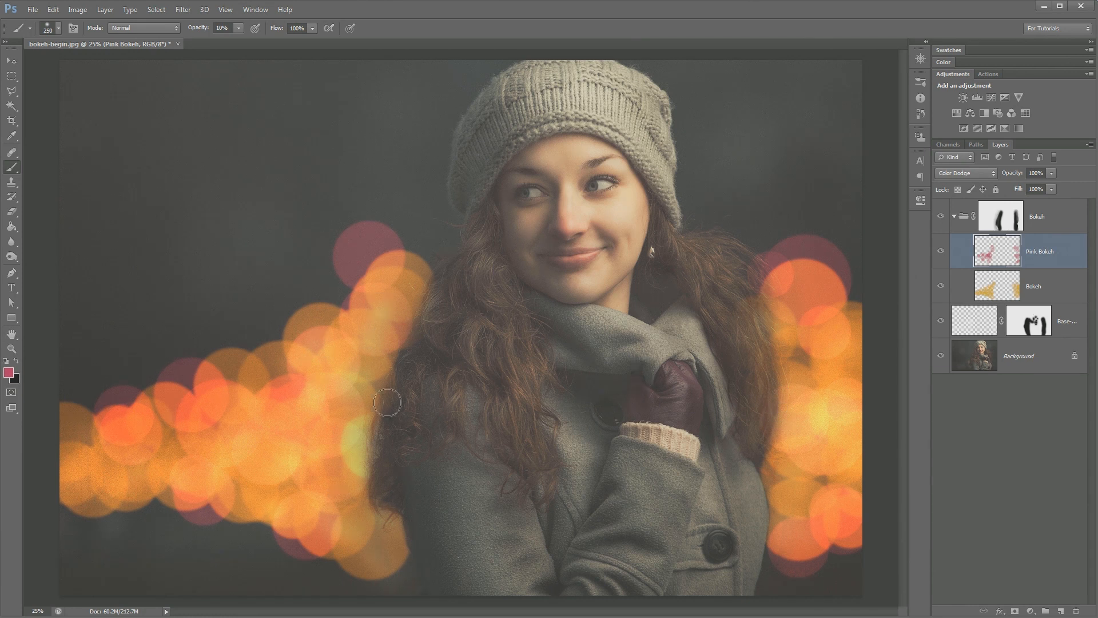
mouse_move(418, 398)
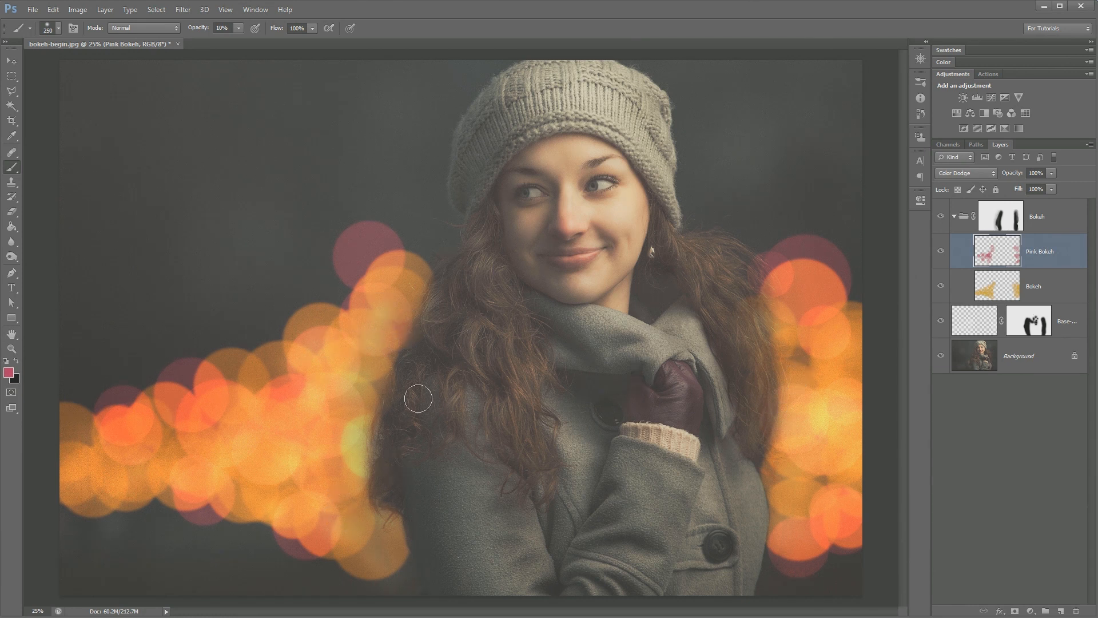
mouse_move(794, 202)
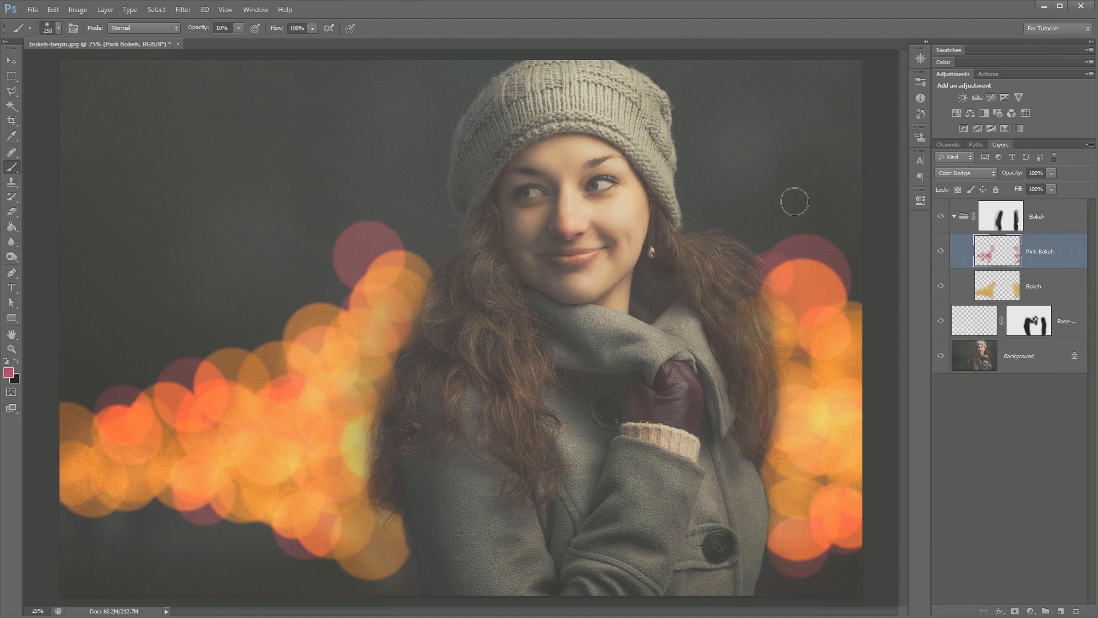
left_click(1036, 216)
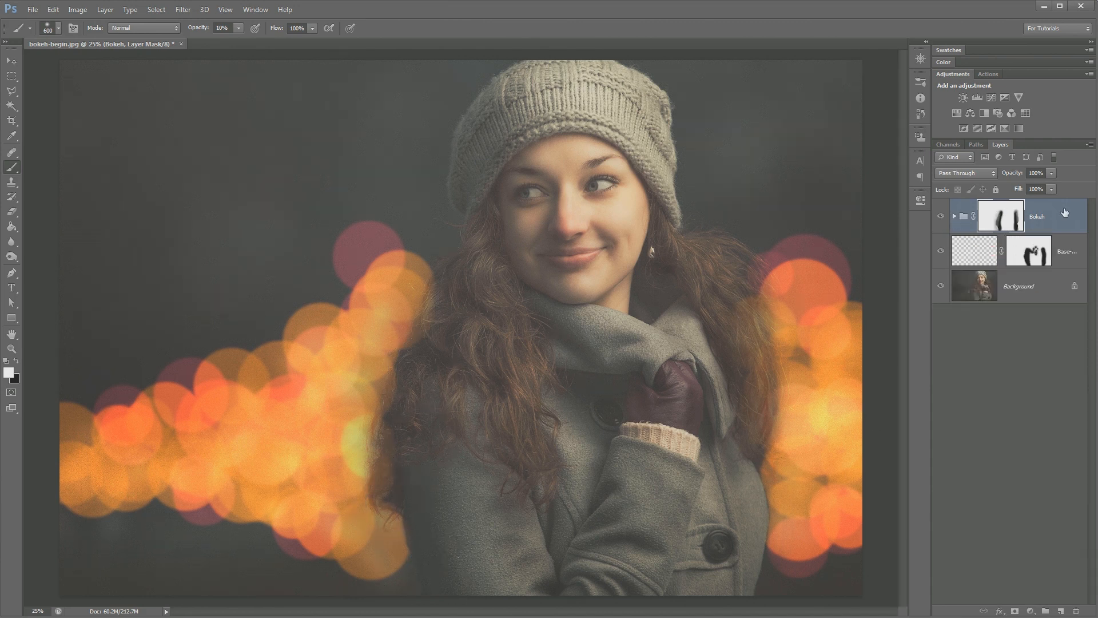
left_click(954, 216)
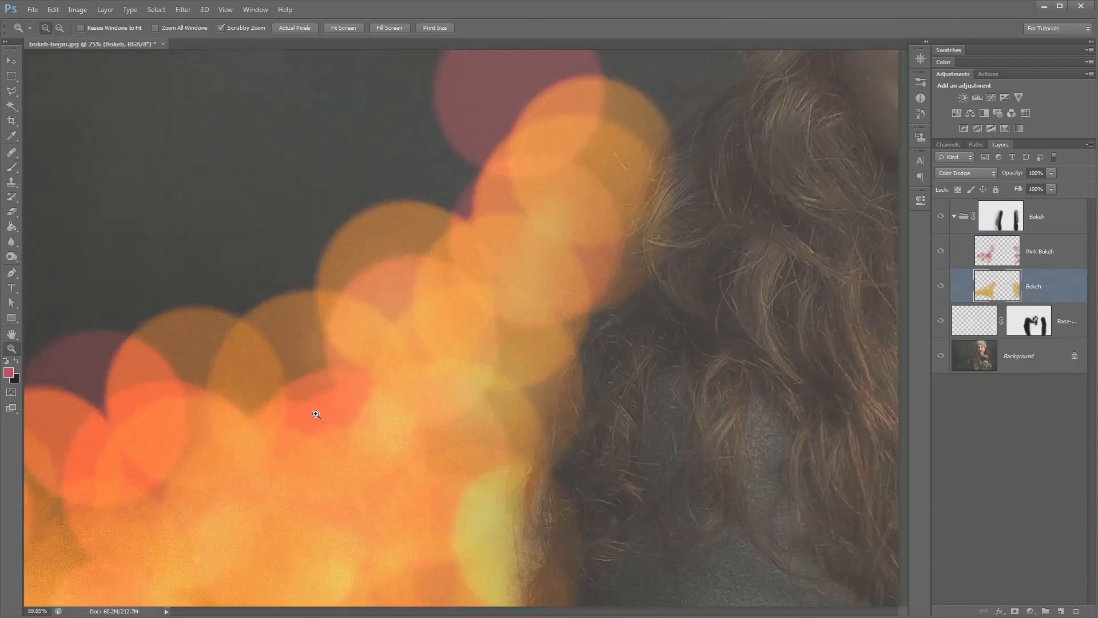
Zoom in and add around 14% monochromatic noise to the orange Bokeh layer
left_click(316, 414)
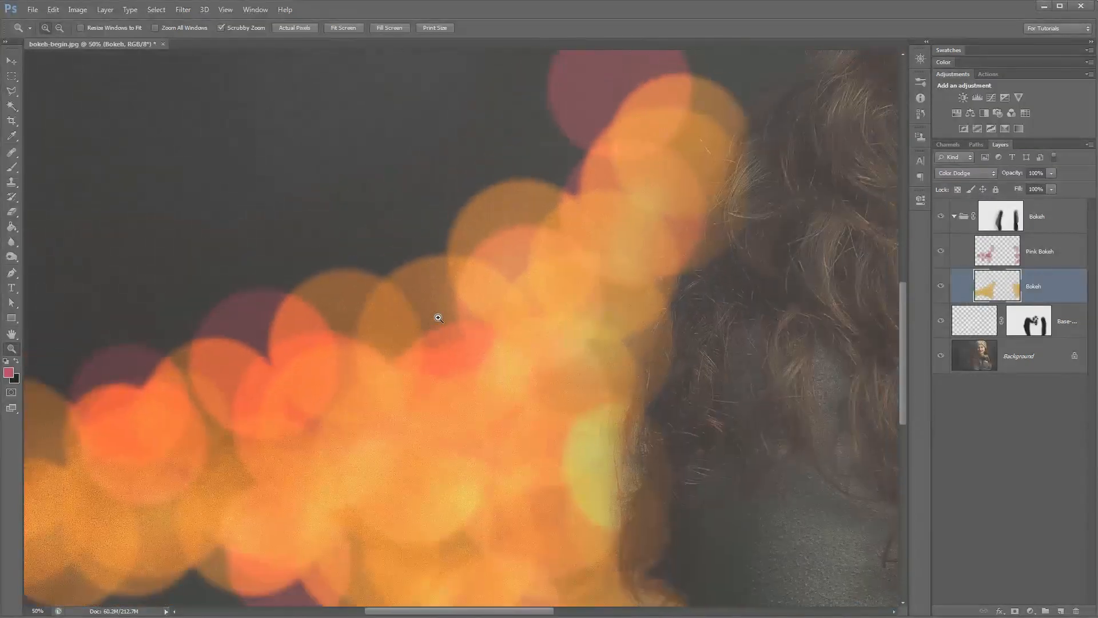
left_click(183, 9)
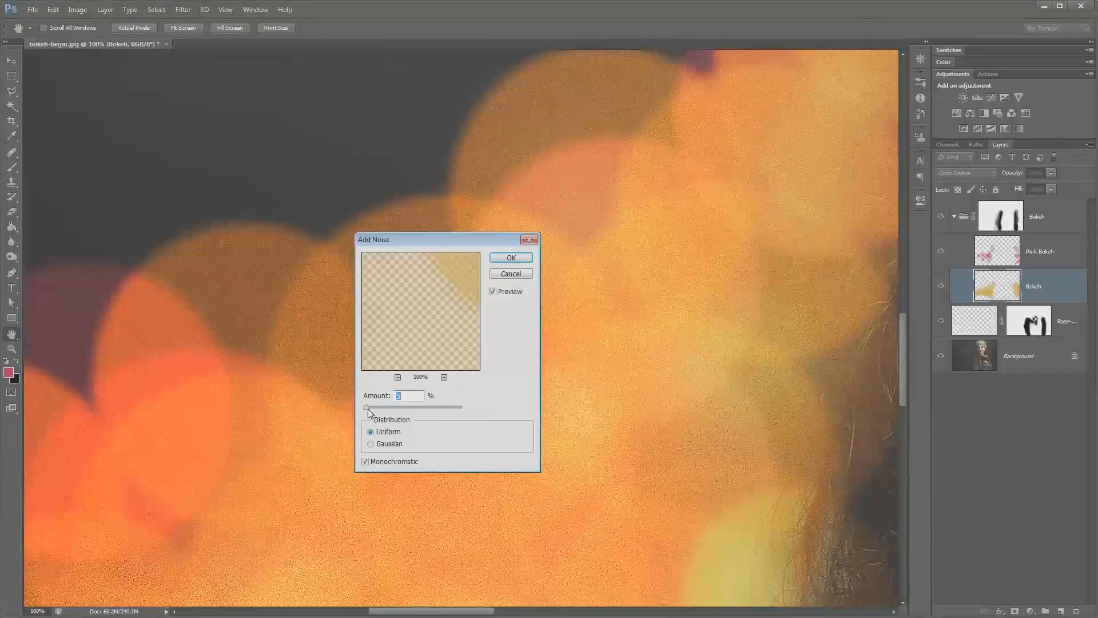
left_click_drag(373, 407, 366, 408)
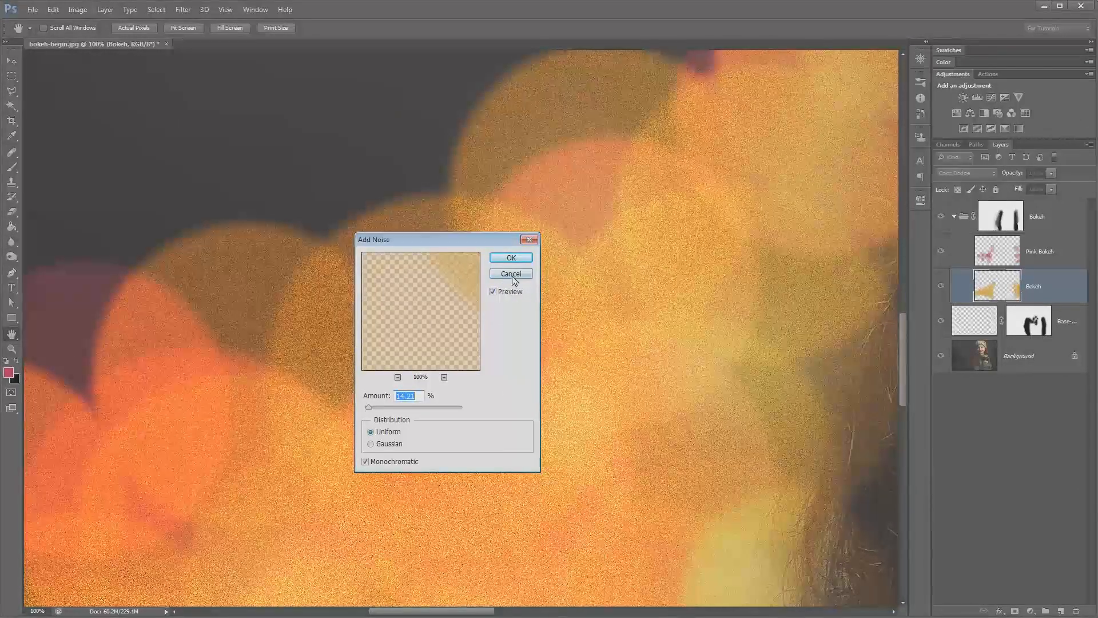
left_click(510, 274)
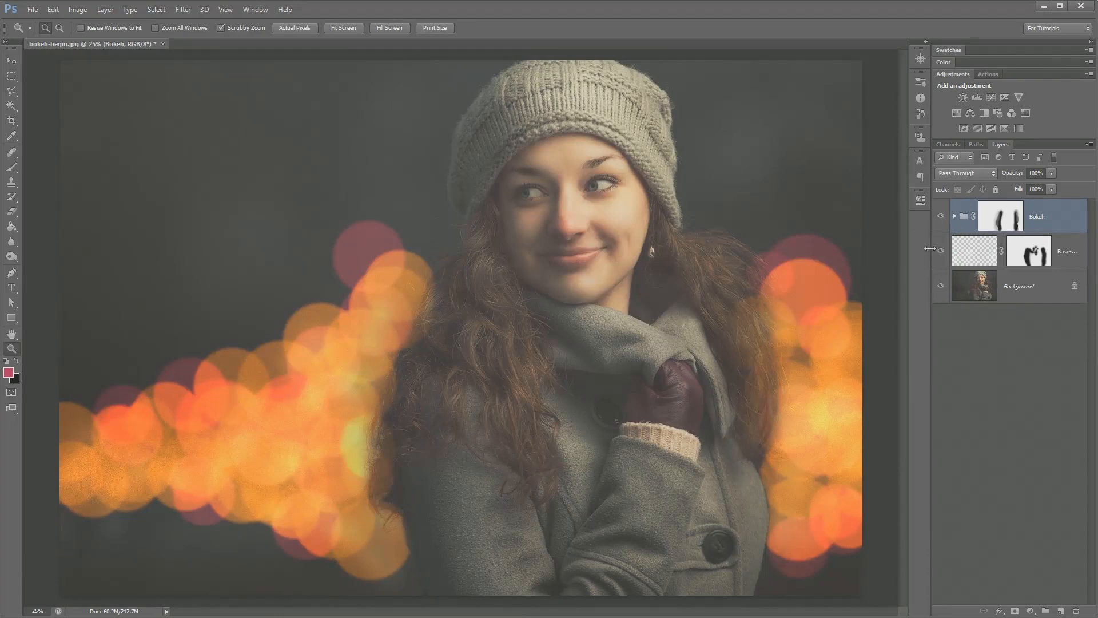
mouse_move(917, 268)
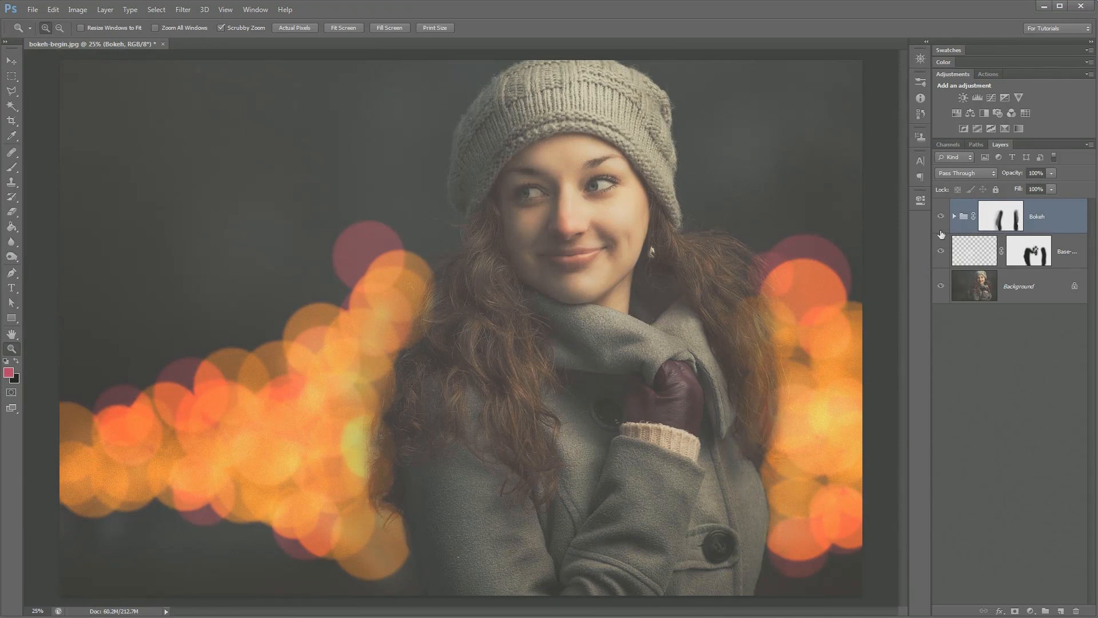
mouse_move(911, 214)
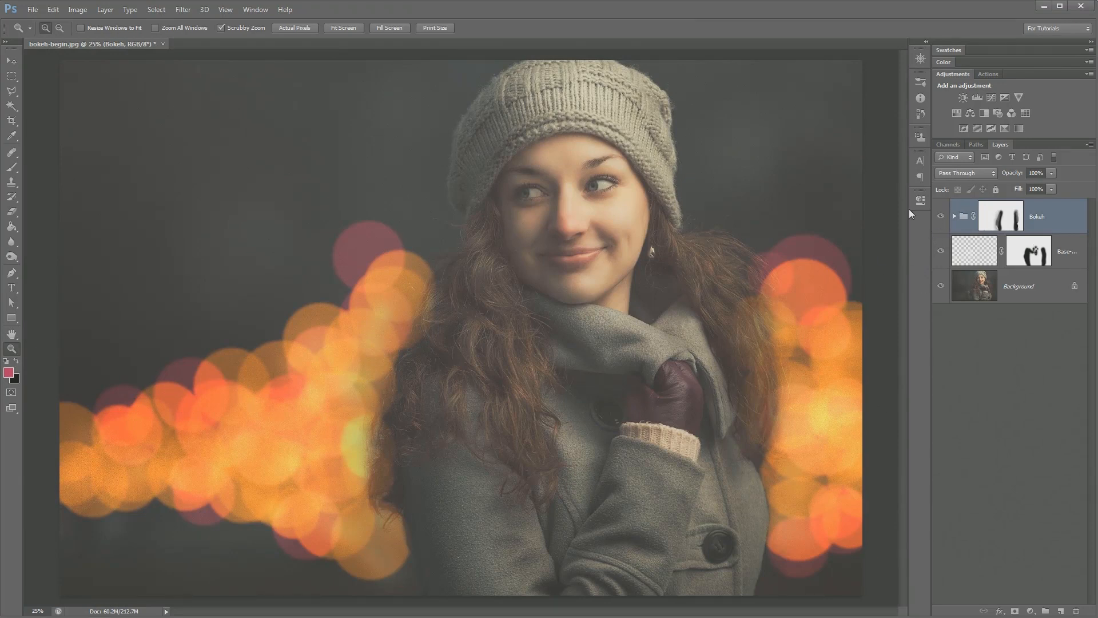
Add a Vibrance adjustment layer, adjust its slider, and close the Properties panel
left_click(964, 97)
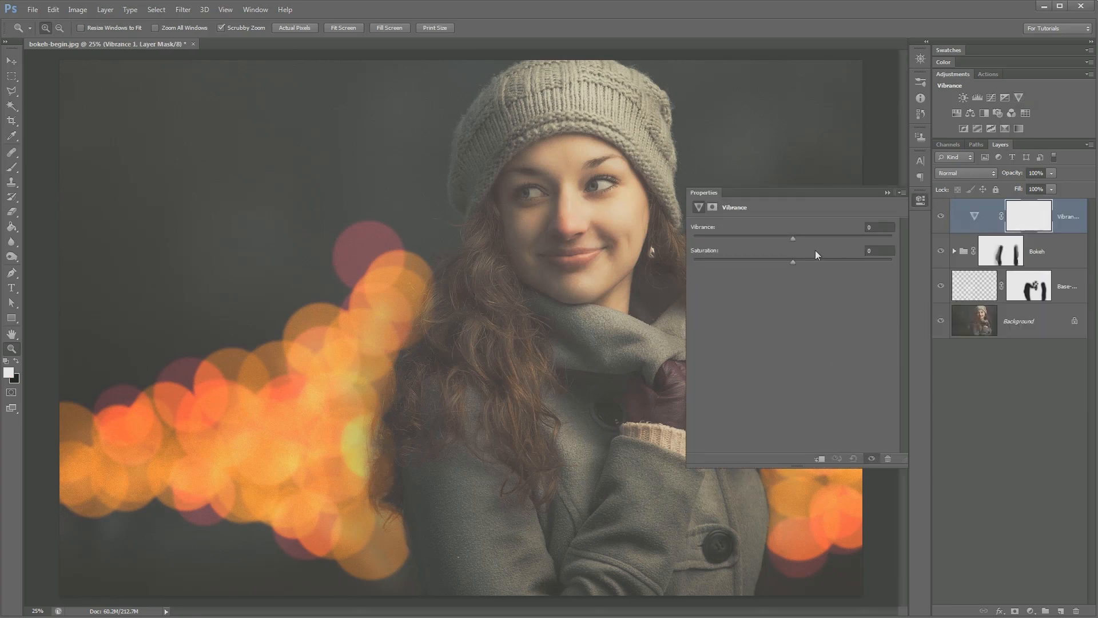
left_click_drag(792, 238, 780, 238)
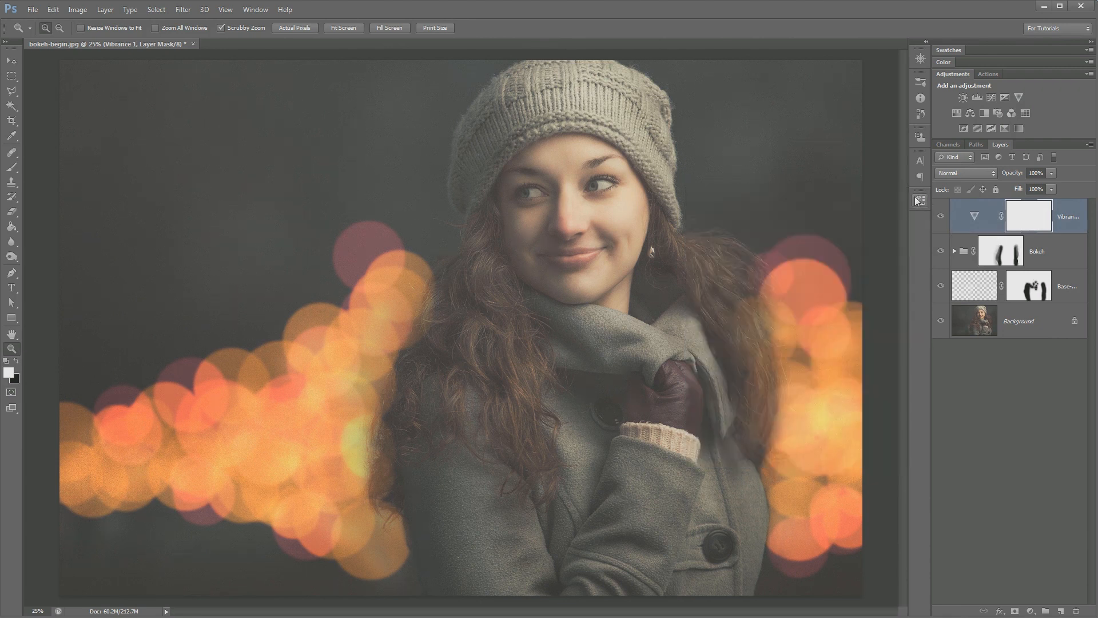
left_click(942, 217)
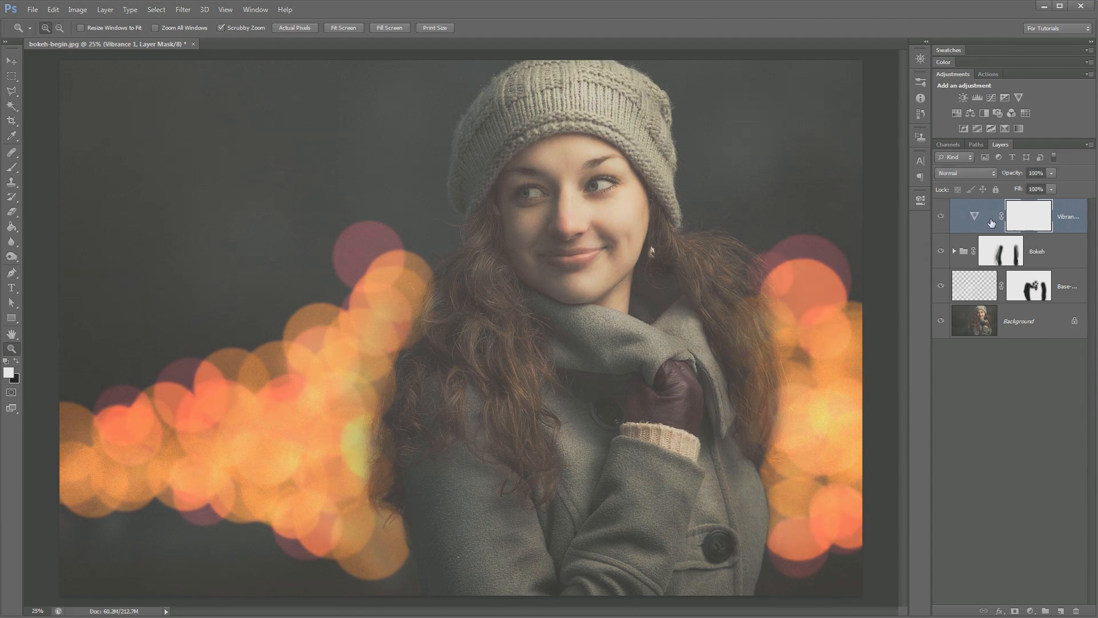
mouse_move(988, 228)
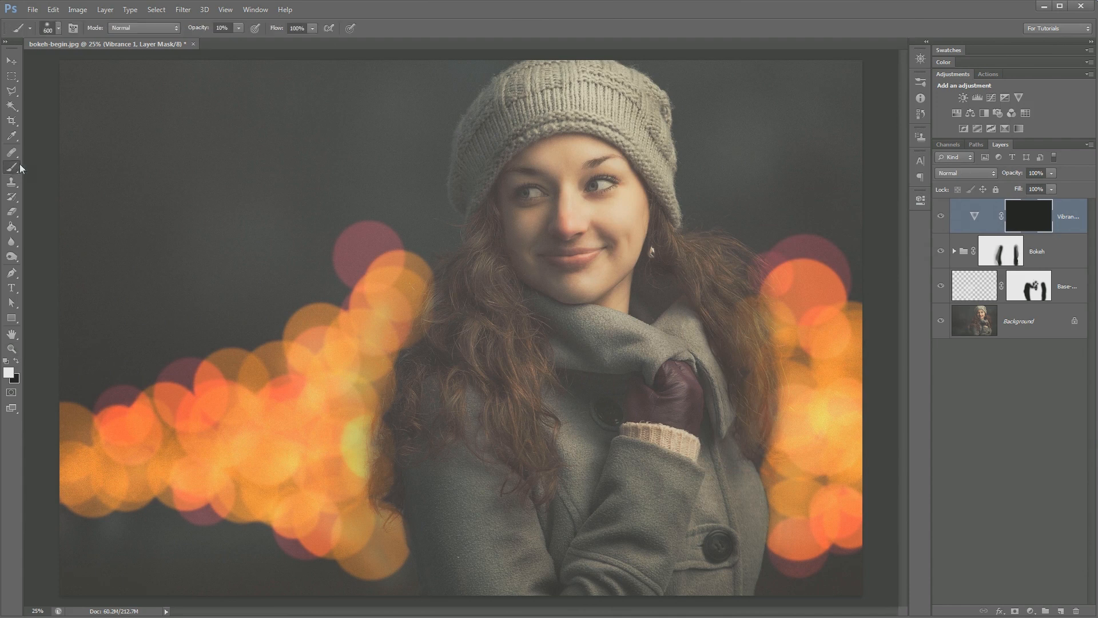
mouse_move(226, 387)
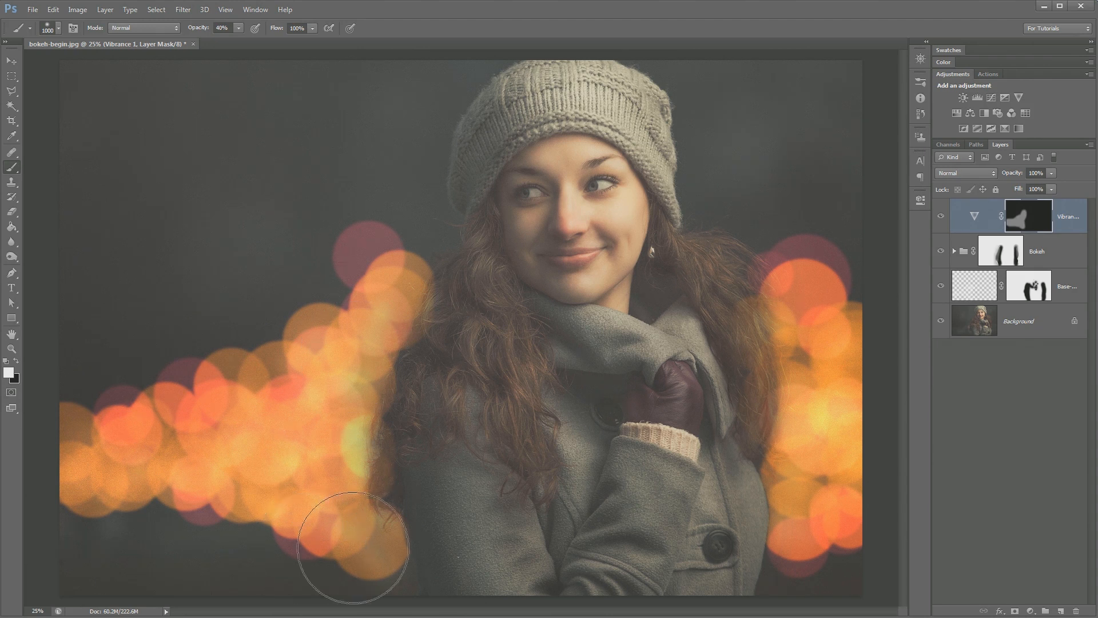
Paint white at 40% on the Vibrance mask to reveal it over the left and right bokeh
left_click_drag(353, 547, 826, 495)
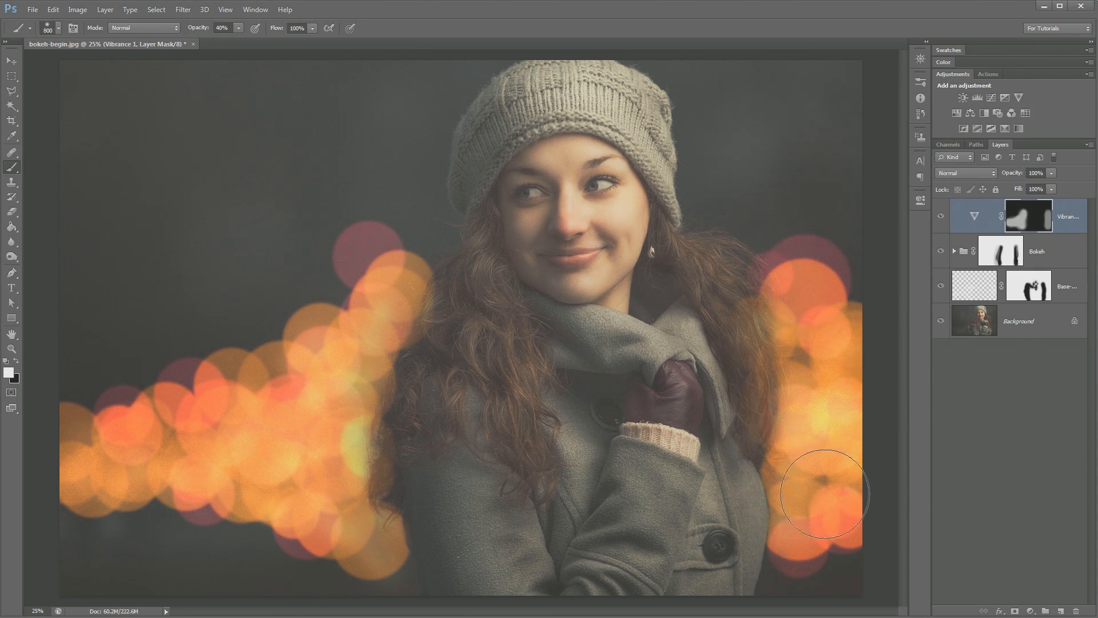
left_click(941, 218)
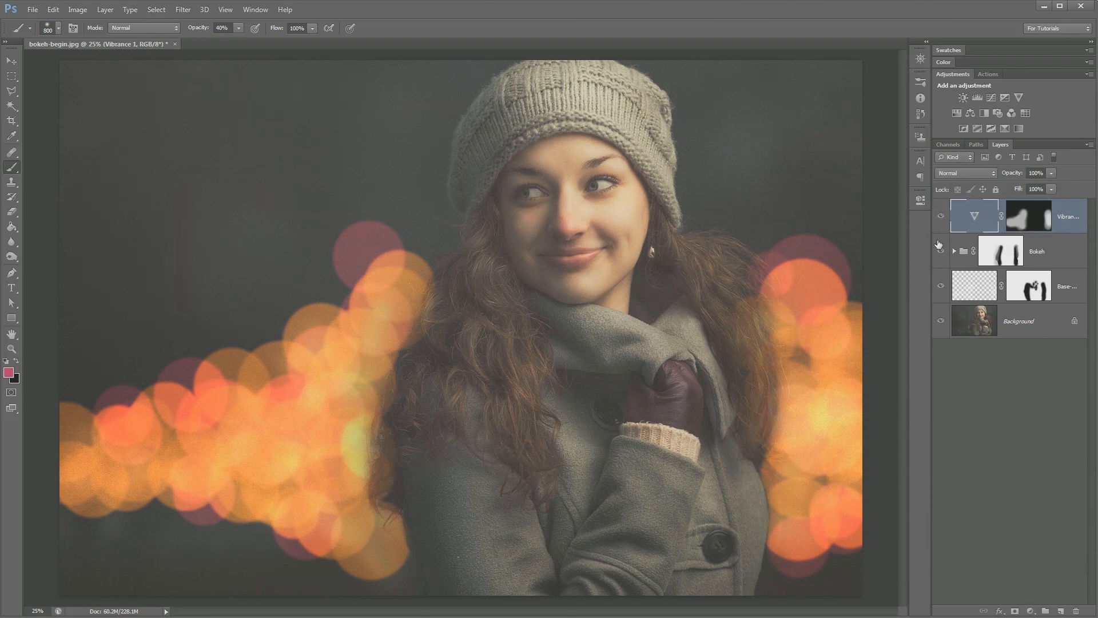
left_click(12, 64)
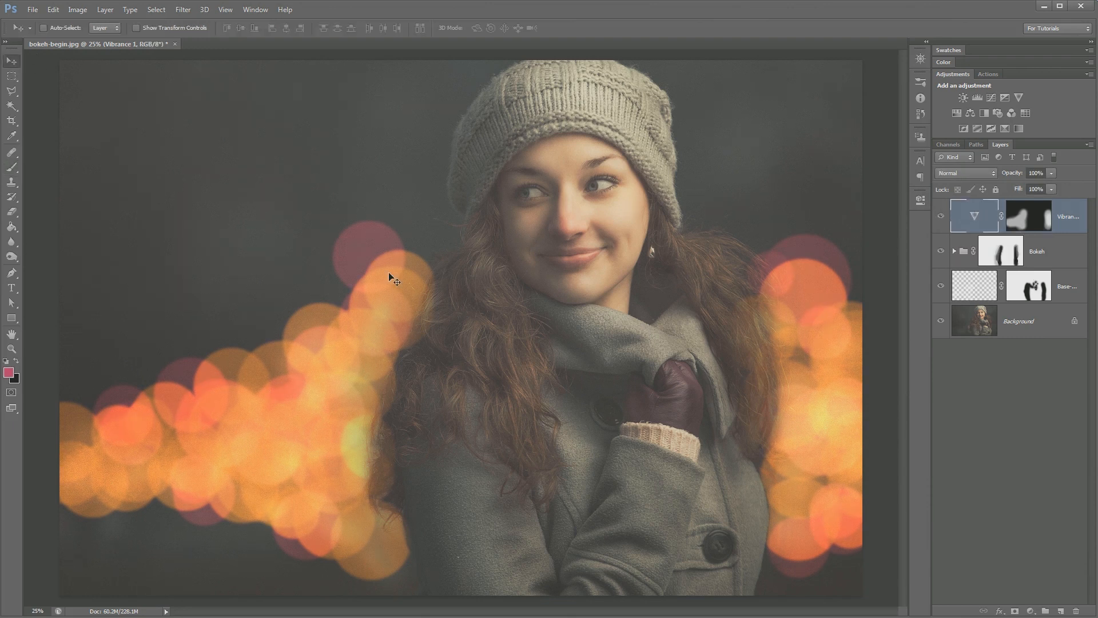
mouse_move(618, 342)
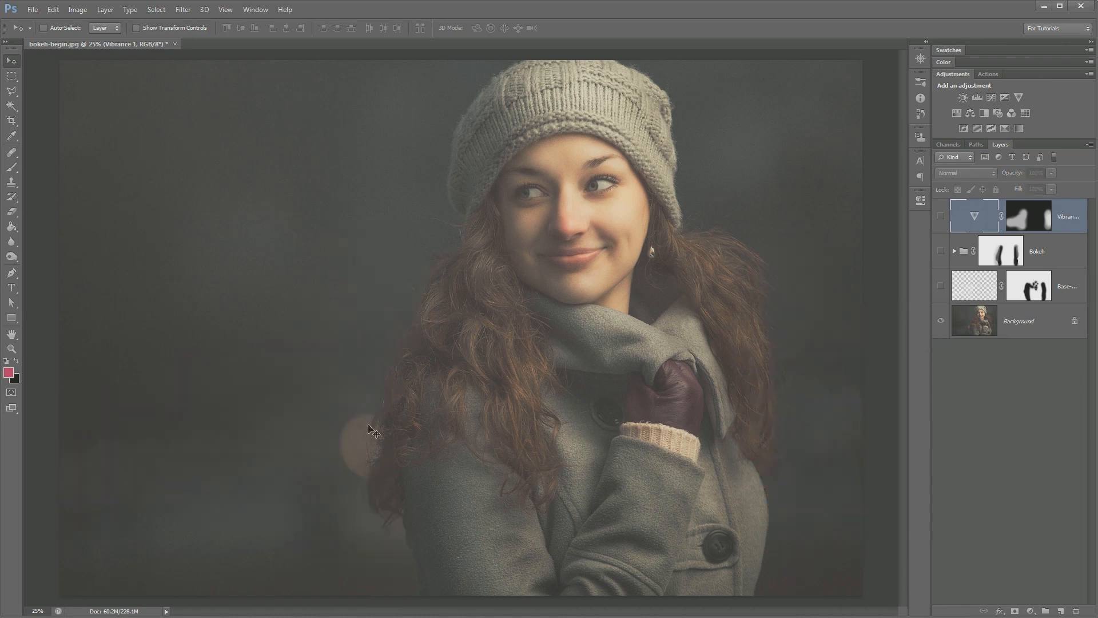
mouse_move(329, 448)
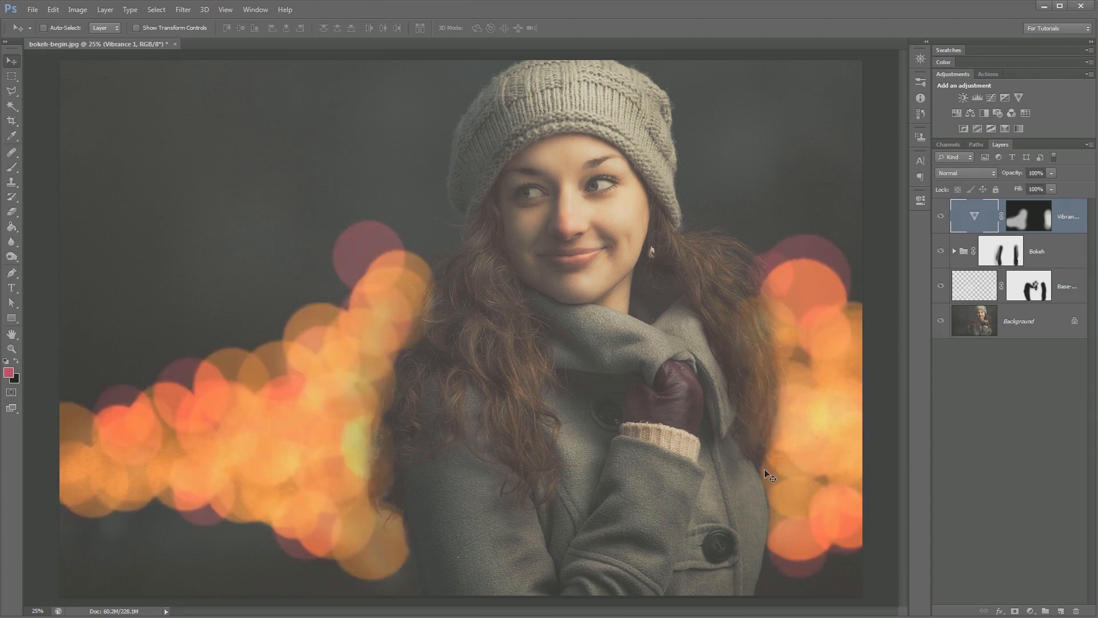
mouse_move(431, 274)
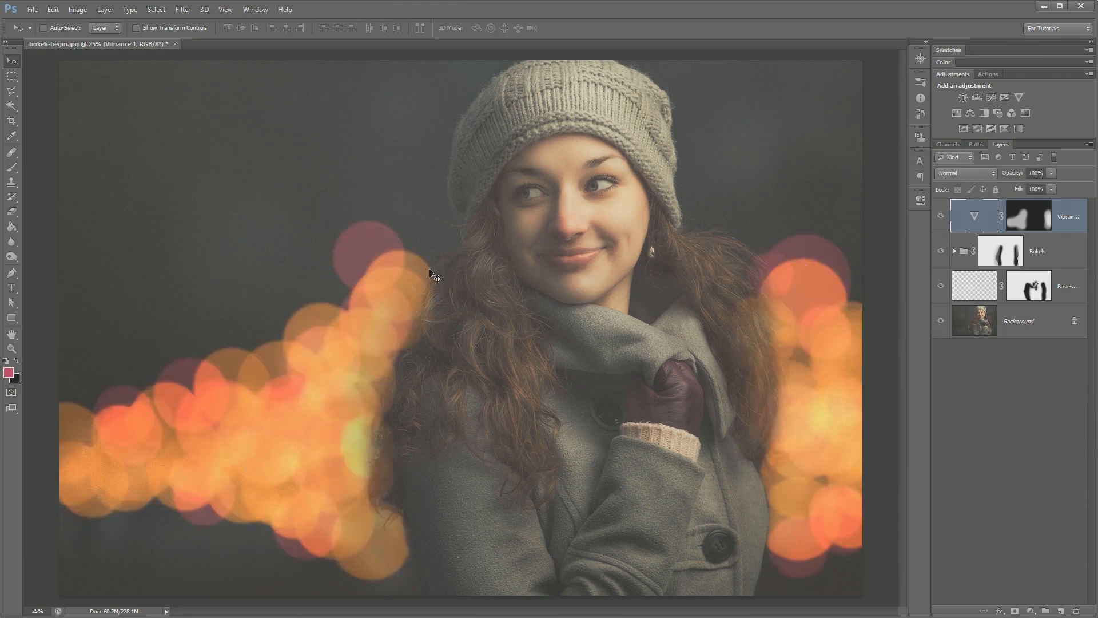